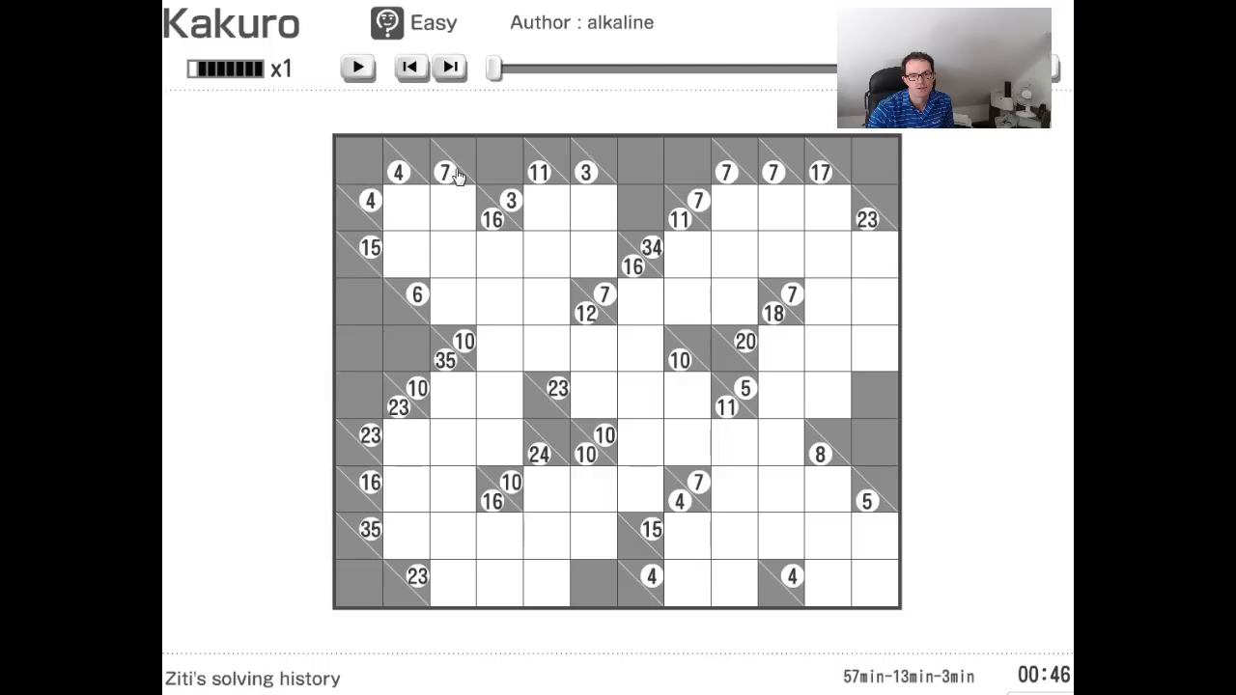
mouse_move(420, 175)
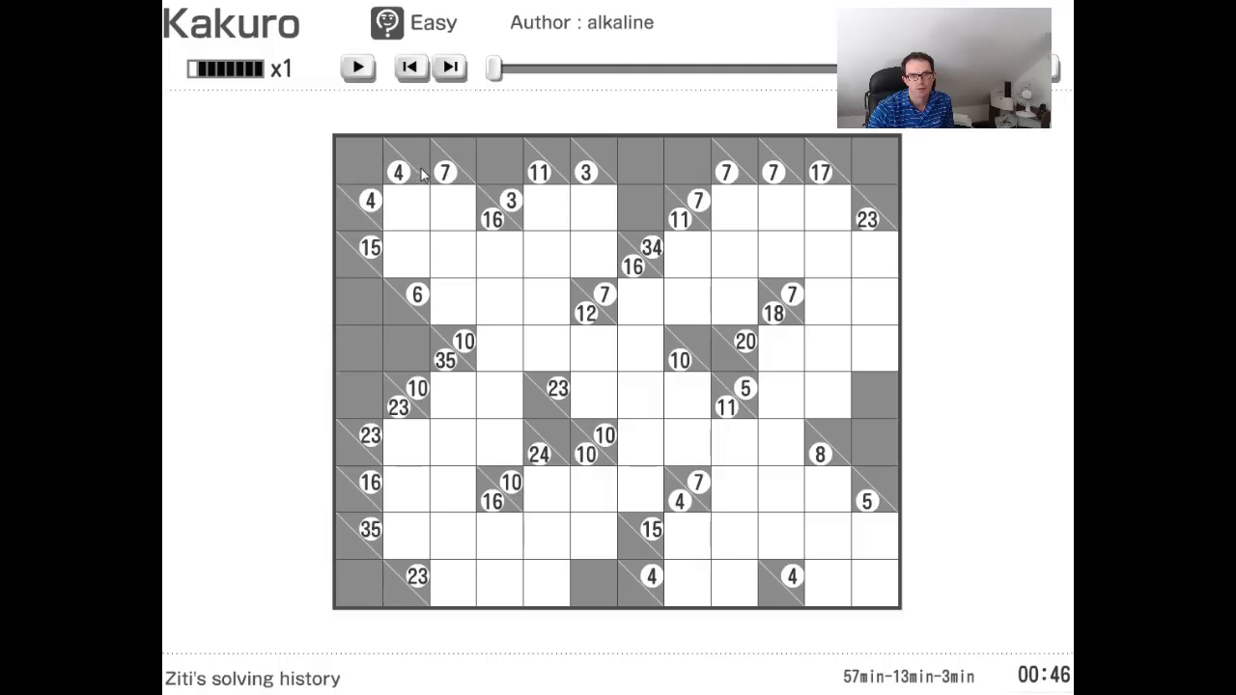
mouse_move(516, 304)
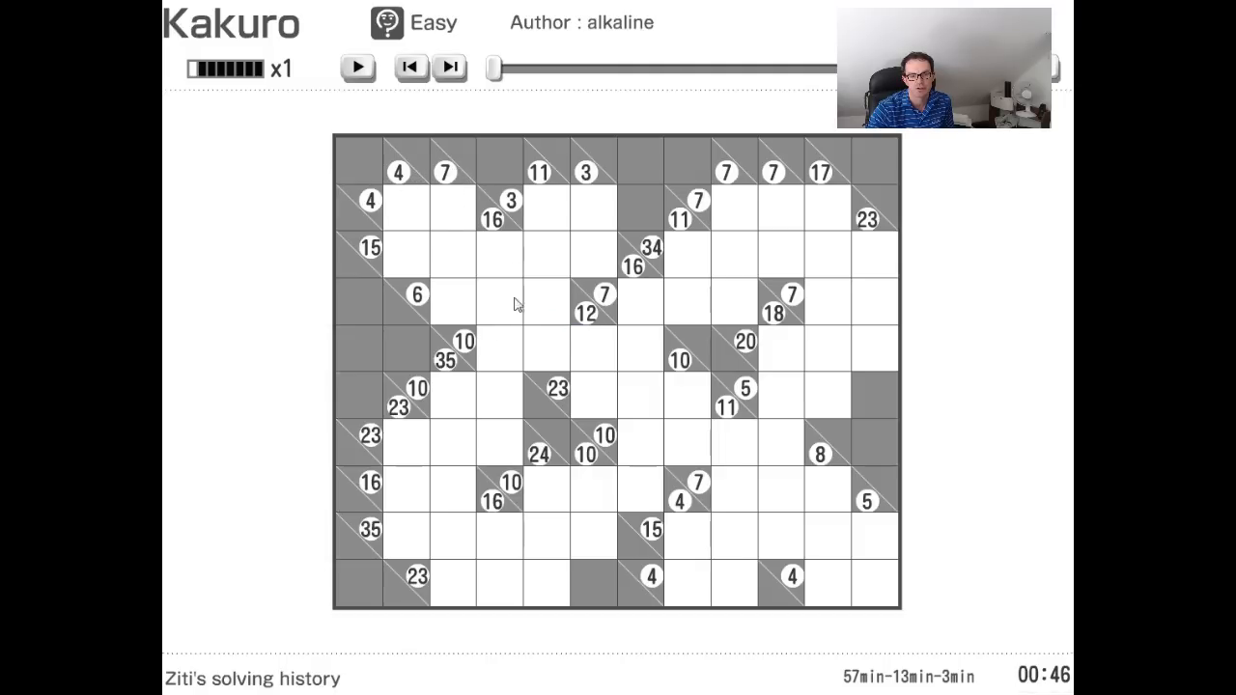
mouse_move(462, 490)
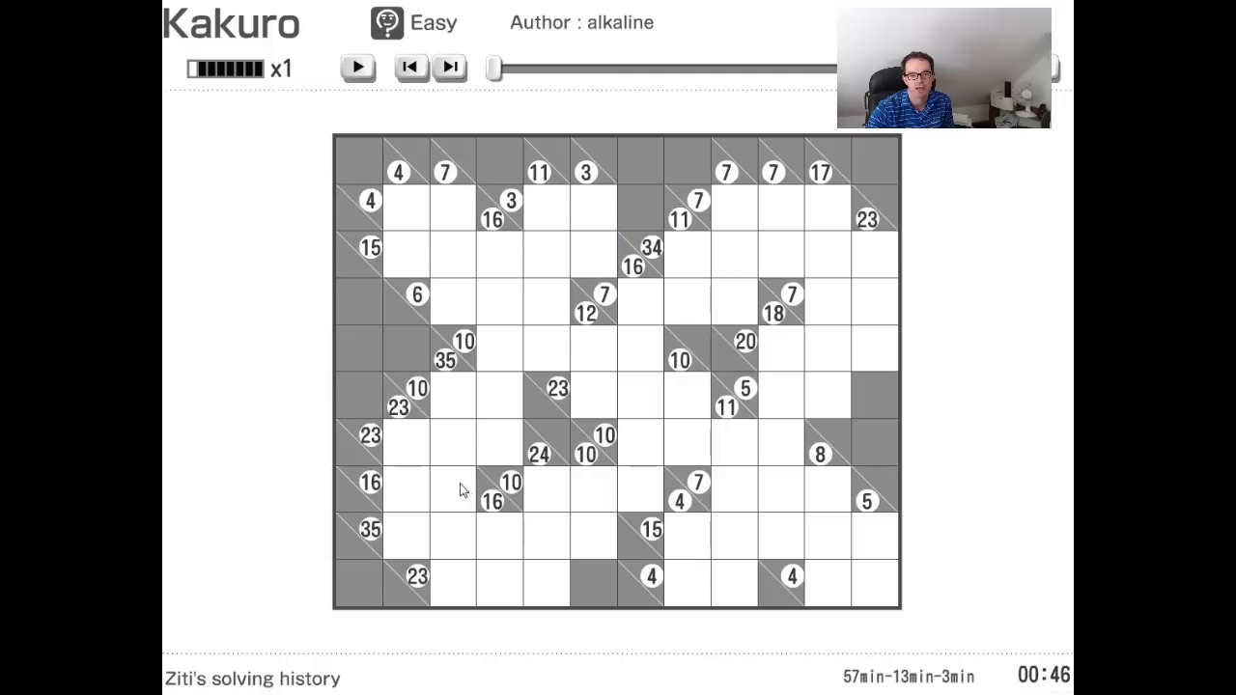
mouse_move(511, 488)
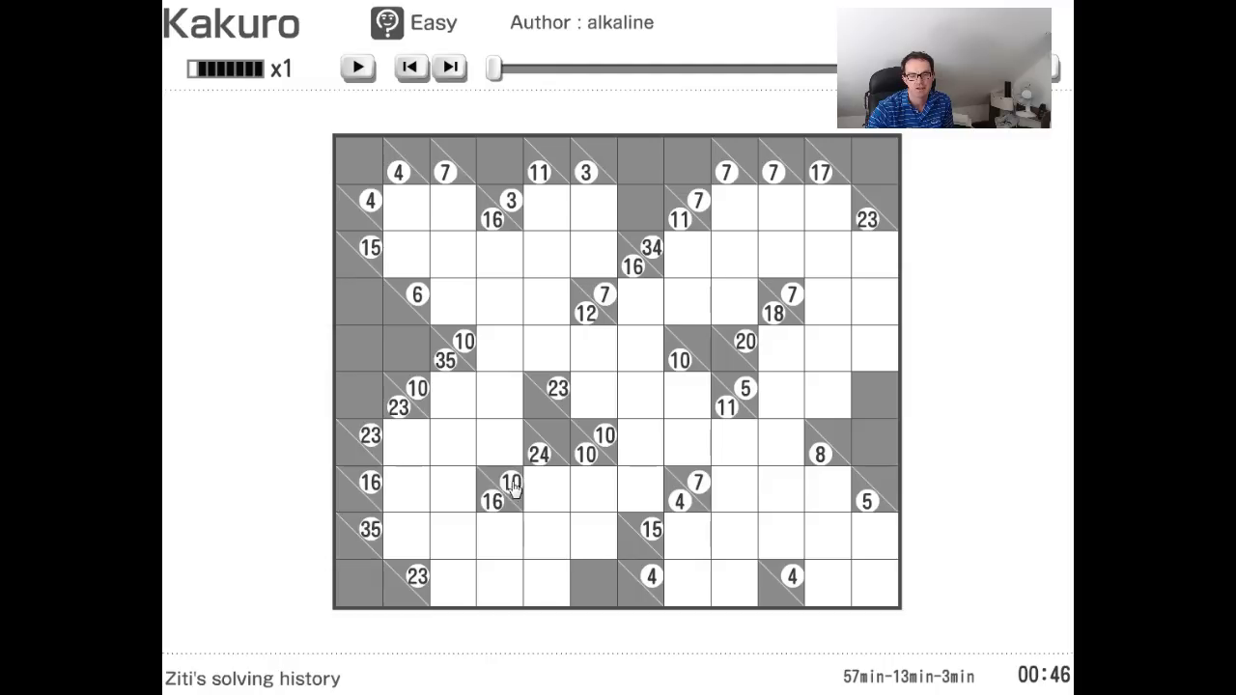
mouse_move(531, 464)
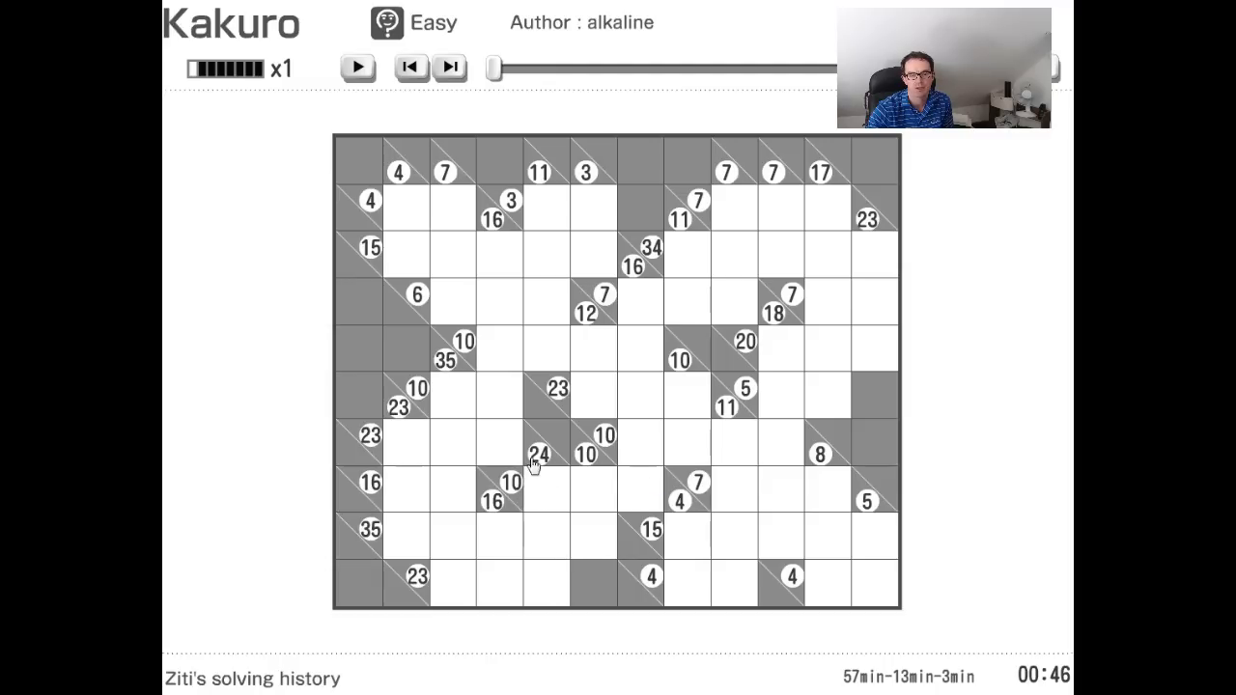
mouse_move(647, 493)
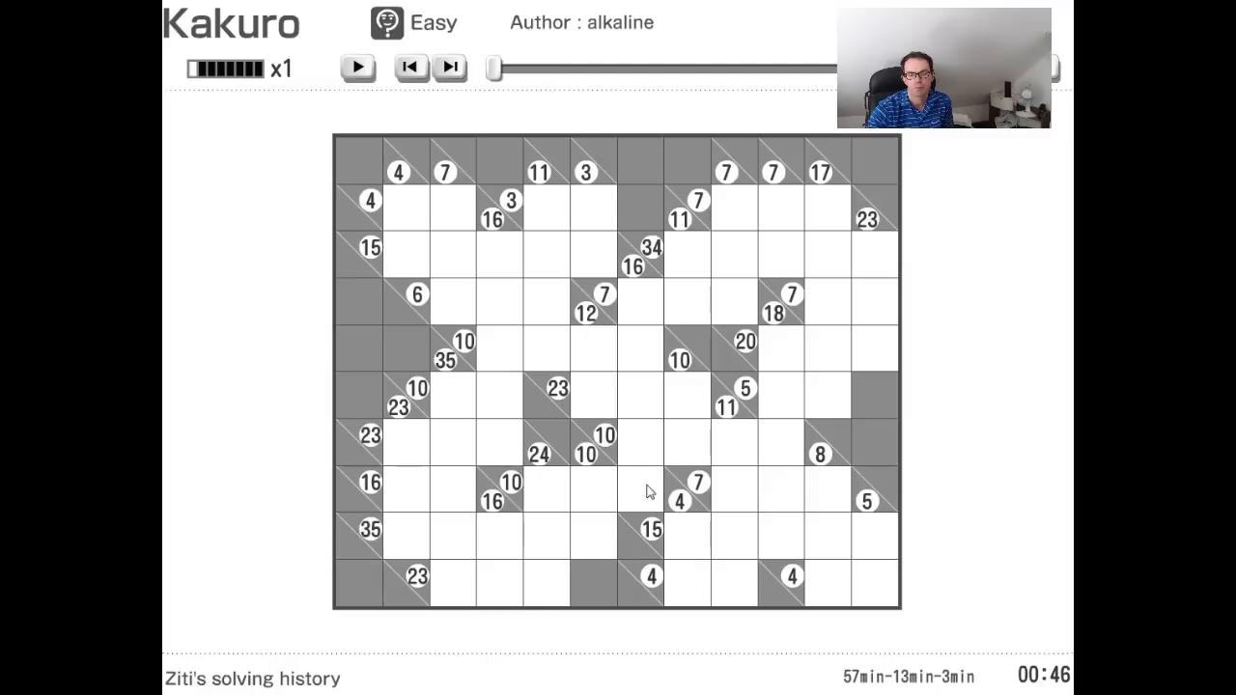
mouse_move(637, 495)
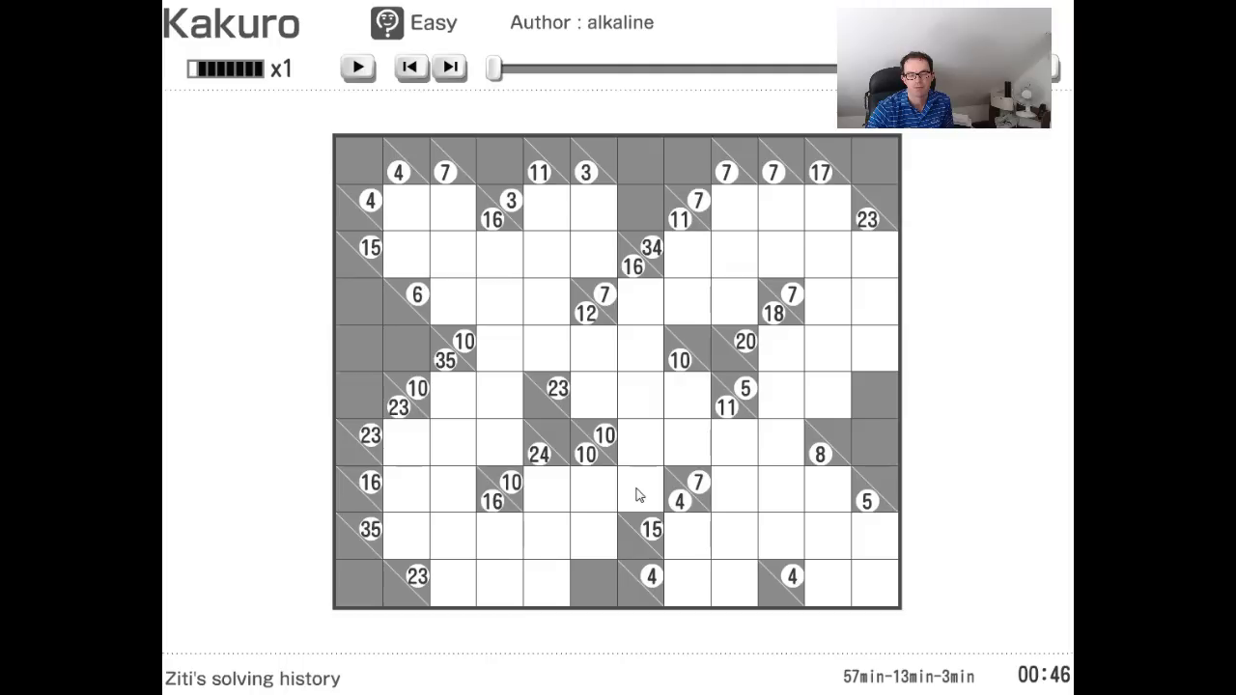
mouse_move(631, 501)
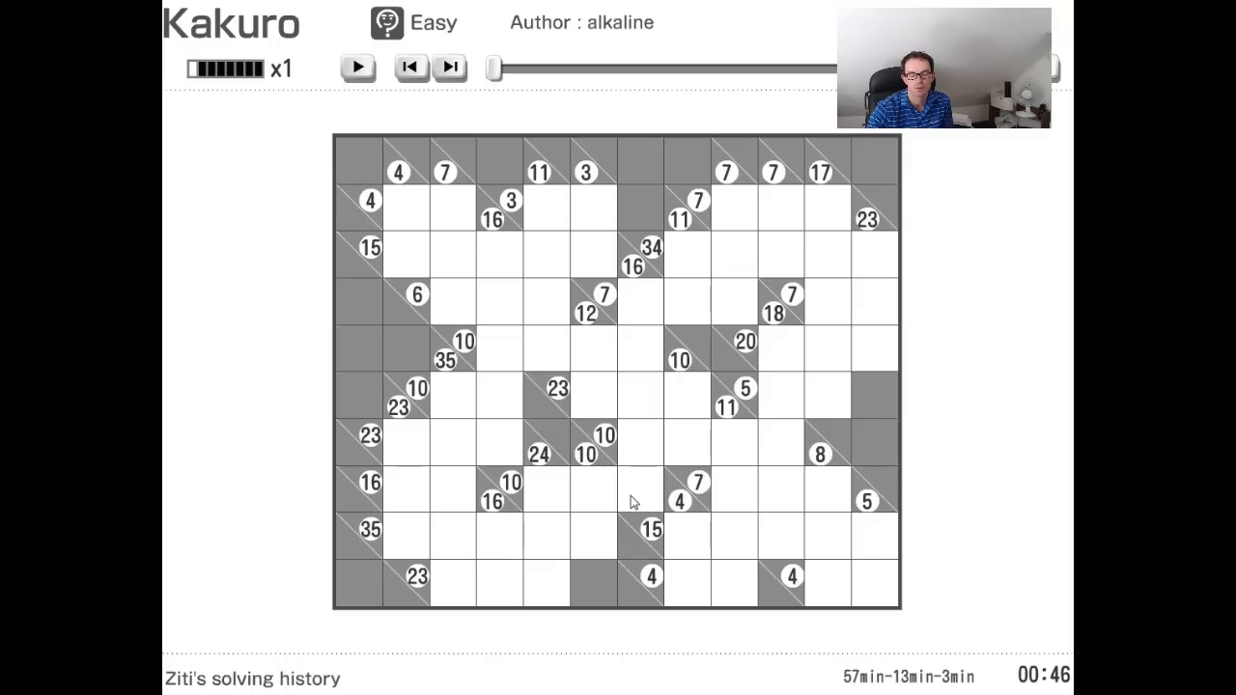
mouse_move(614, 497)
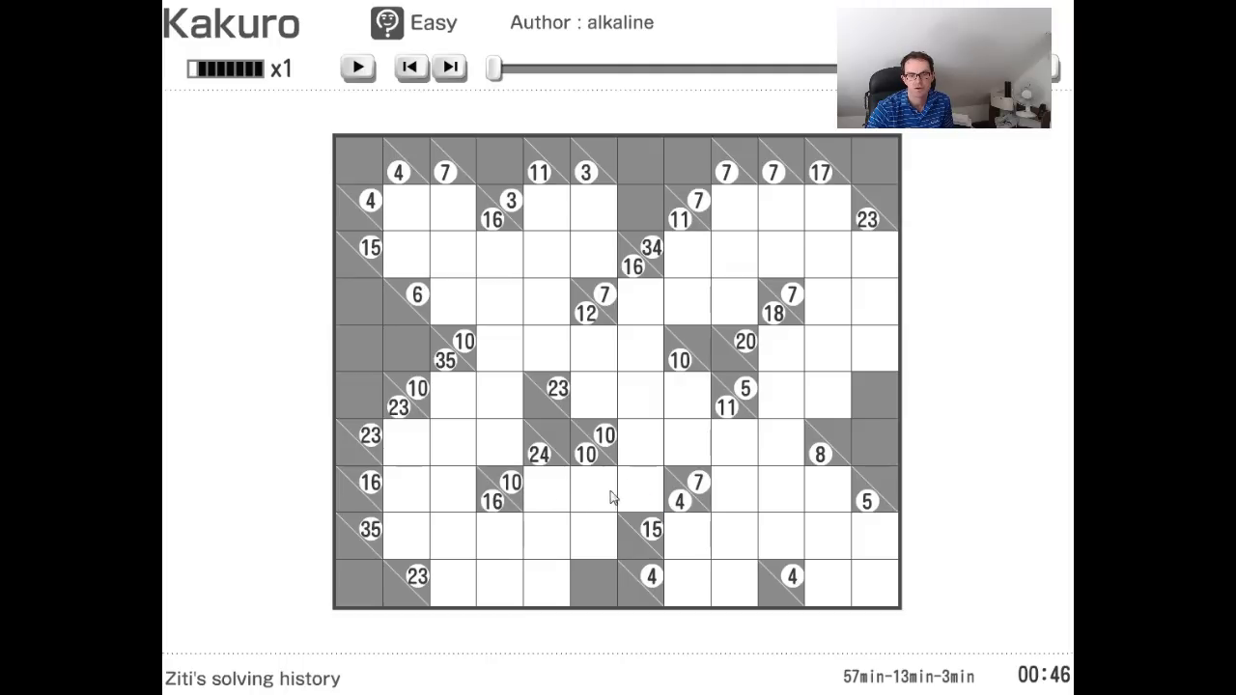
mouse_move(657, 495)
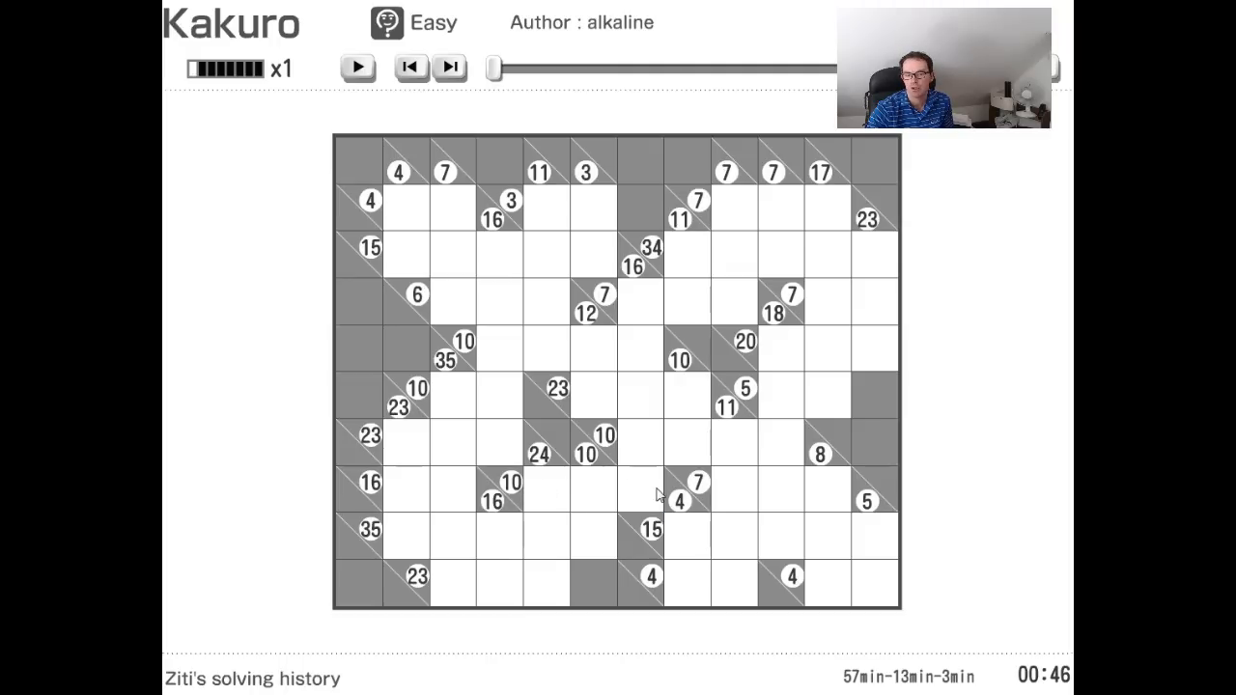
mouse_move(807, 496)
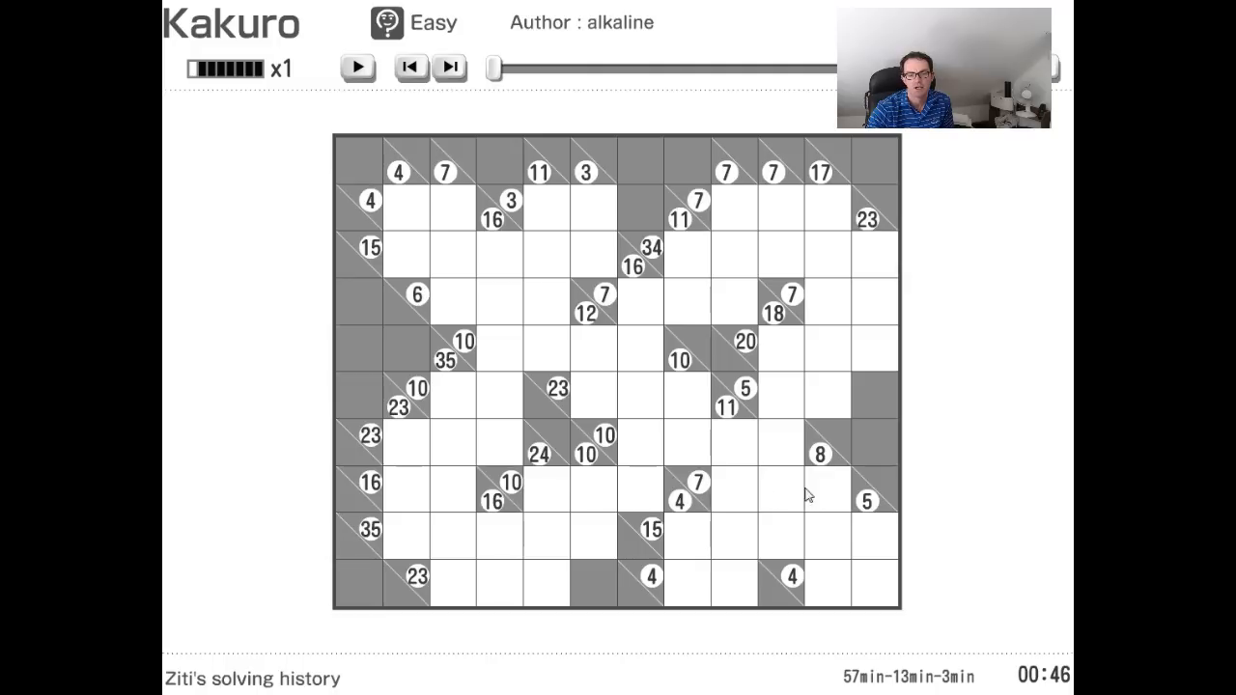
mouse_move(805, 589)
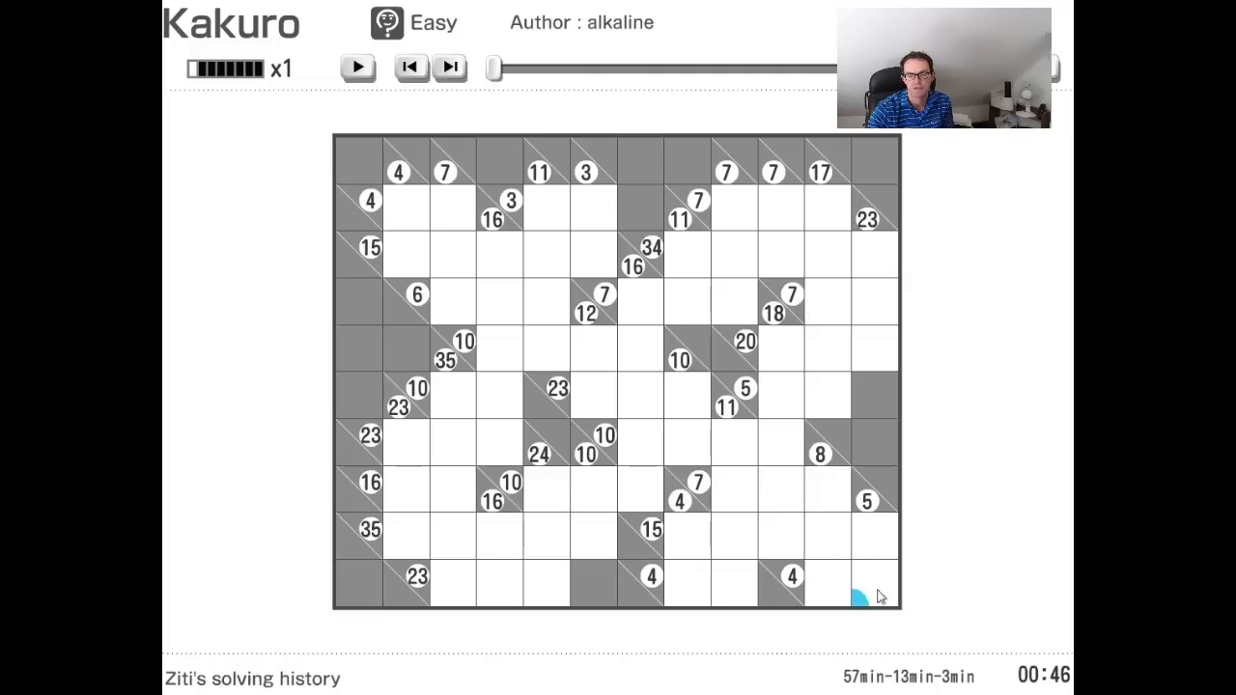
mouse_move(700, 483)
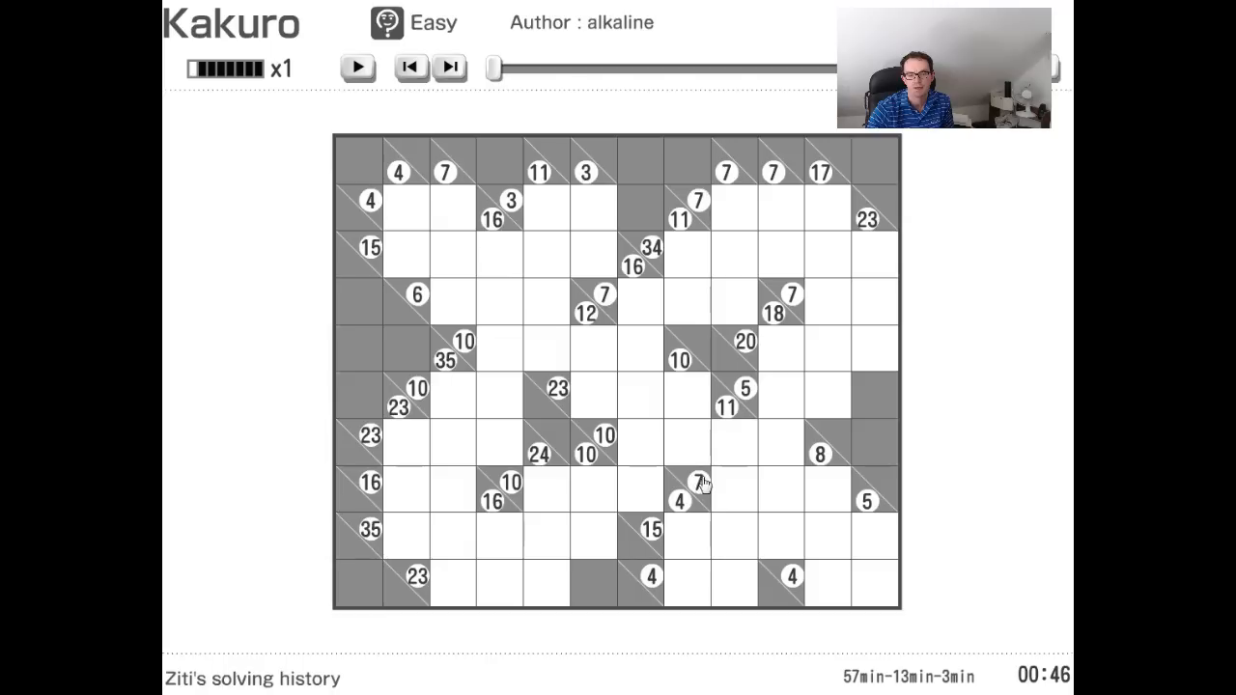
mouse_move(710, 486)
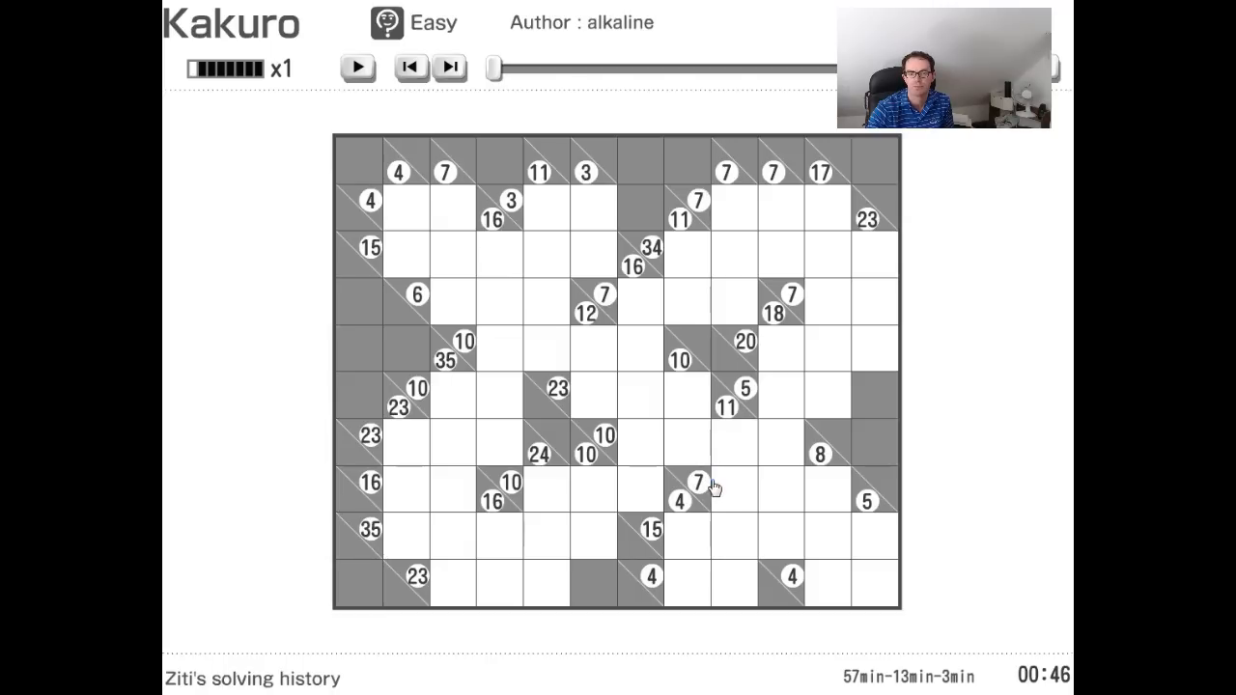
mouse_move(872, 234)
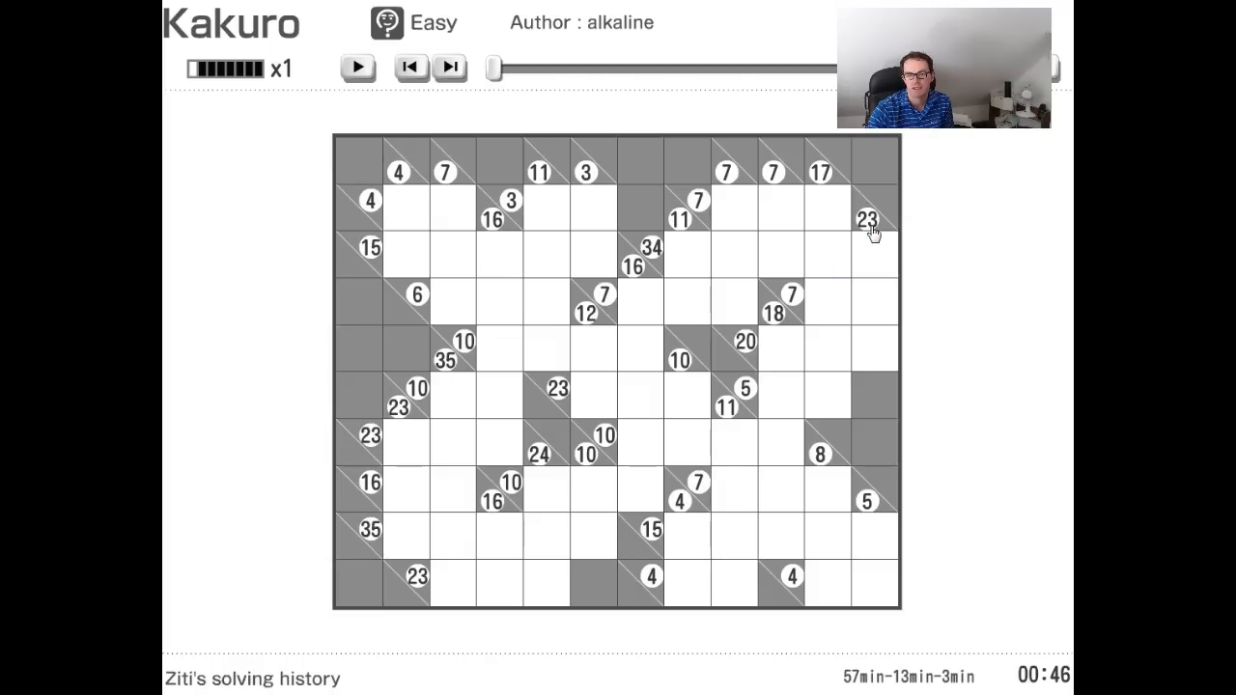
mouse_move(891, 227)
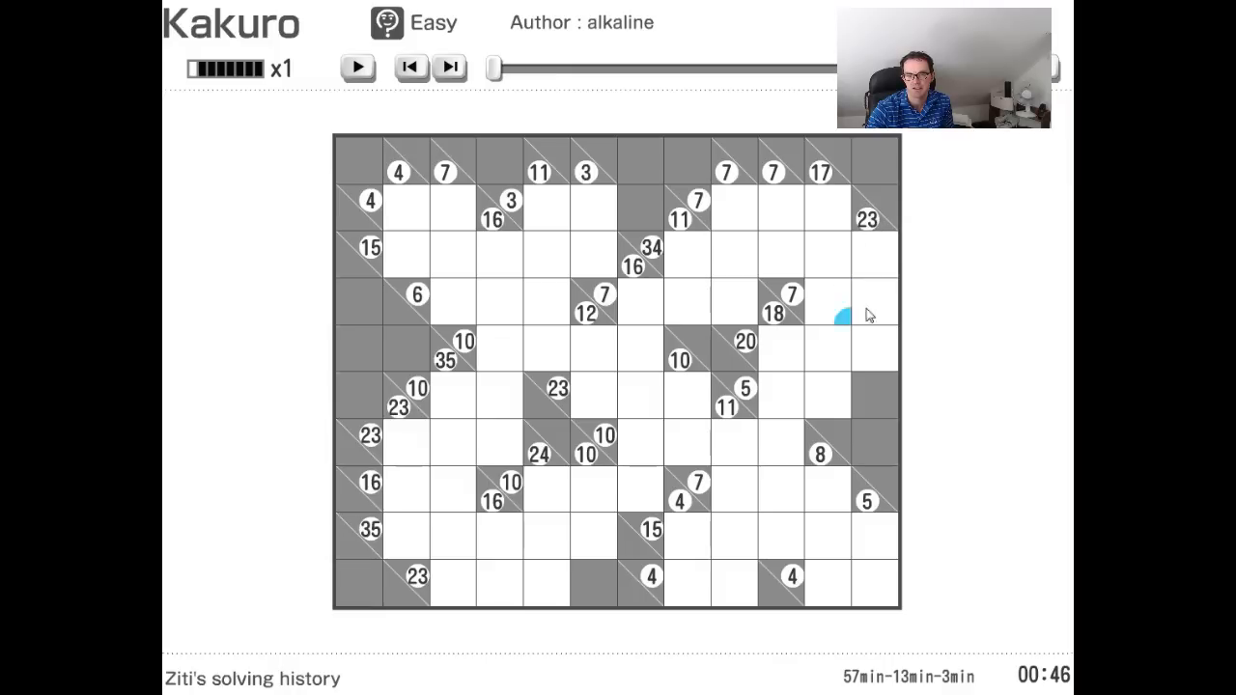
mouse_move(881, 296)
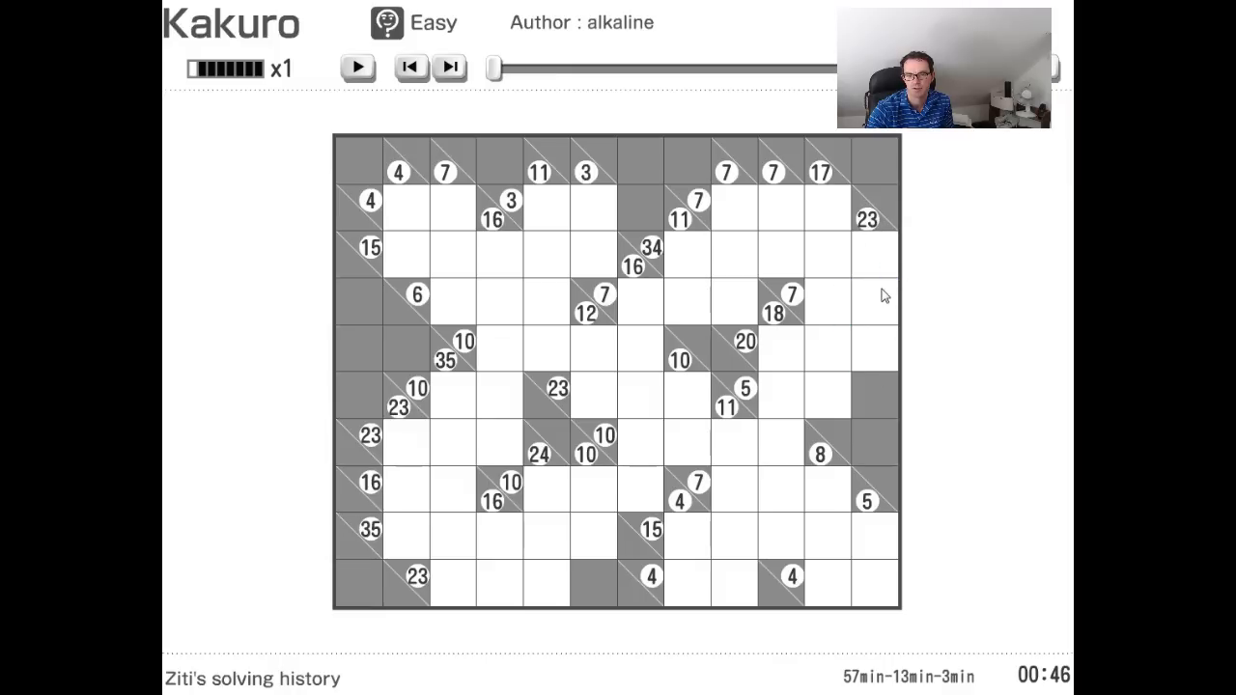
mouse_move(902, 305)
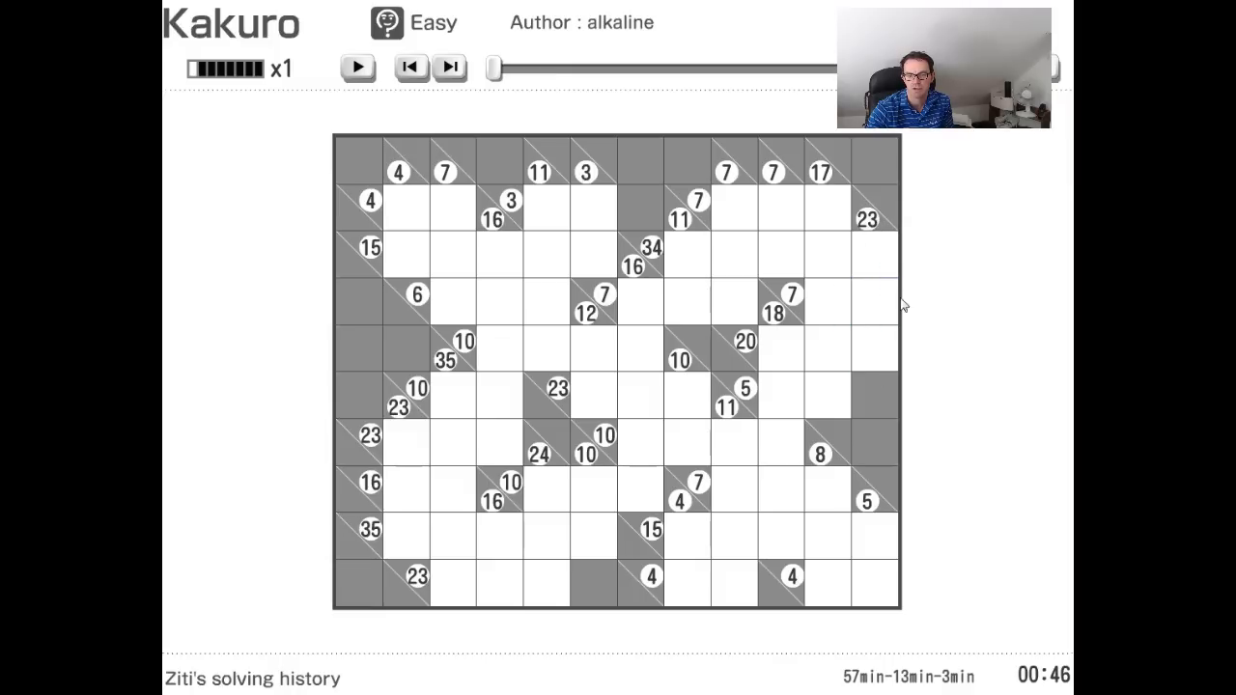
mouse_move(806, 300)
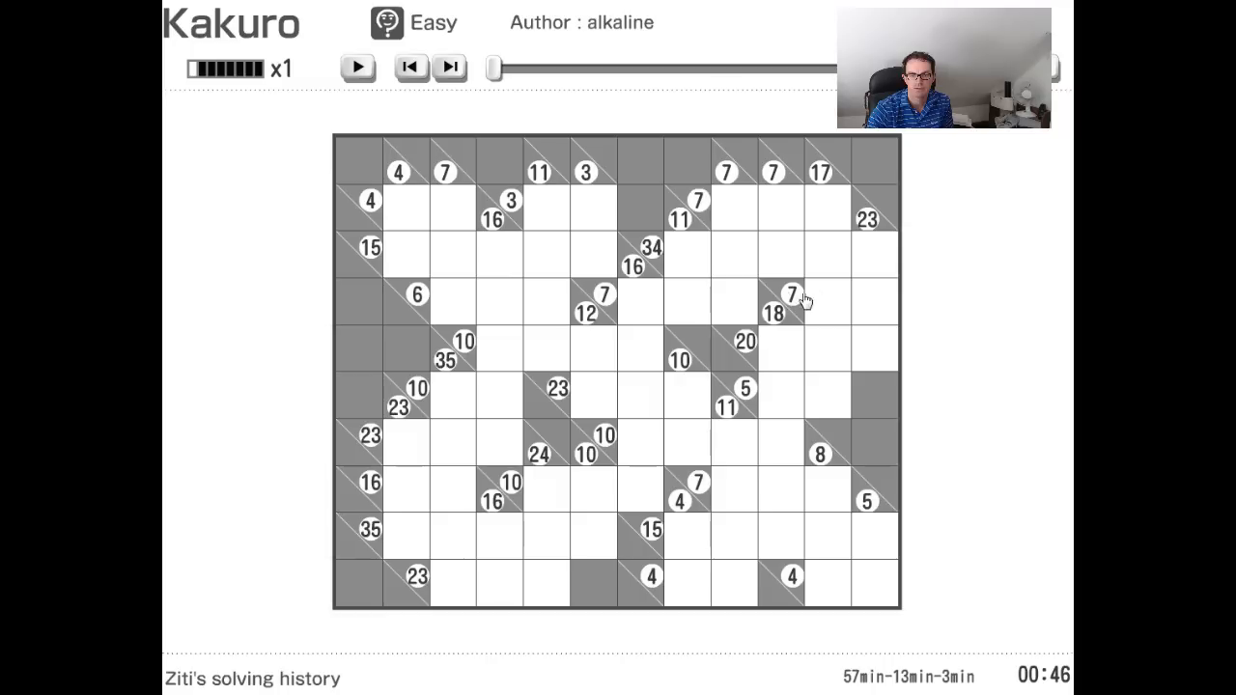
mouse_move(858, 294)
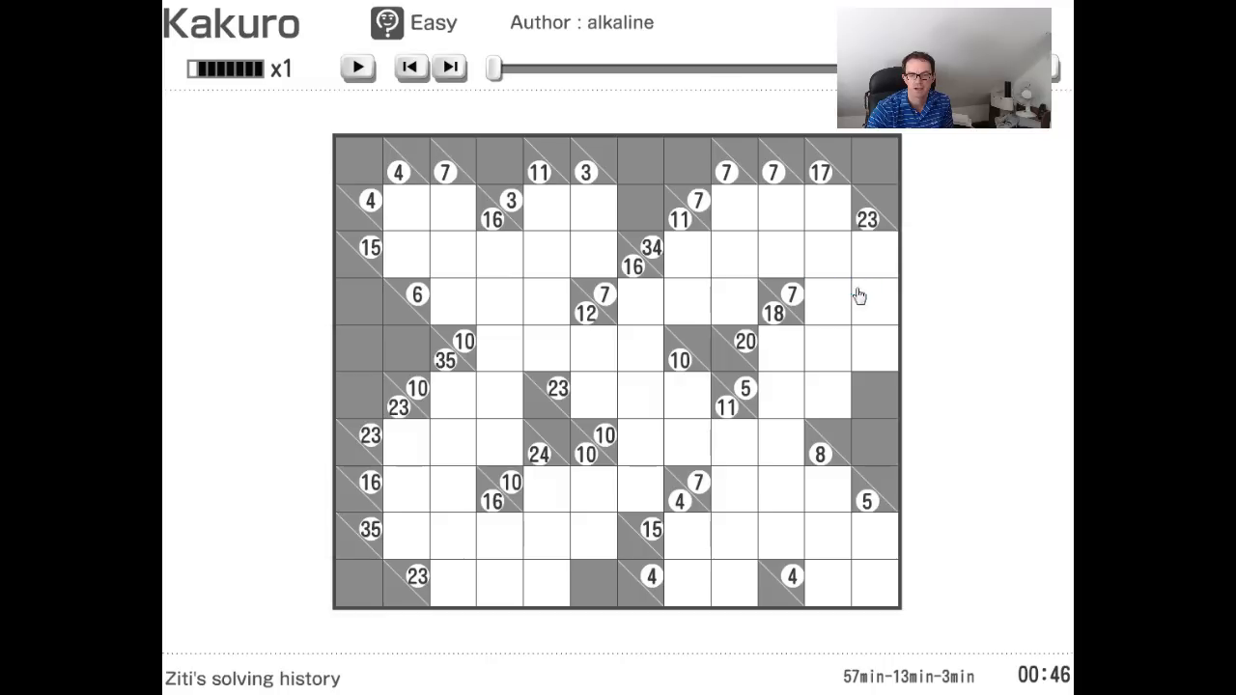
mouse_move(999, 327)
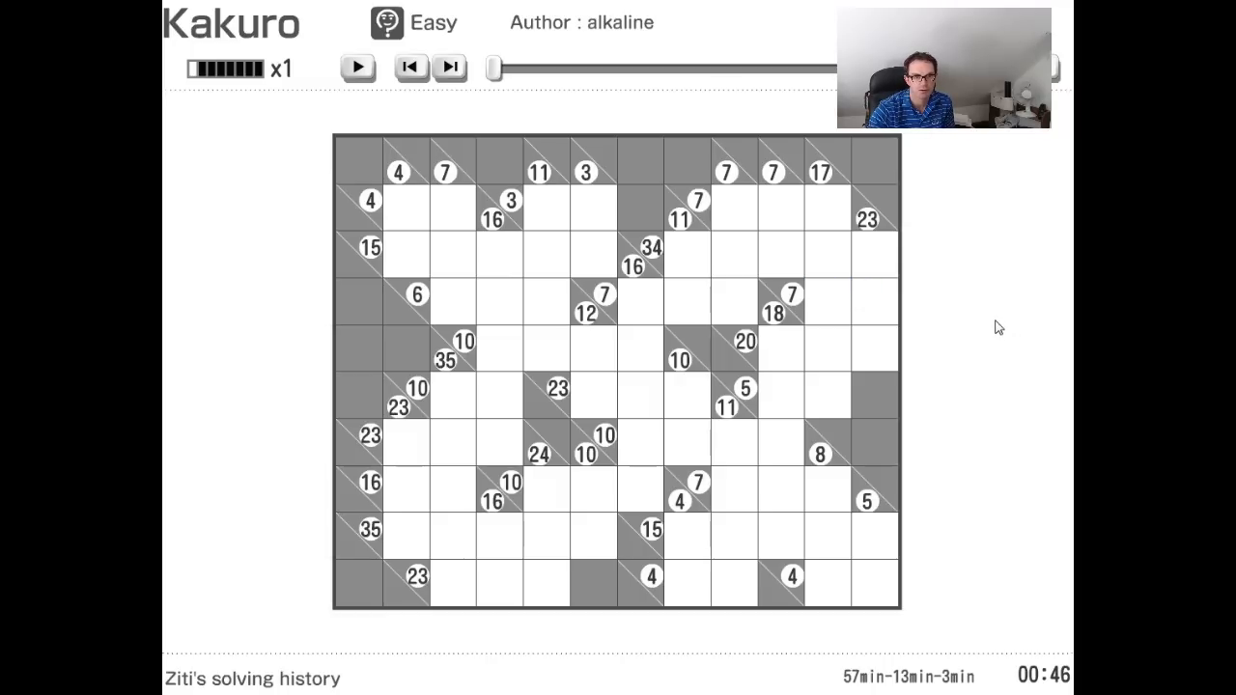
mouse_move(1033, 349)
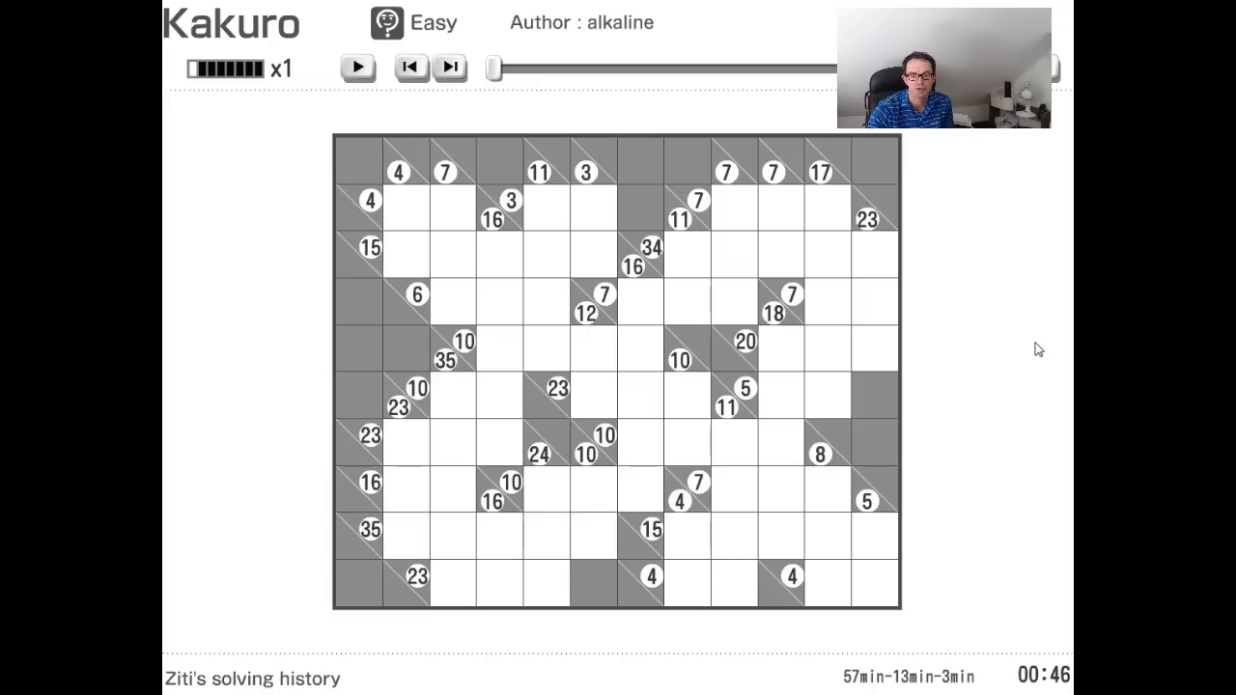
mouse_move(924, 268)
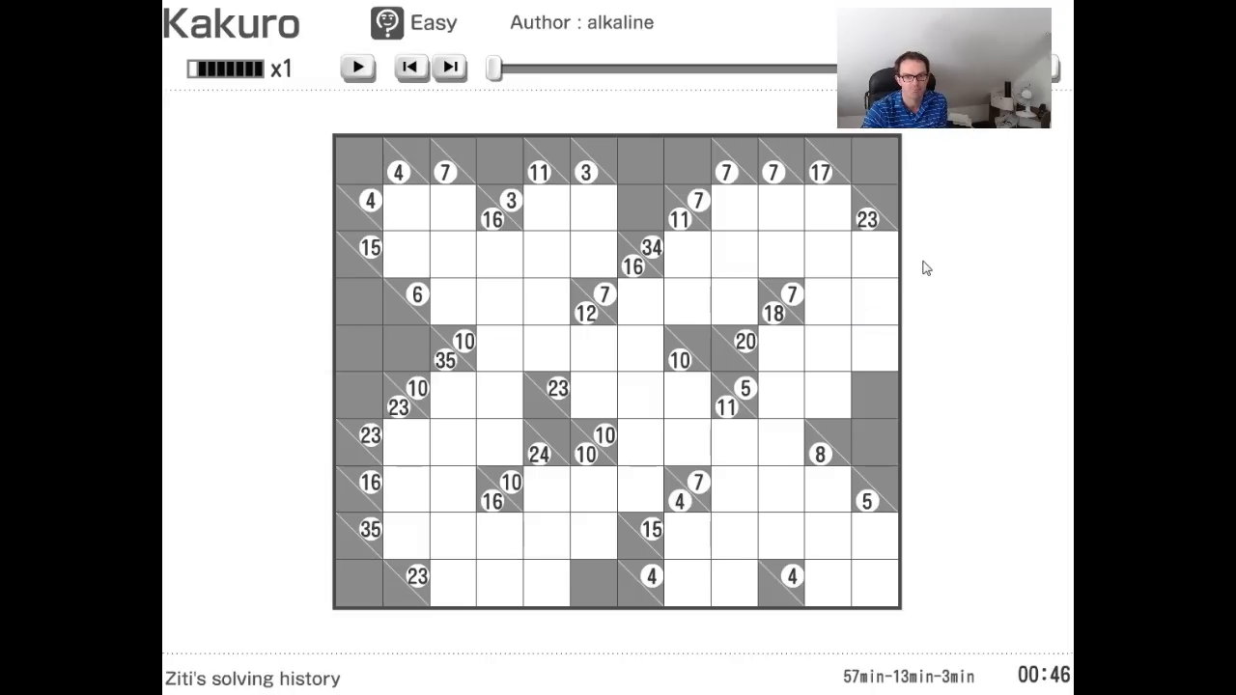
mouse_move(836, 222)
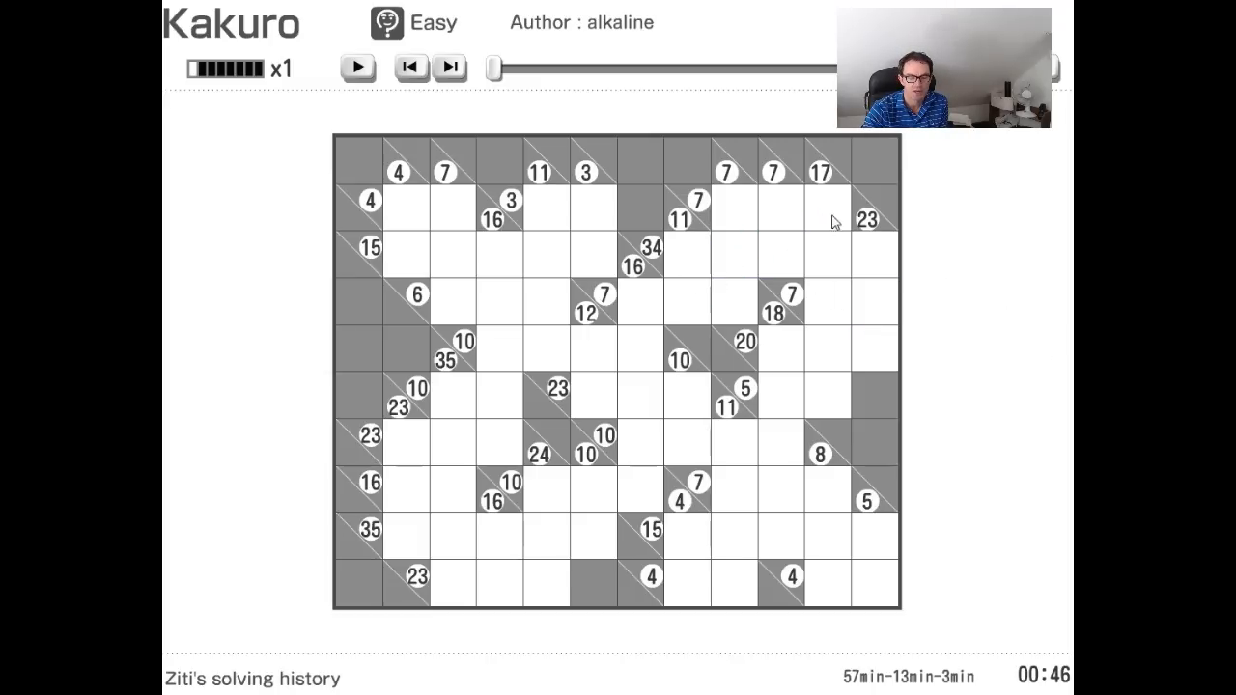
mouse_move(884, 196)
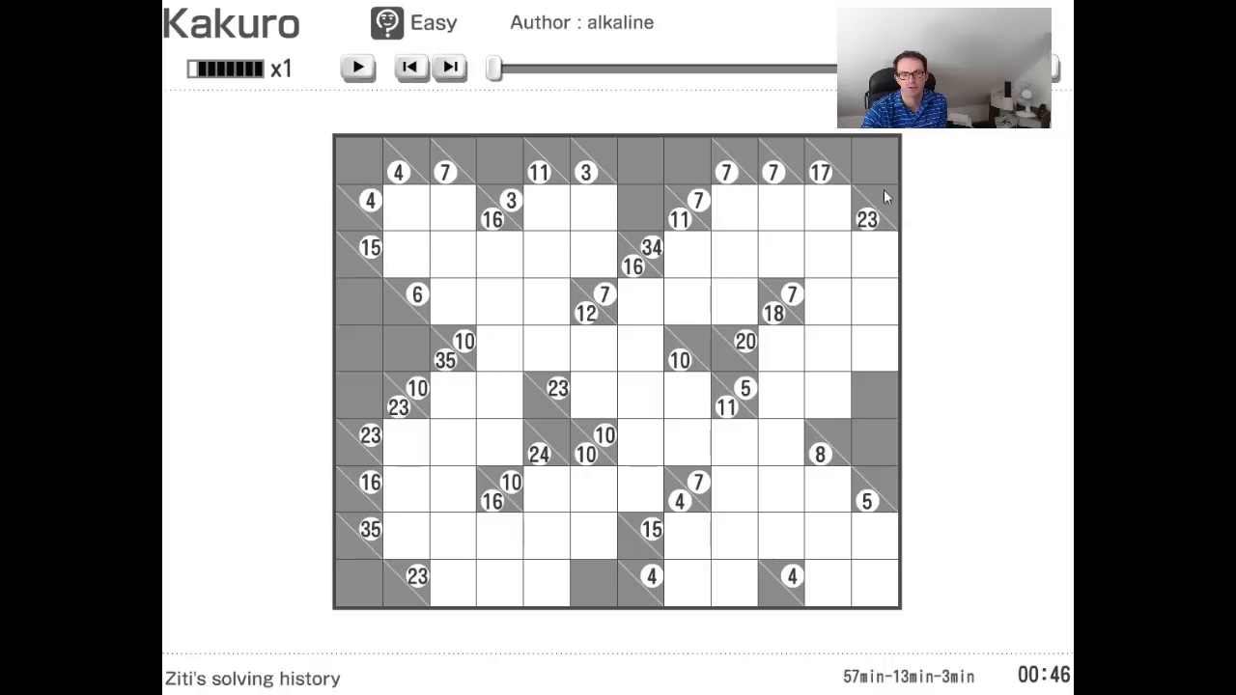
mouse_move(964, 143)
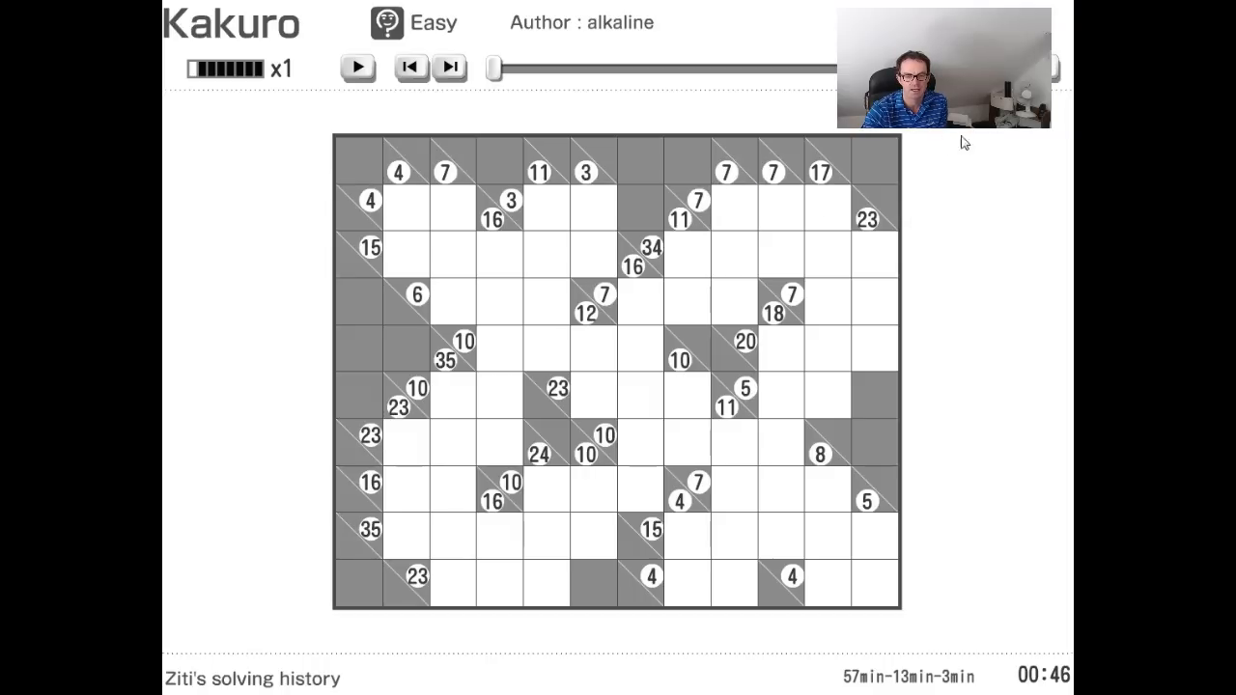
mouse_move(732, 167)
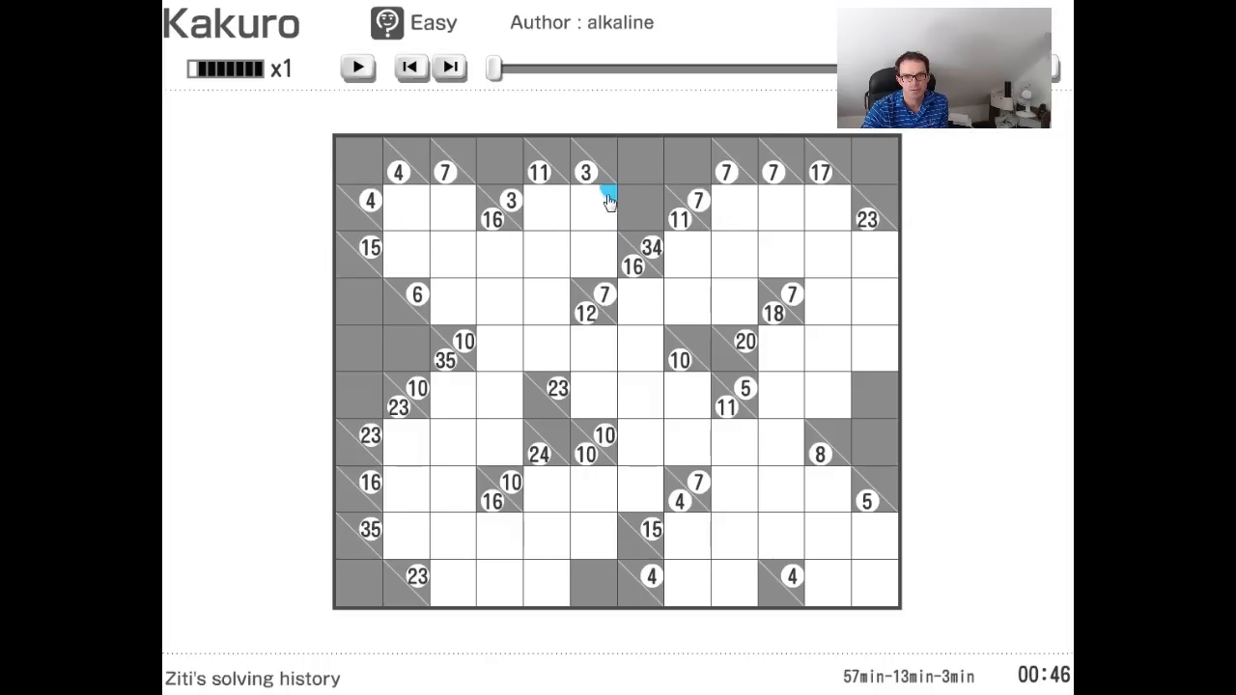
mouse_move(963, 252)
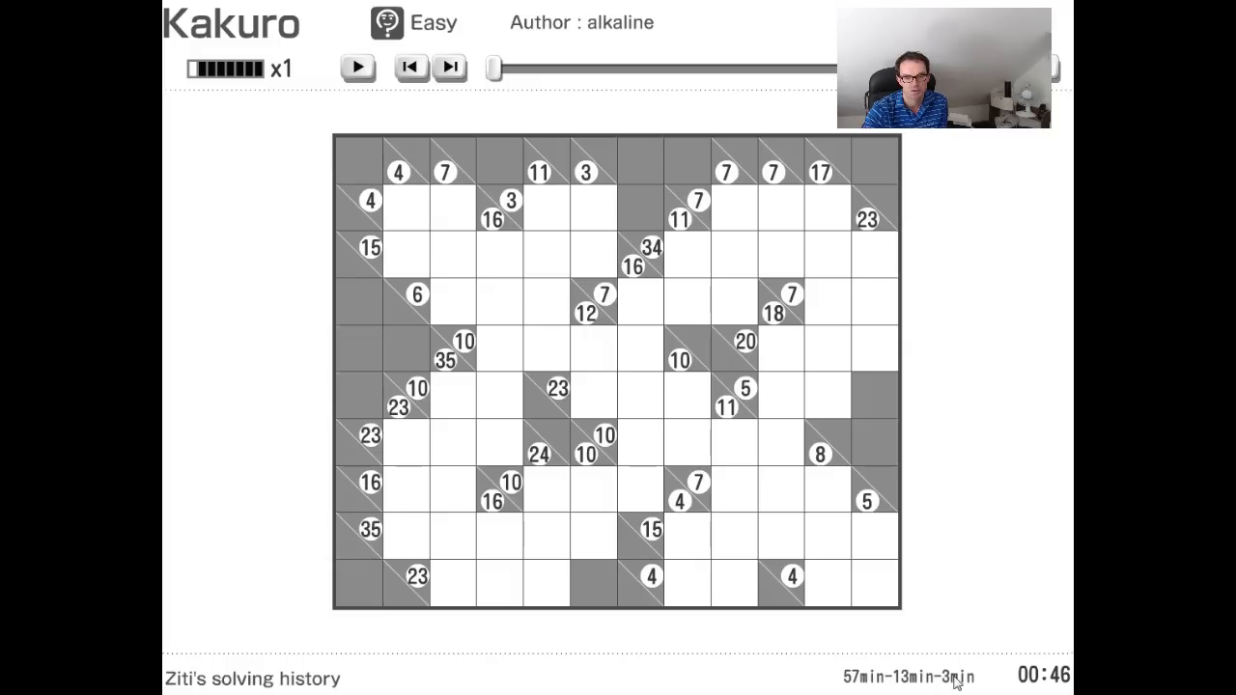
mouse_move(456, 223)
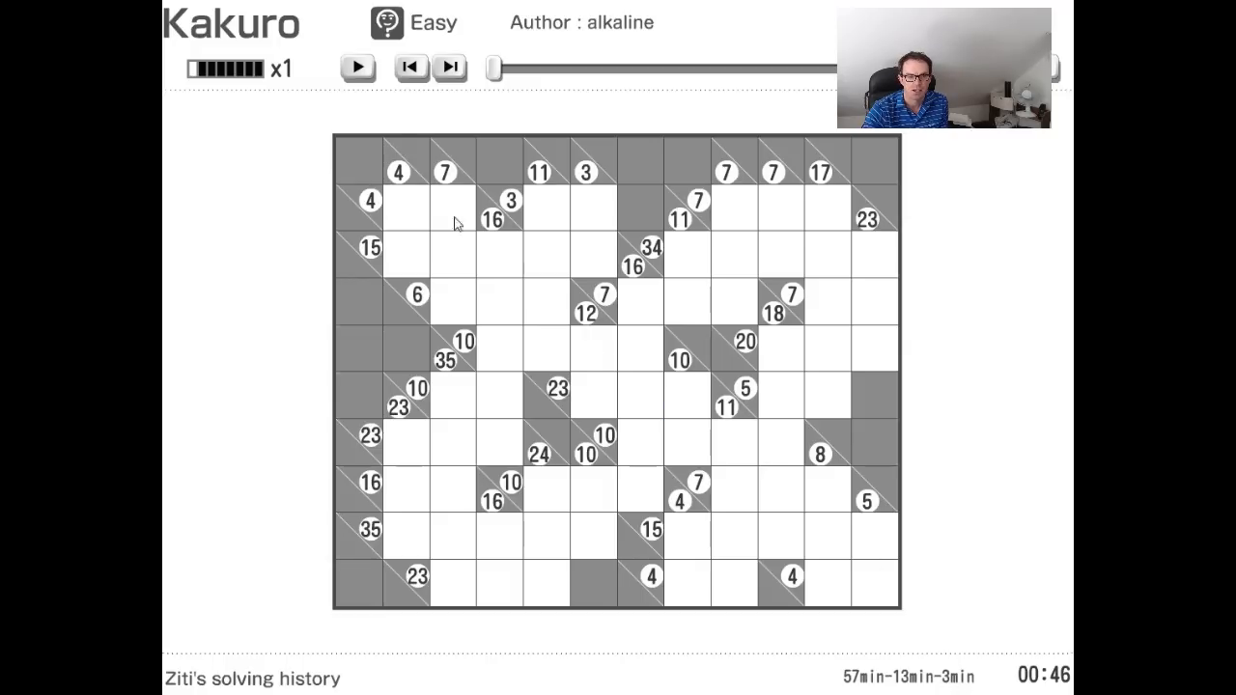
- Play the Kakuro solving replay until the grid fills, then stop it
left_click(357, 67)
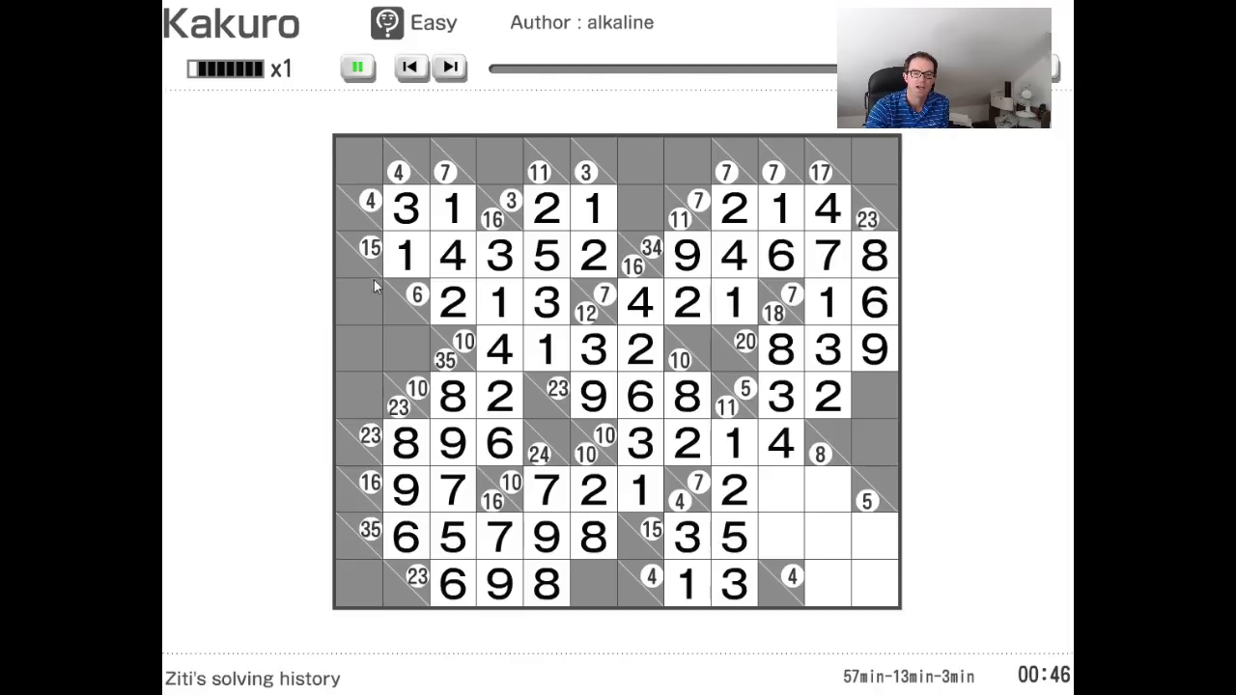
left_click(359, 67)
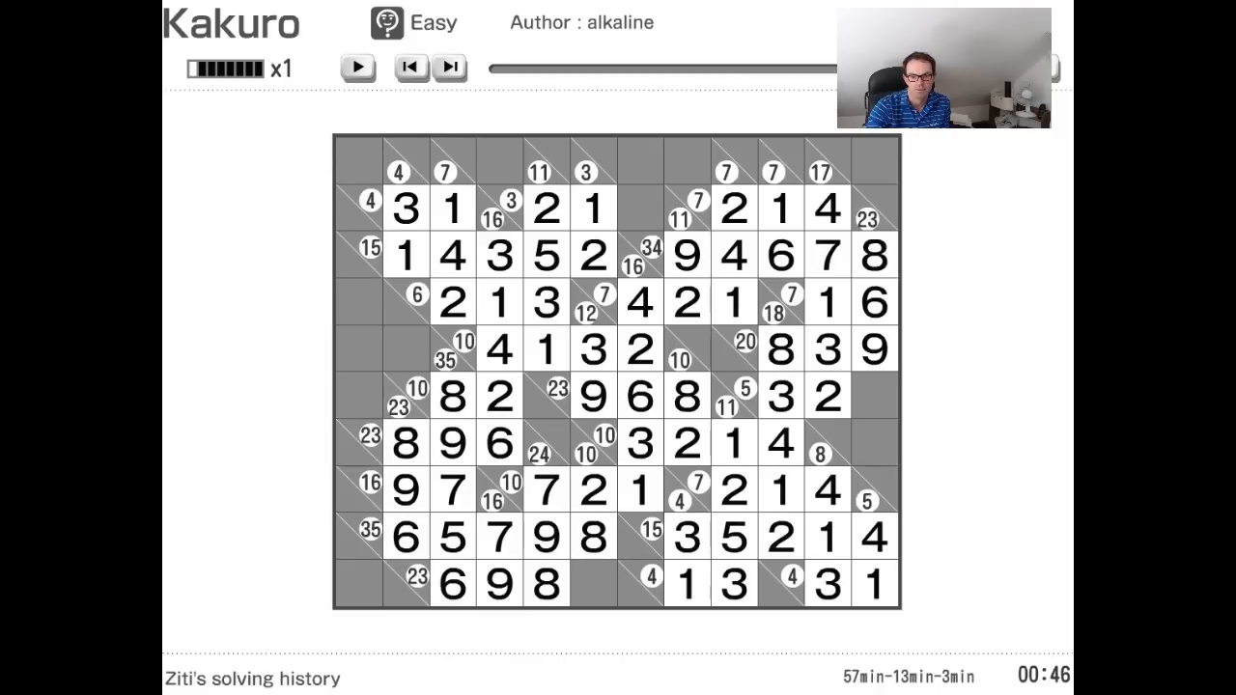
mouse_move(1016, 240)
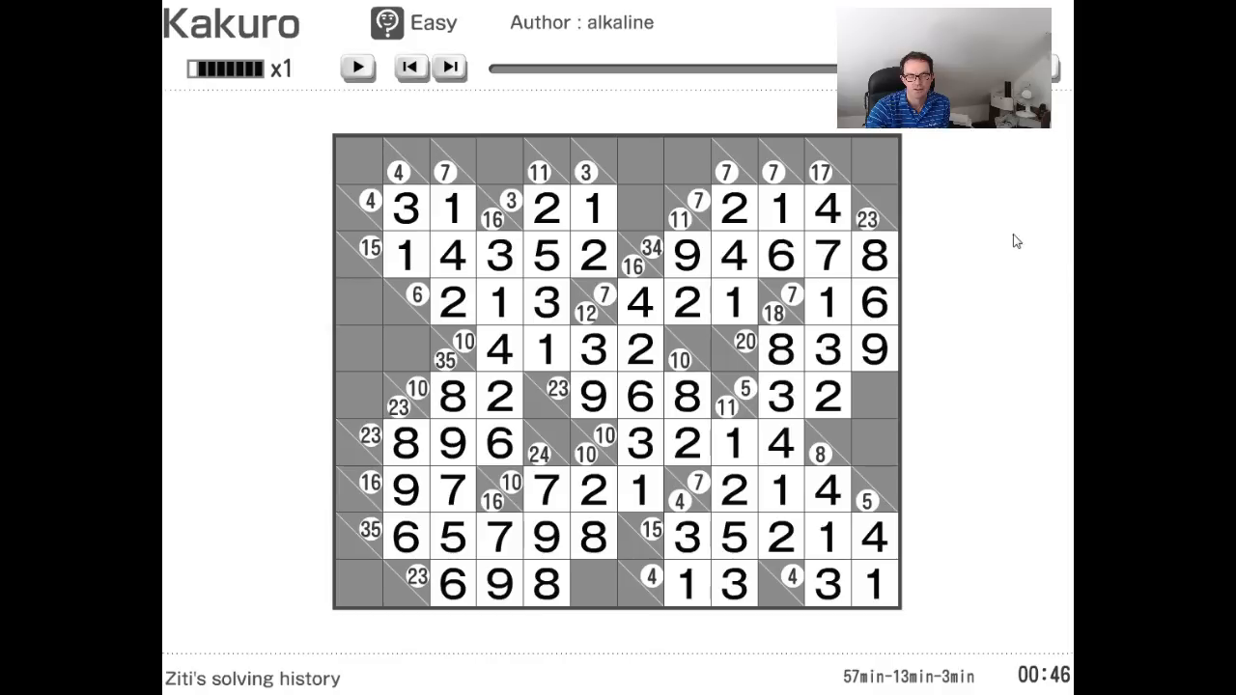
mouse_move(834, 154)
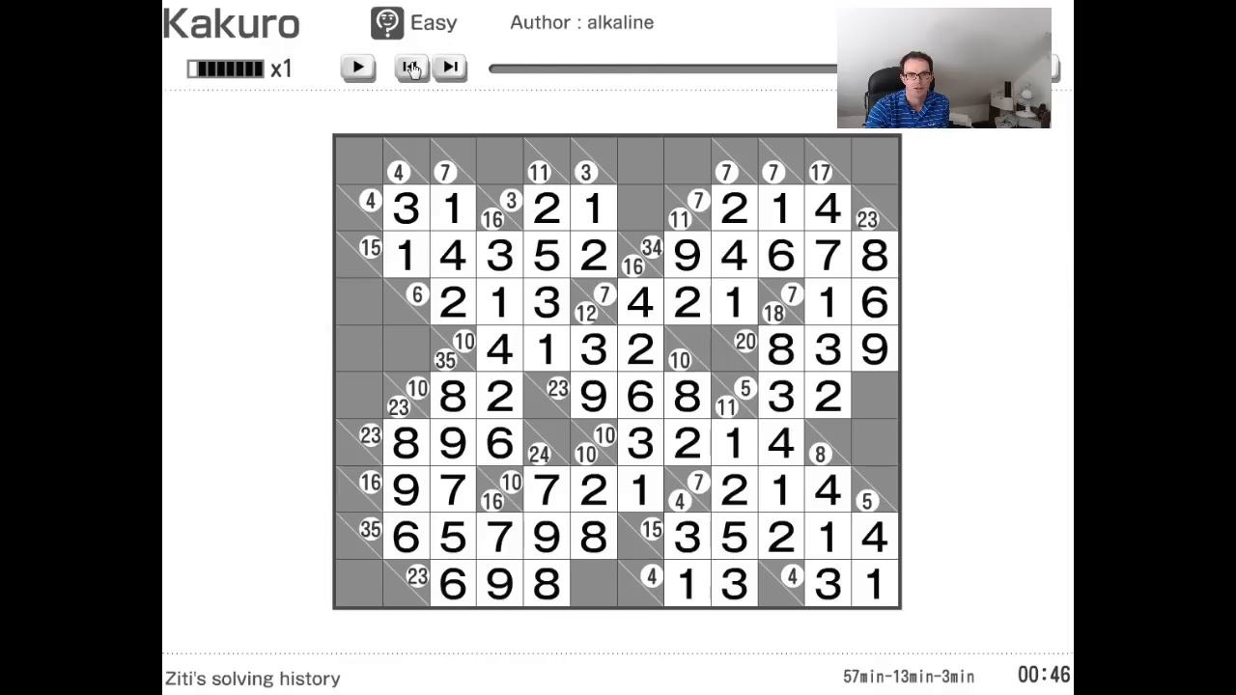
- Jump the replay back to the empty grid and restart playback
left_click(411, 66)
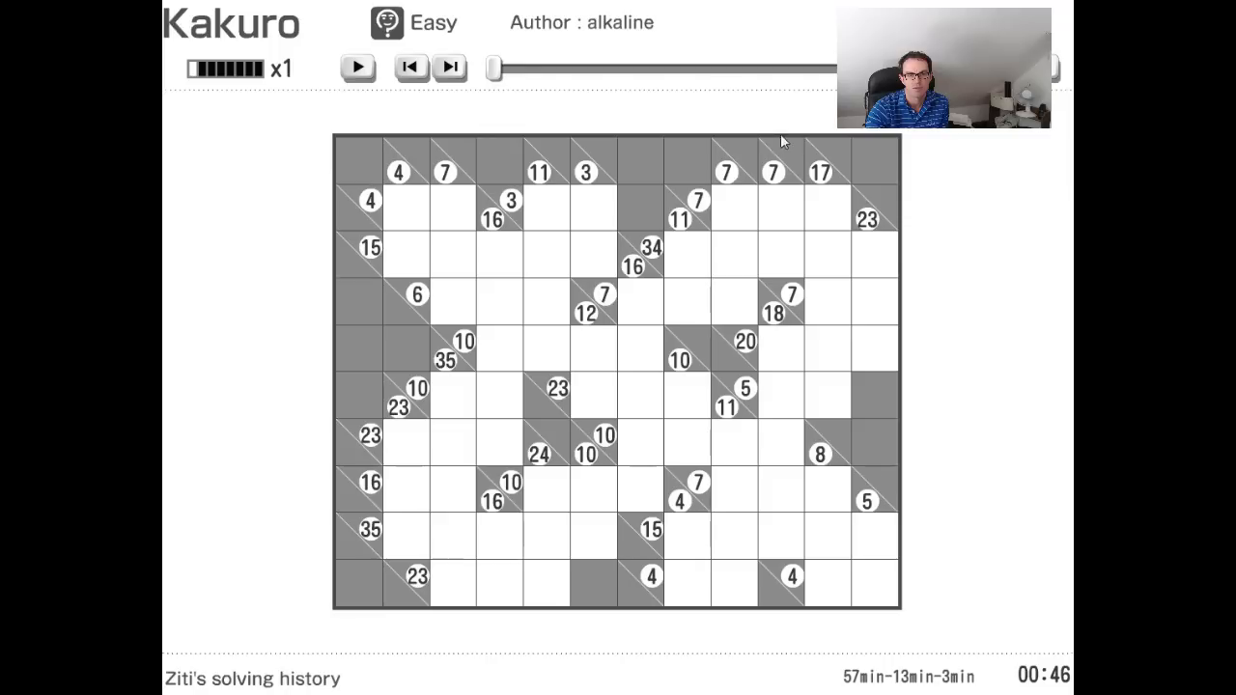
mouse_move(447, 183)
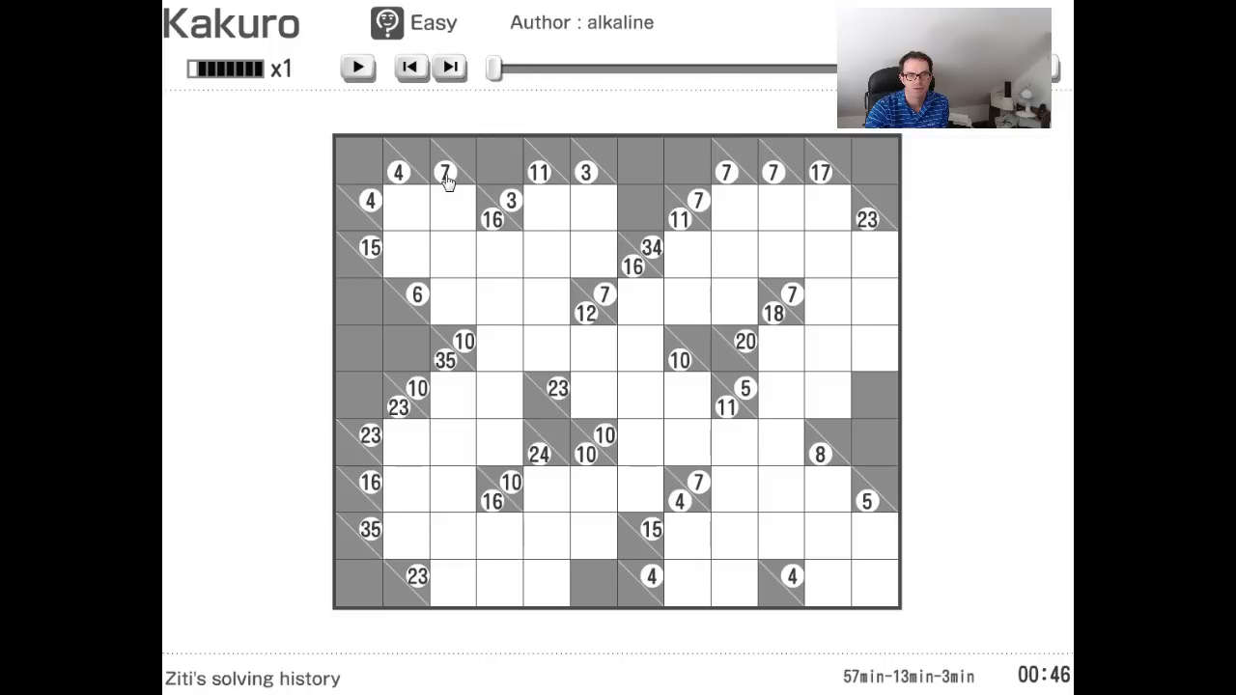
mouse_move(449, 201)
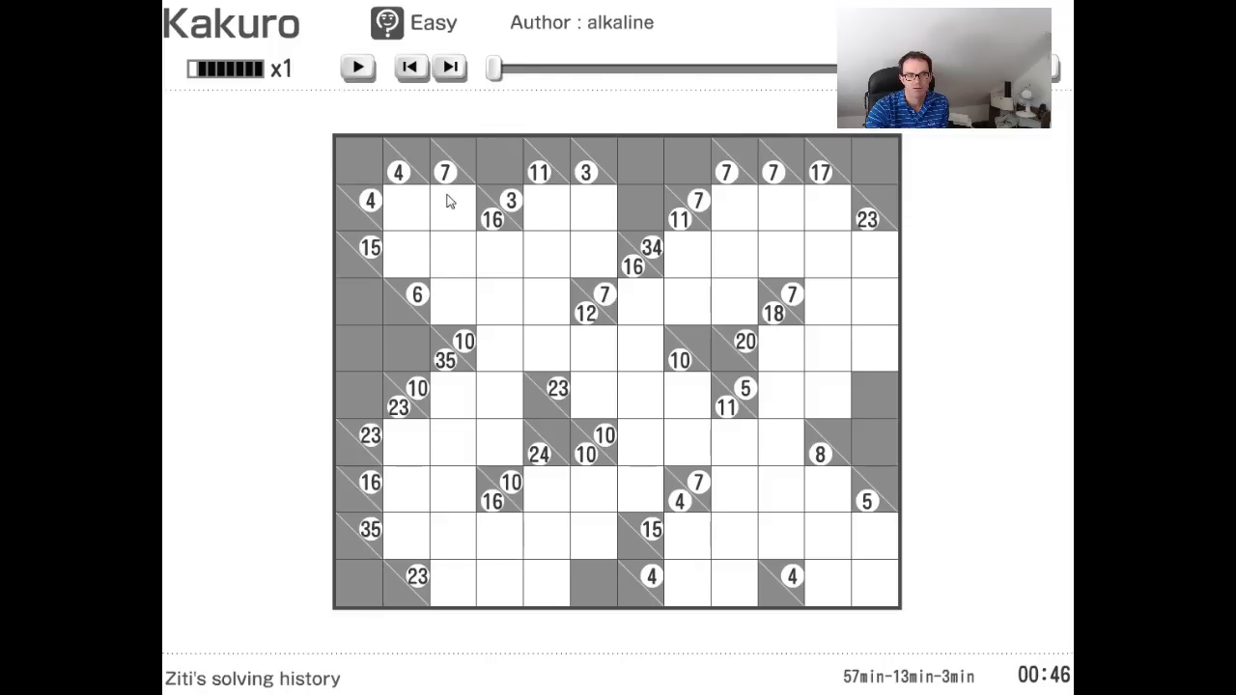
mouse_move(461, 210)
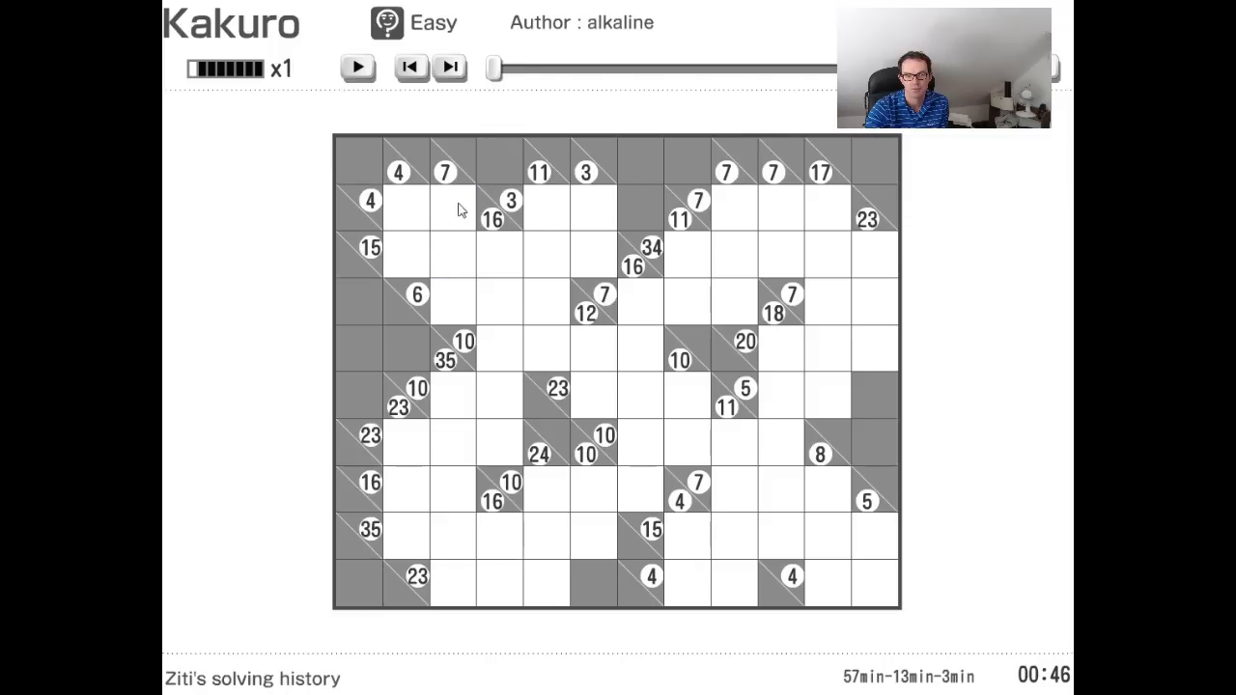
mouse_move(409, 246)
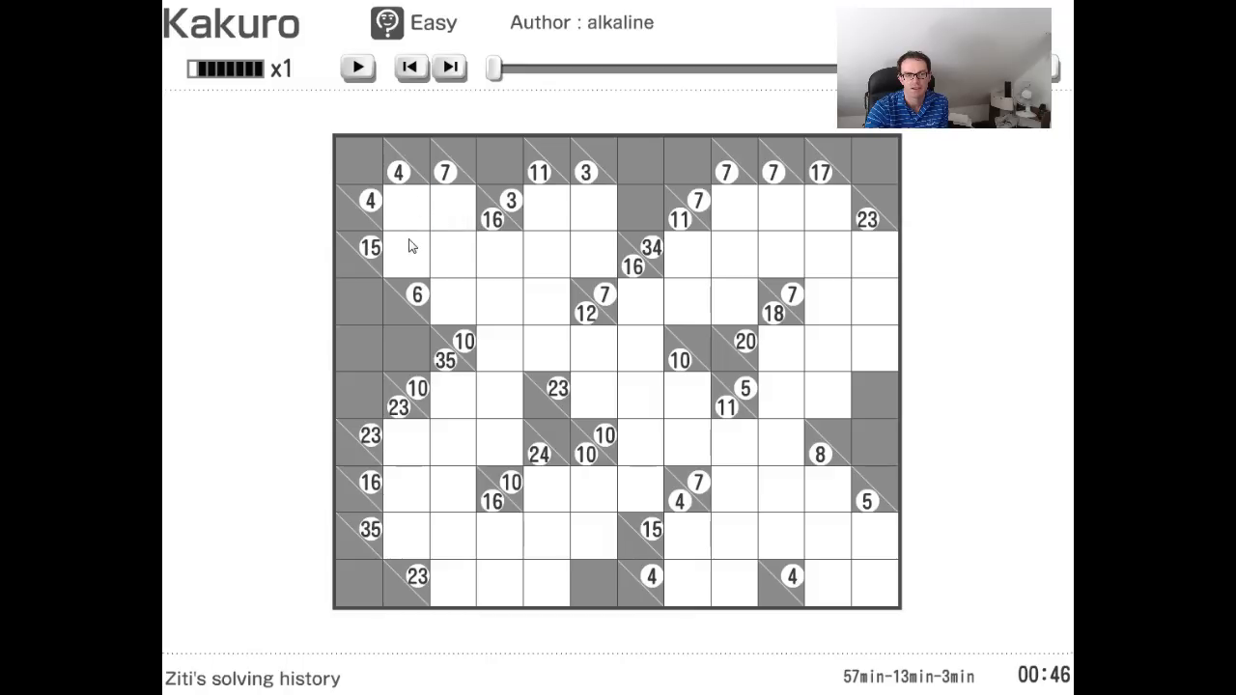
mouse_move(420, 177)
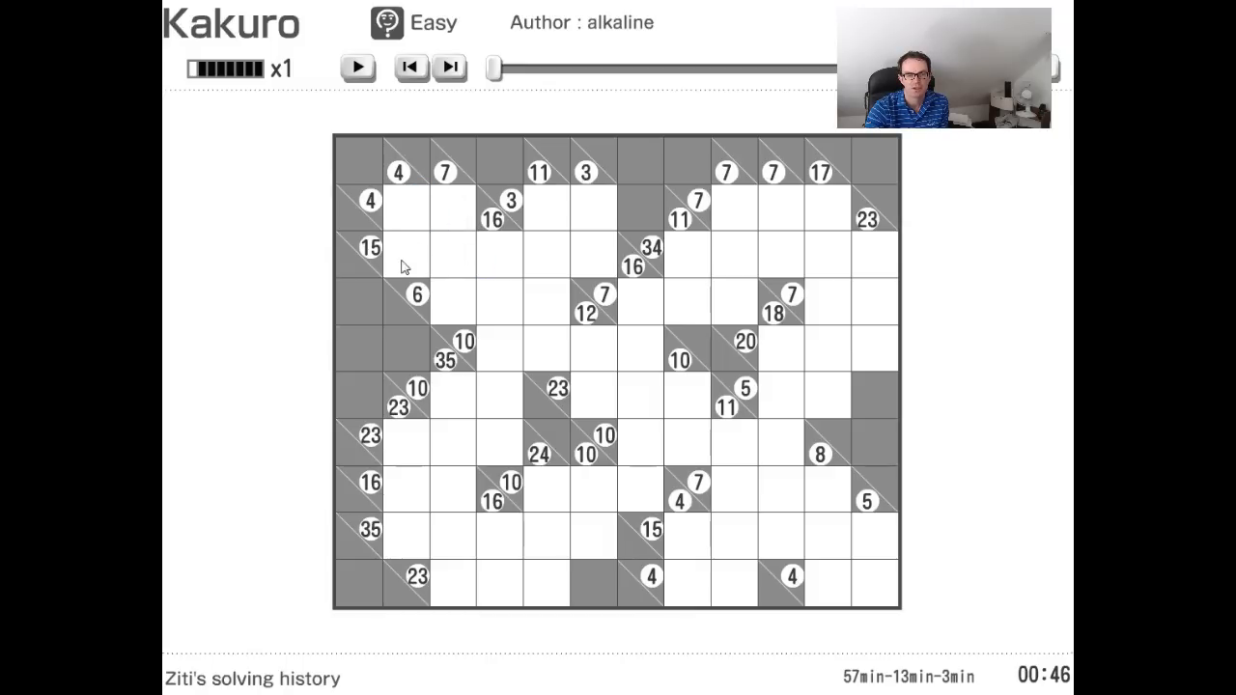
mouse_move(441, 252)
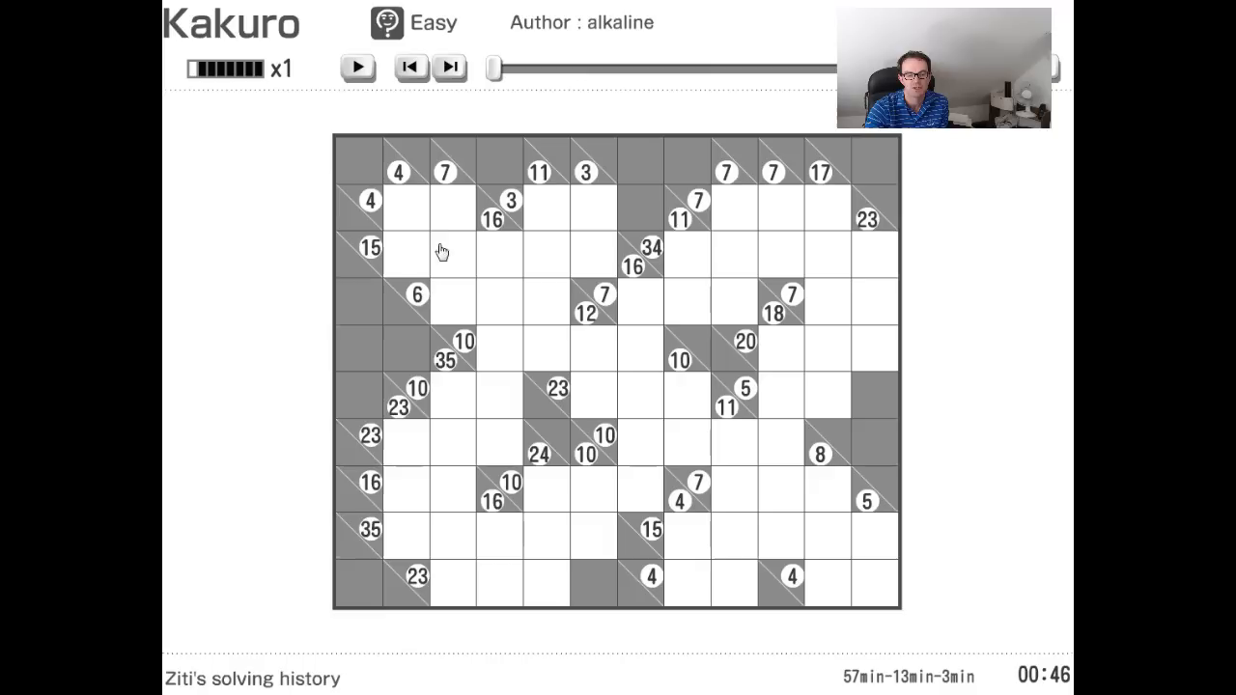
left_click(357, 67)
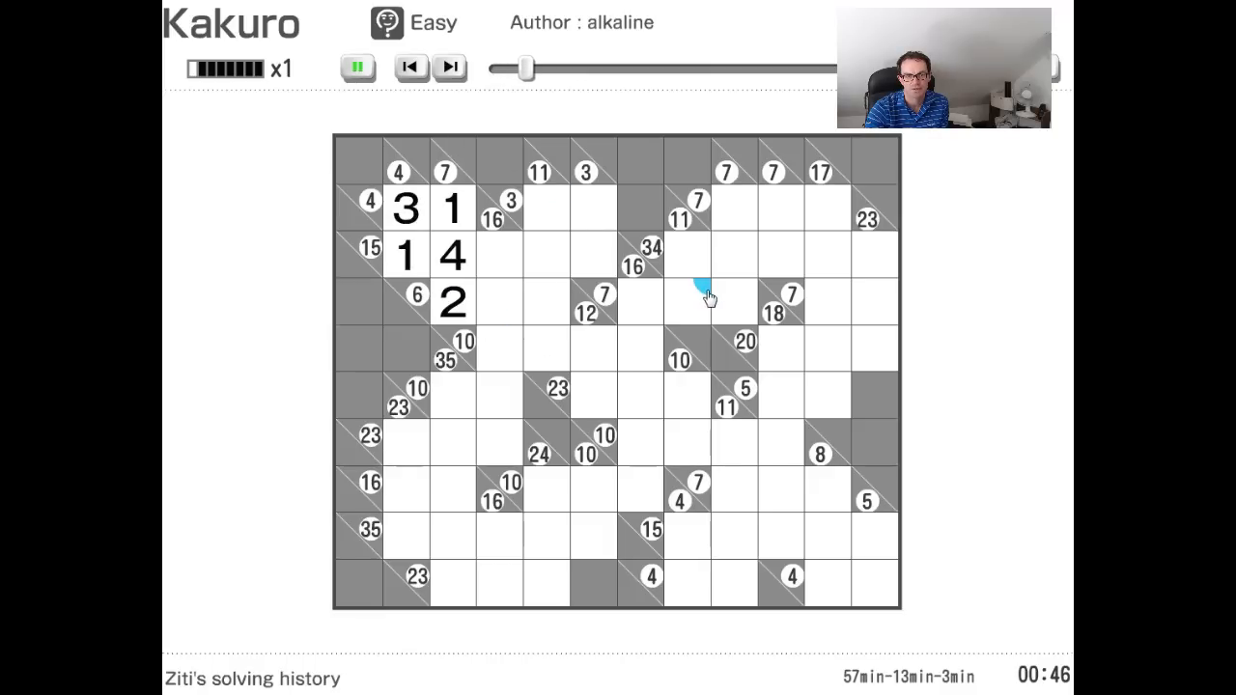
- Restart playback, then pause once the top-left block and a few scattered digits appear
left_click(410, 67)
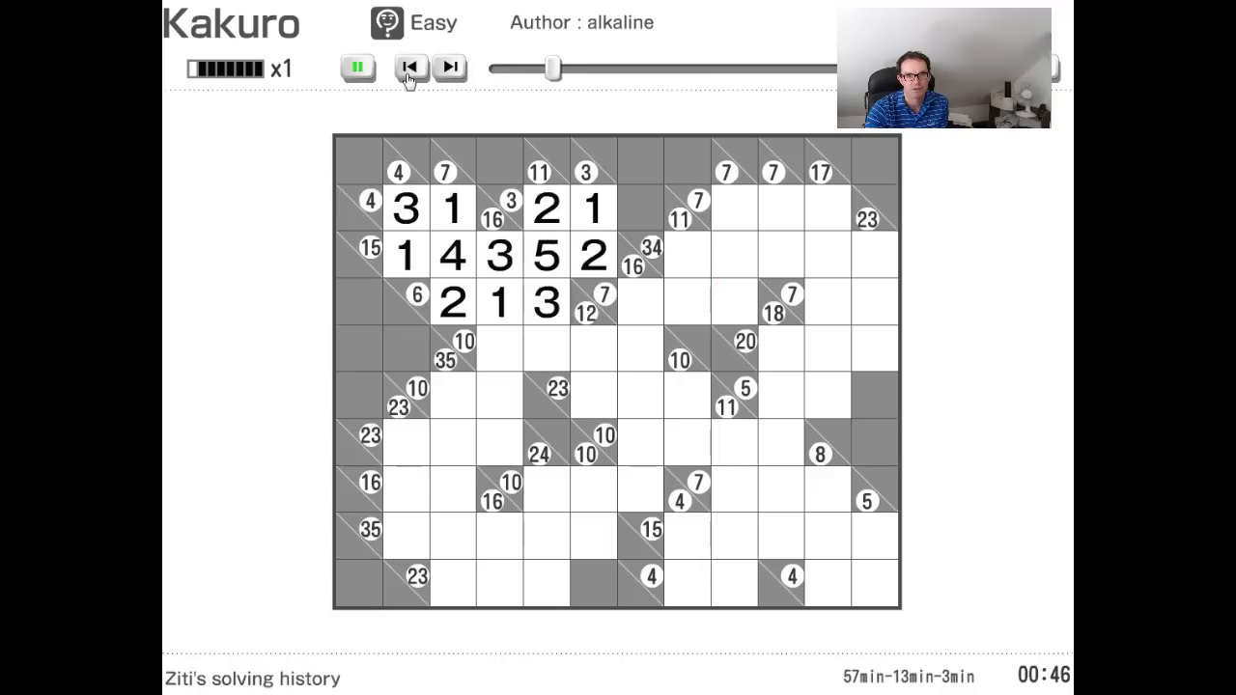
left_click(357, 67)
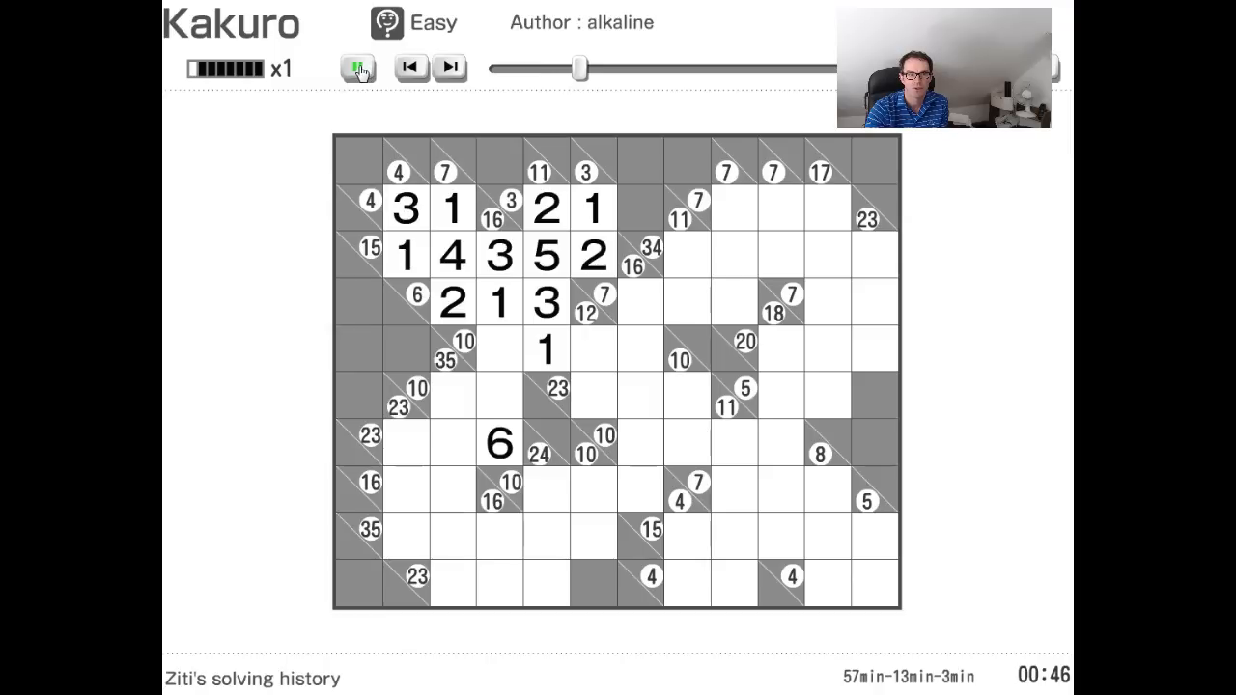
left_click(357, 68)
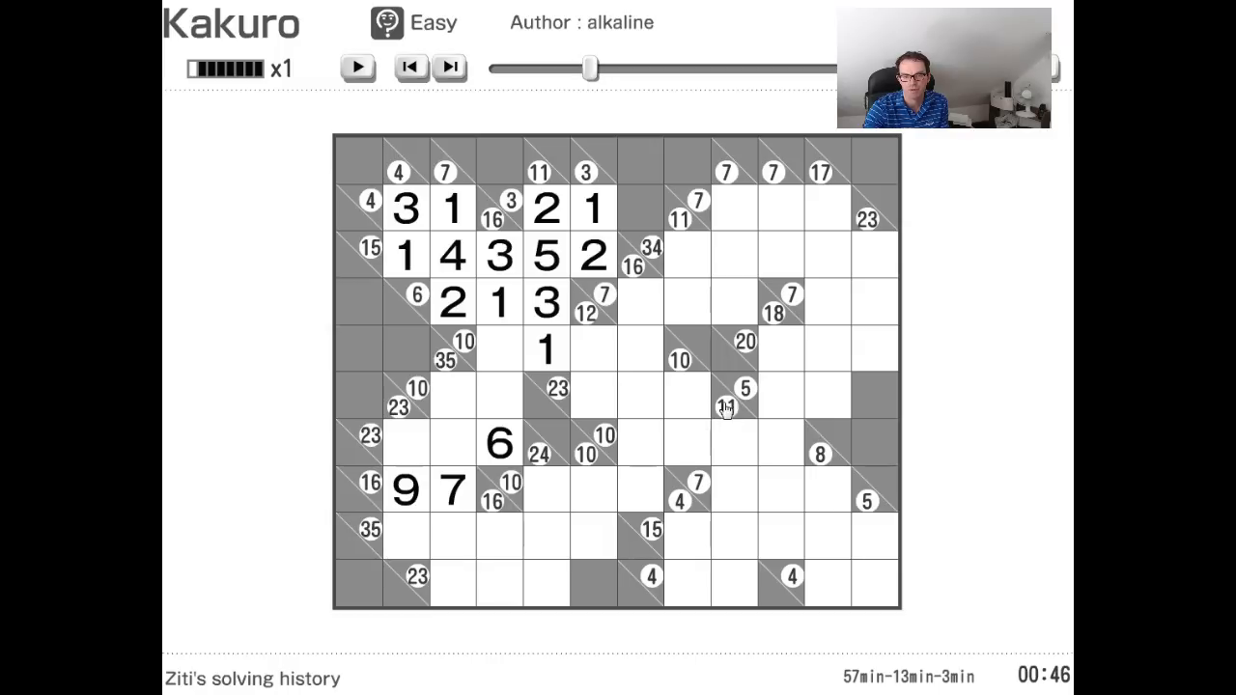
mouse_move(744, 400)
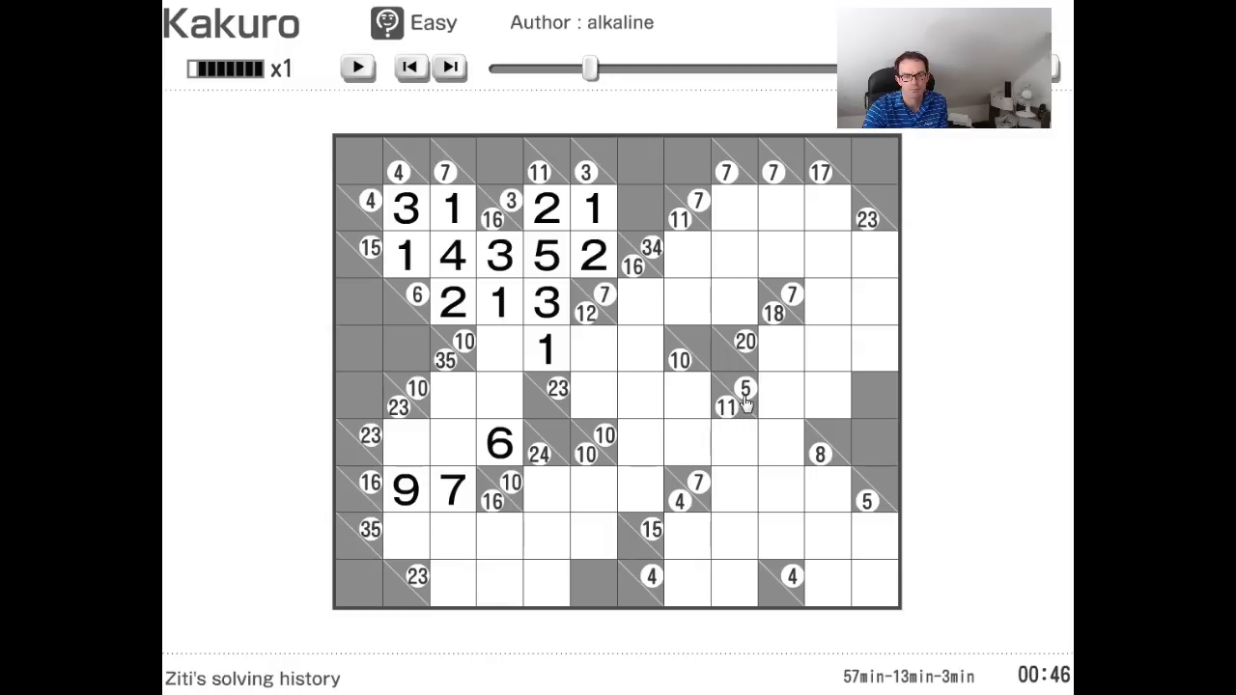
mouse_move(546, 459)
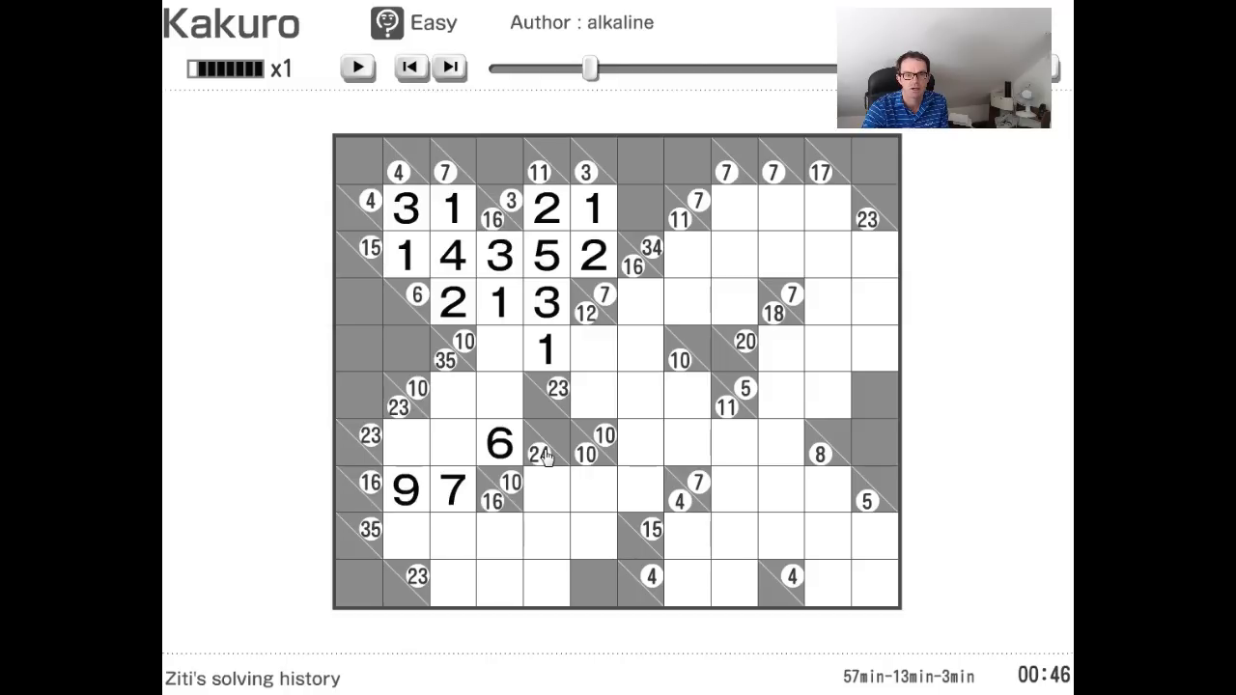
mouse_move(439, 367)
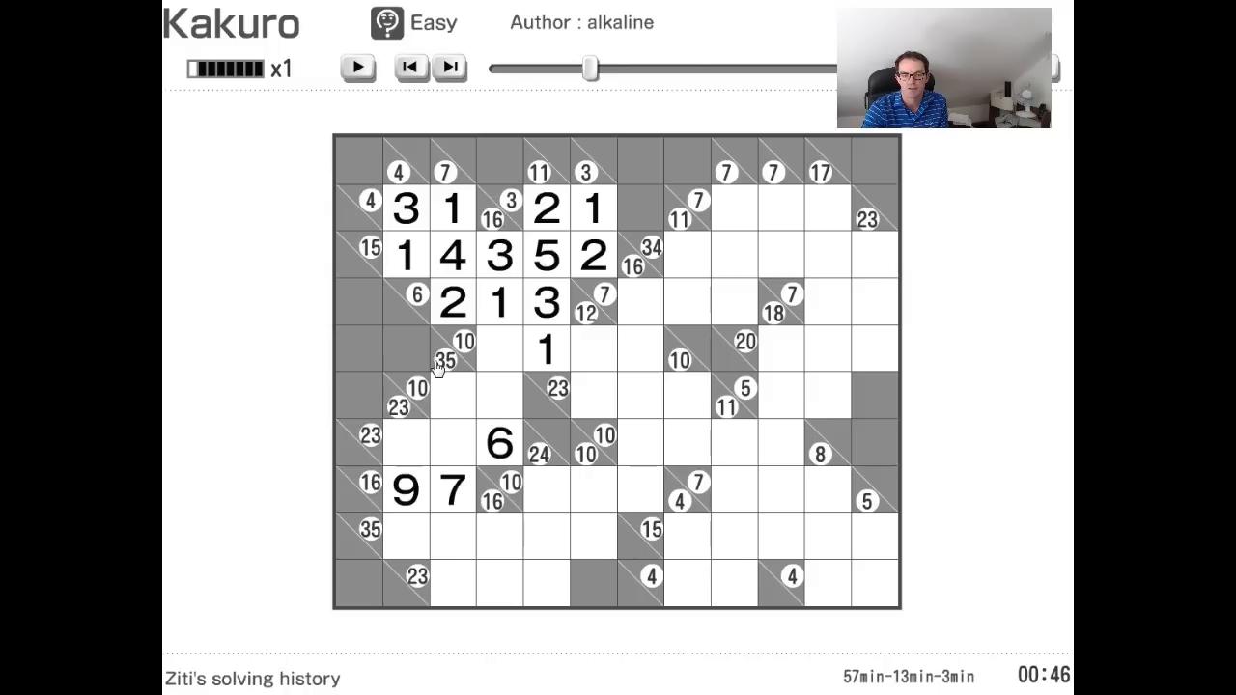
mouse_move(439, 365)
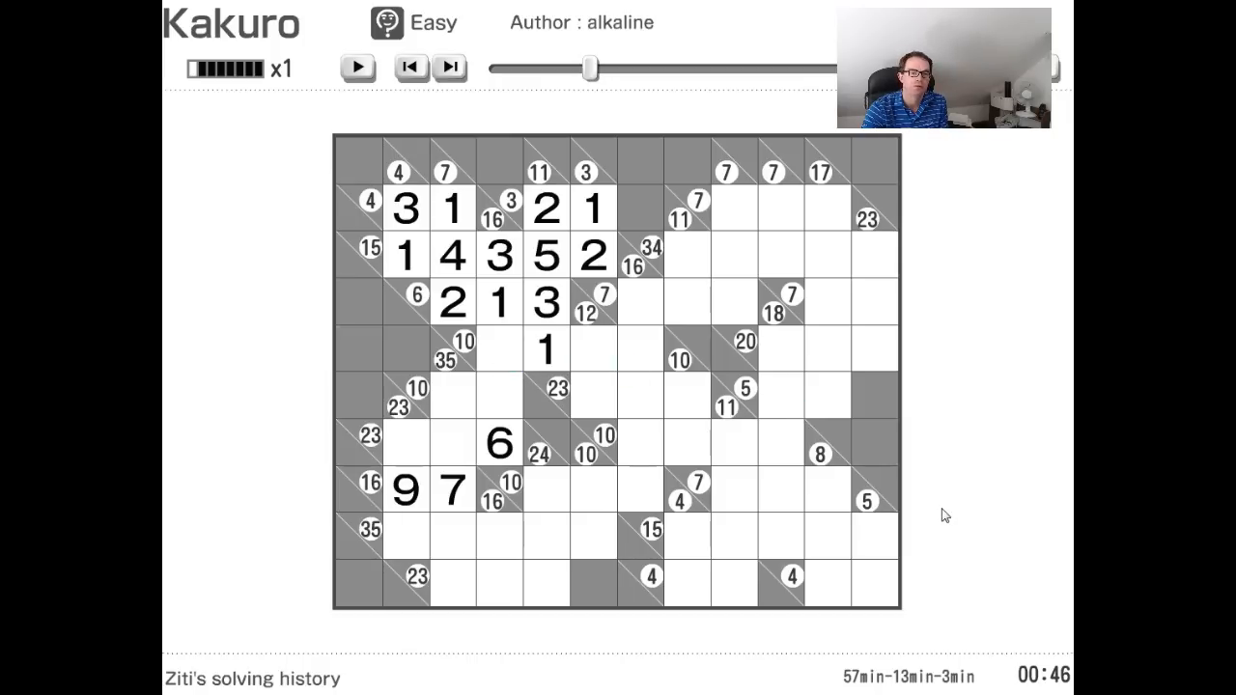
mouse_move(861, 384)
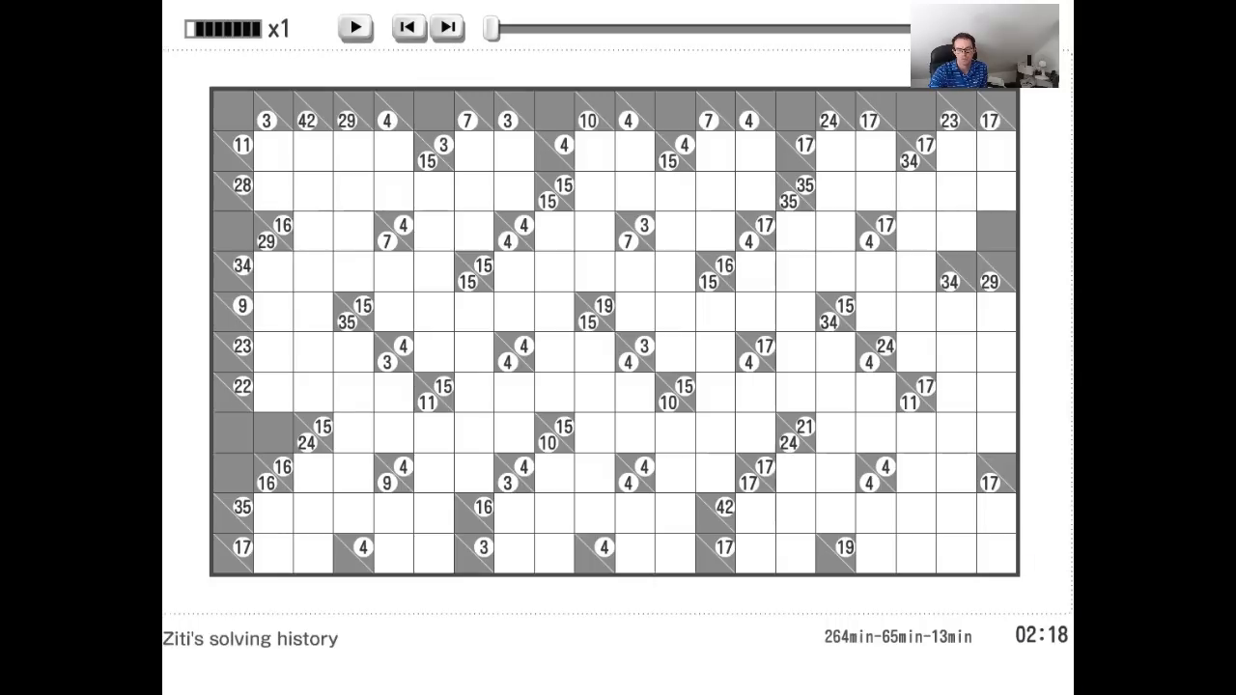
mouse_move(1026, 114)
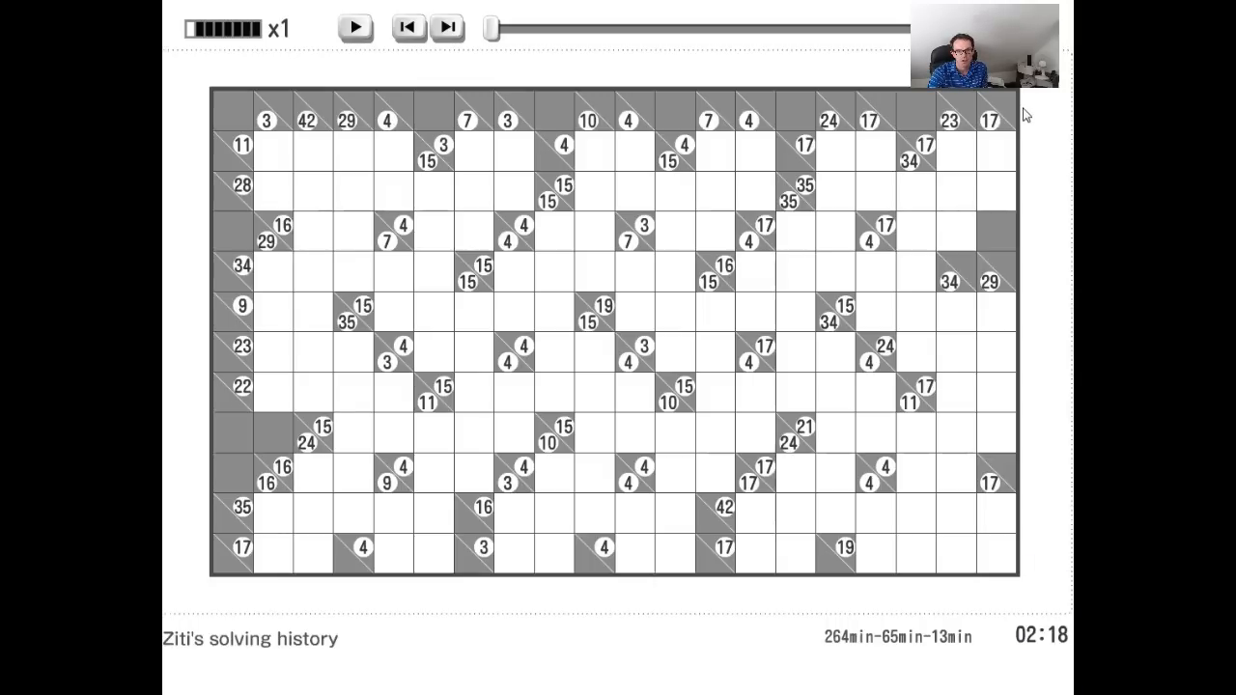
mouse_move(946, 649)
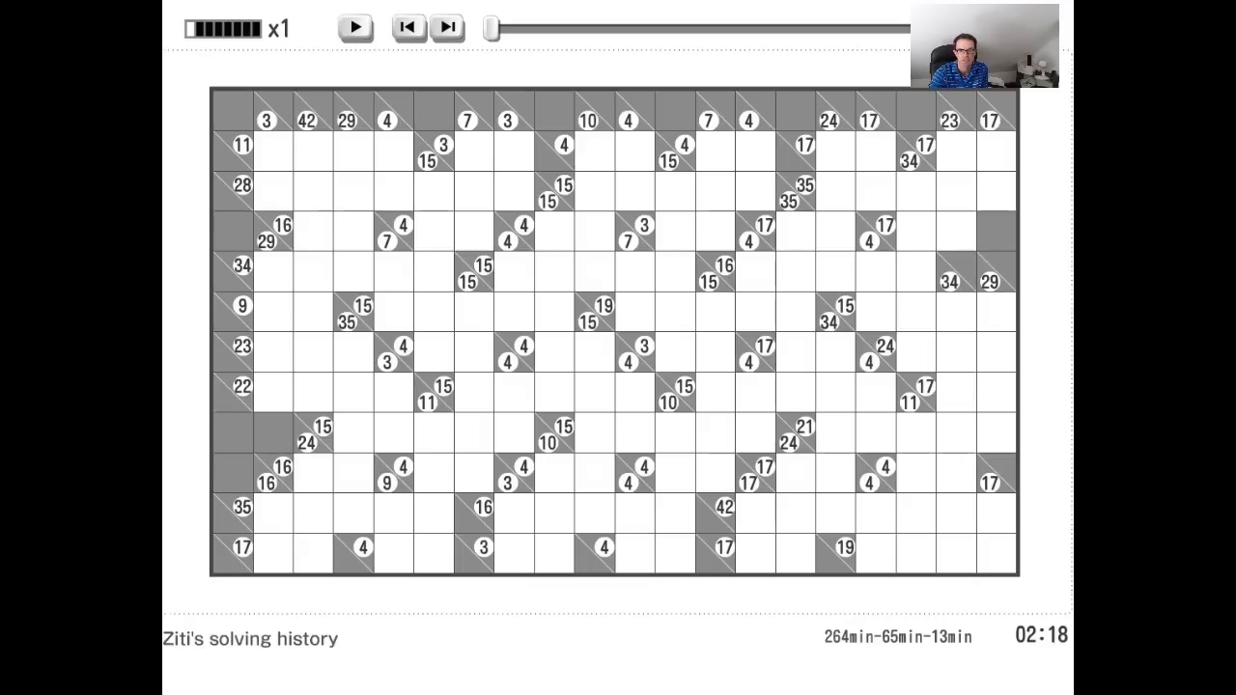
mouse_move(1009, 482)
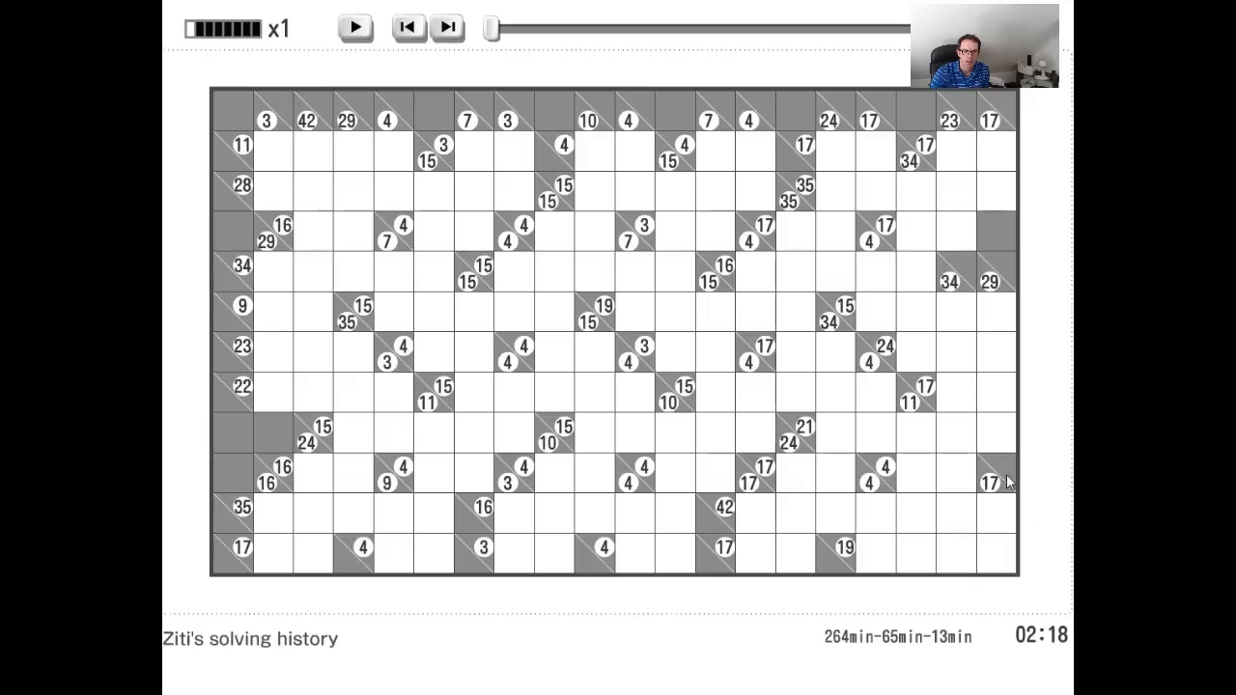
mouse_move(468, 76)
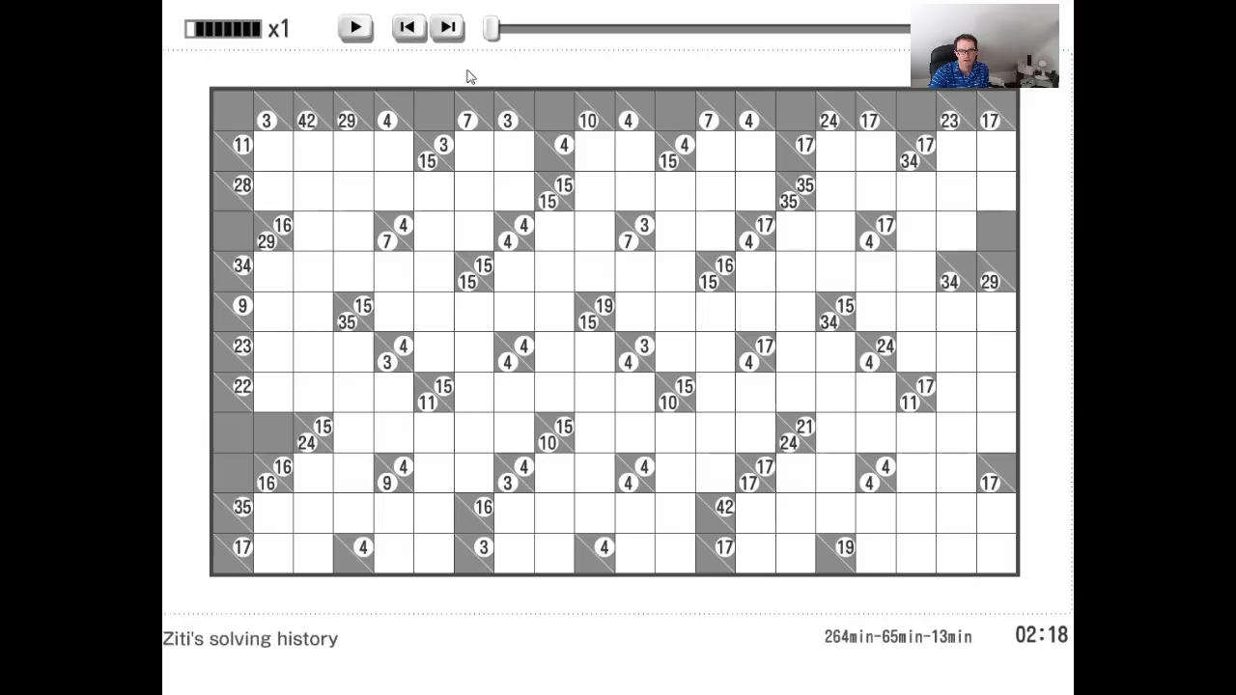
mouse_move(1020, 265)
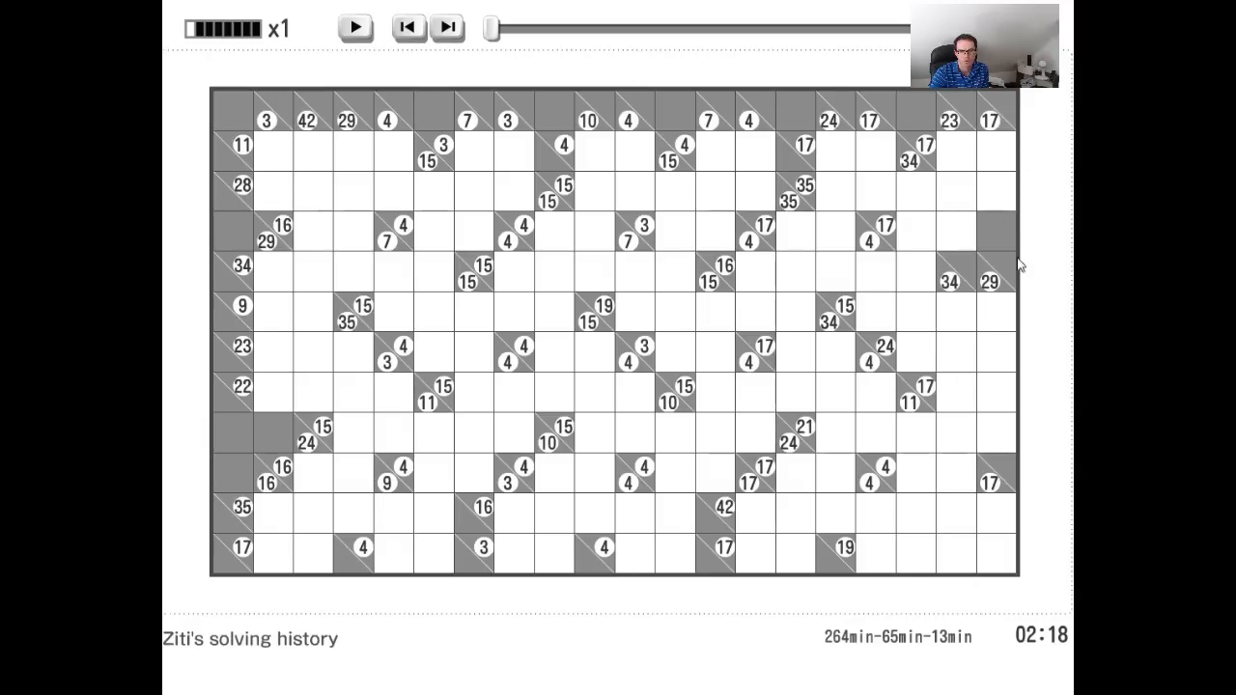
mouse_move(956, 191)
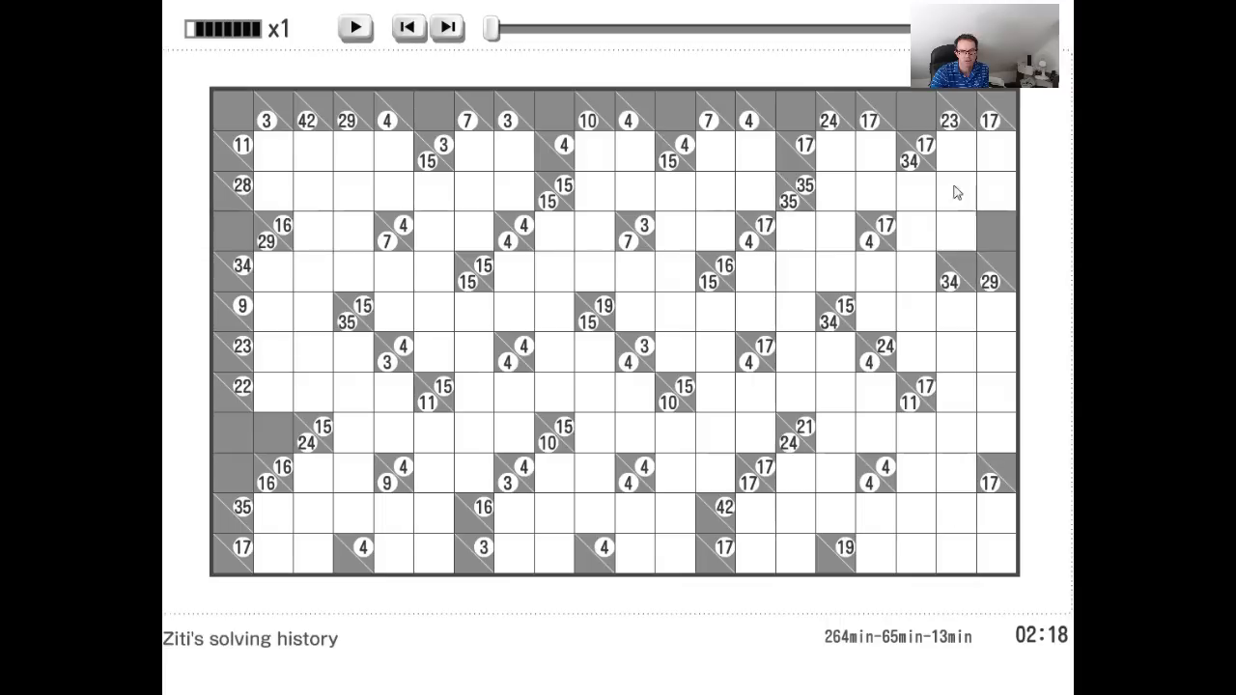
mouse_move(184, 123)
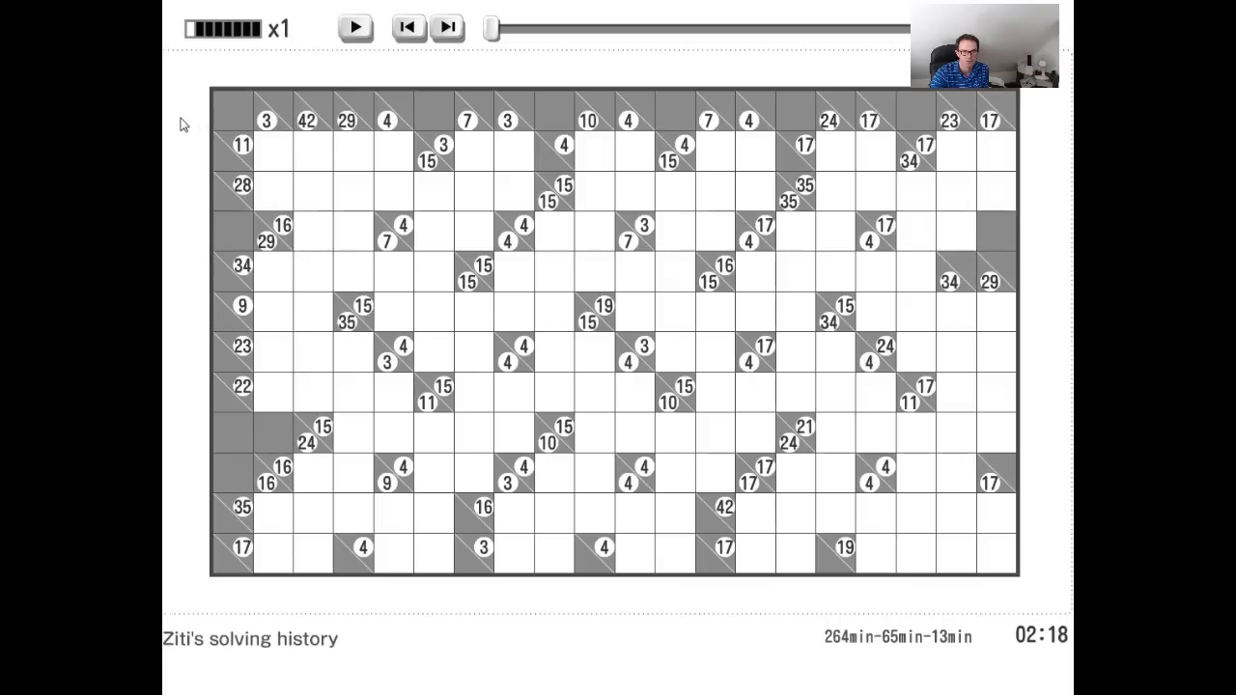
mouse_move(224, 241)
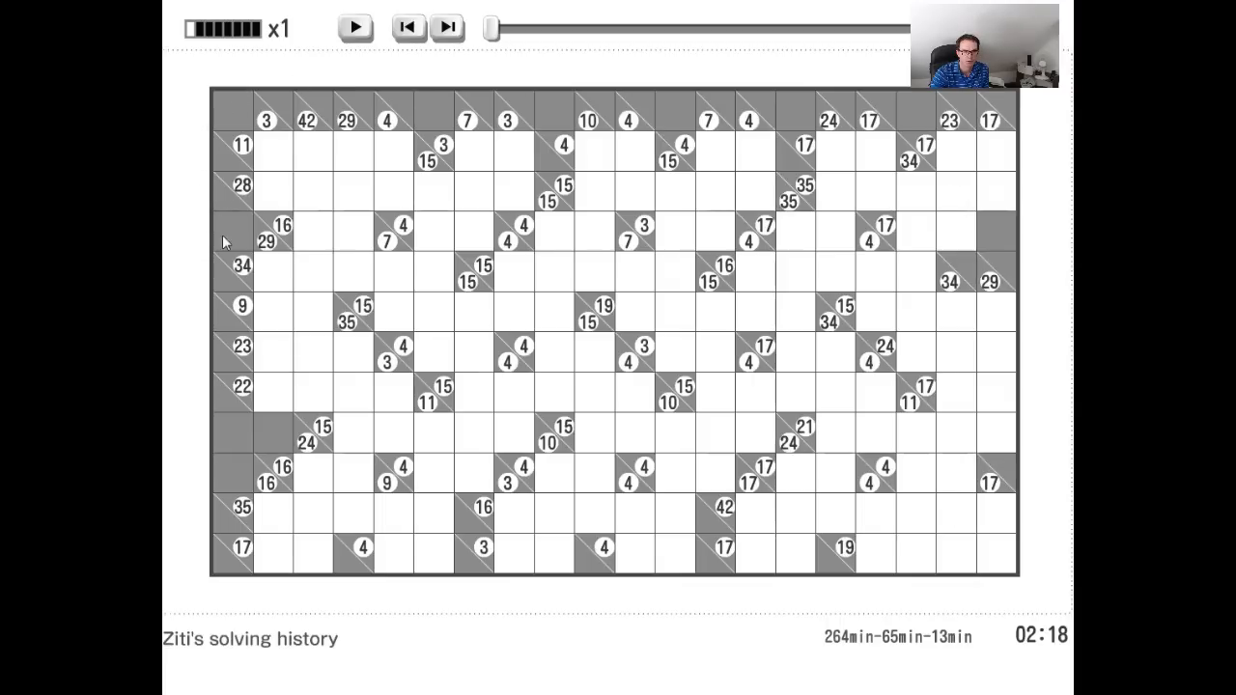
mouse_move(307, 116)
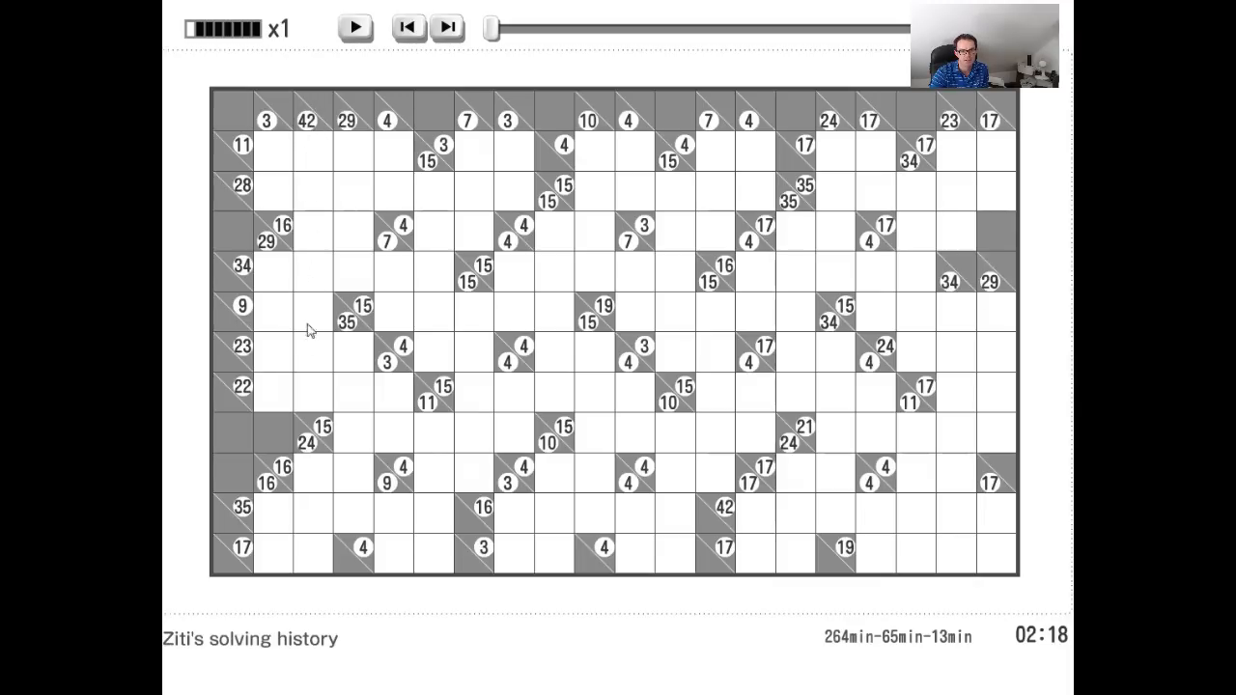
mouse_move(311, 108)
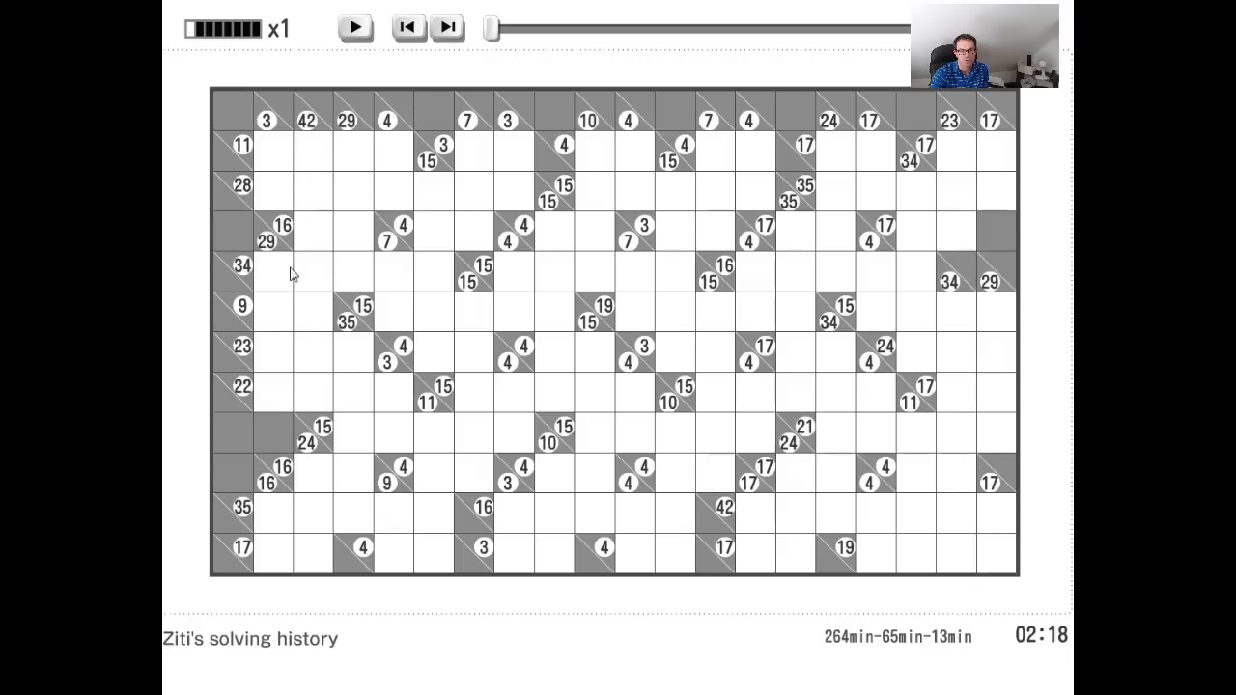
mouse_move(304, 237)
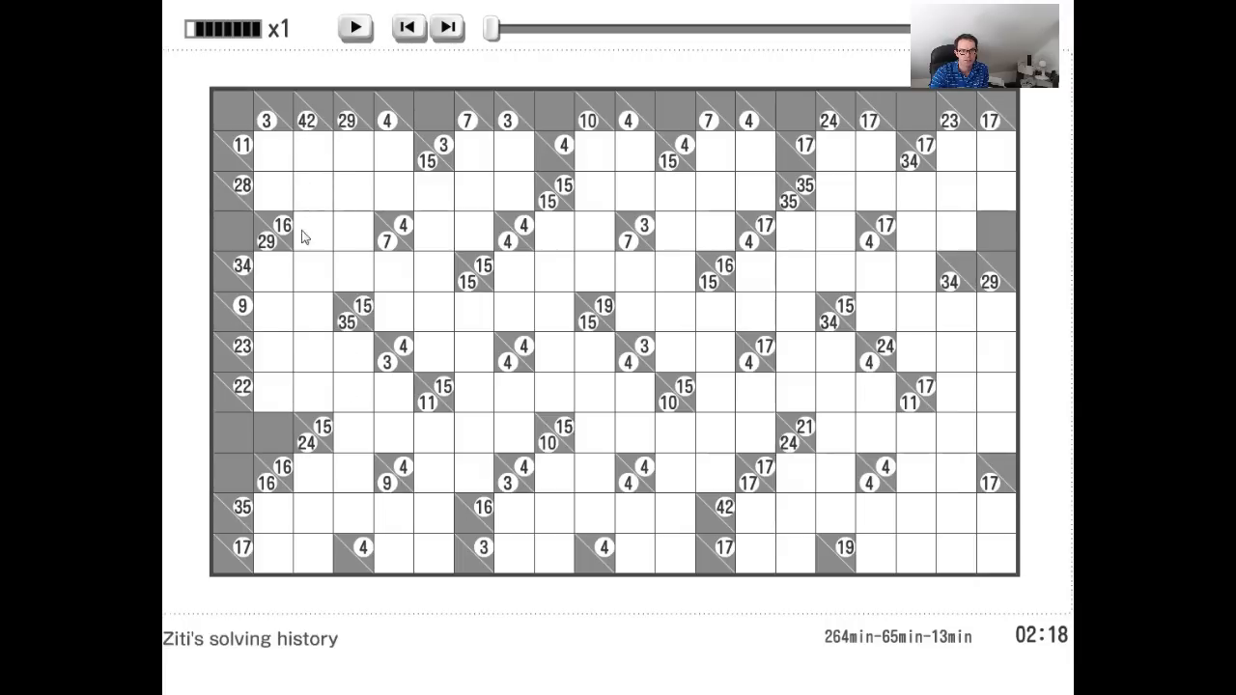
mouse_move(307, 125)
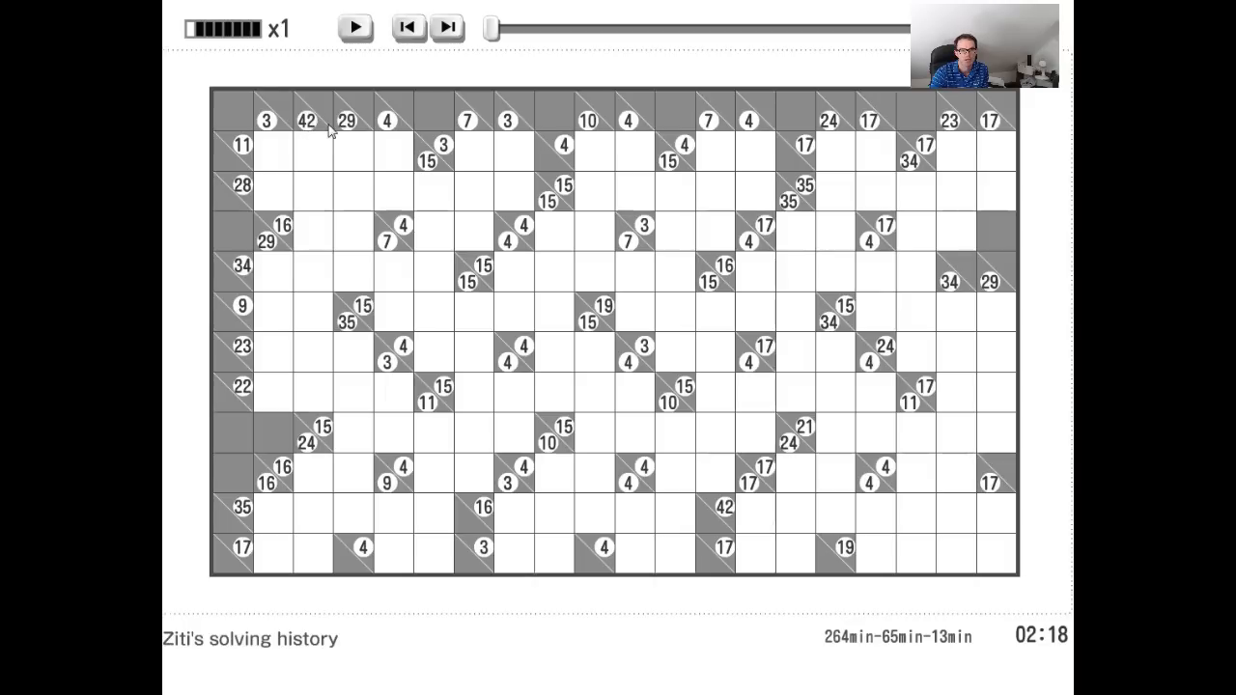
mouse_move(314, 238)
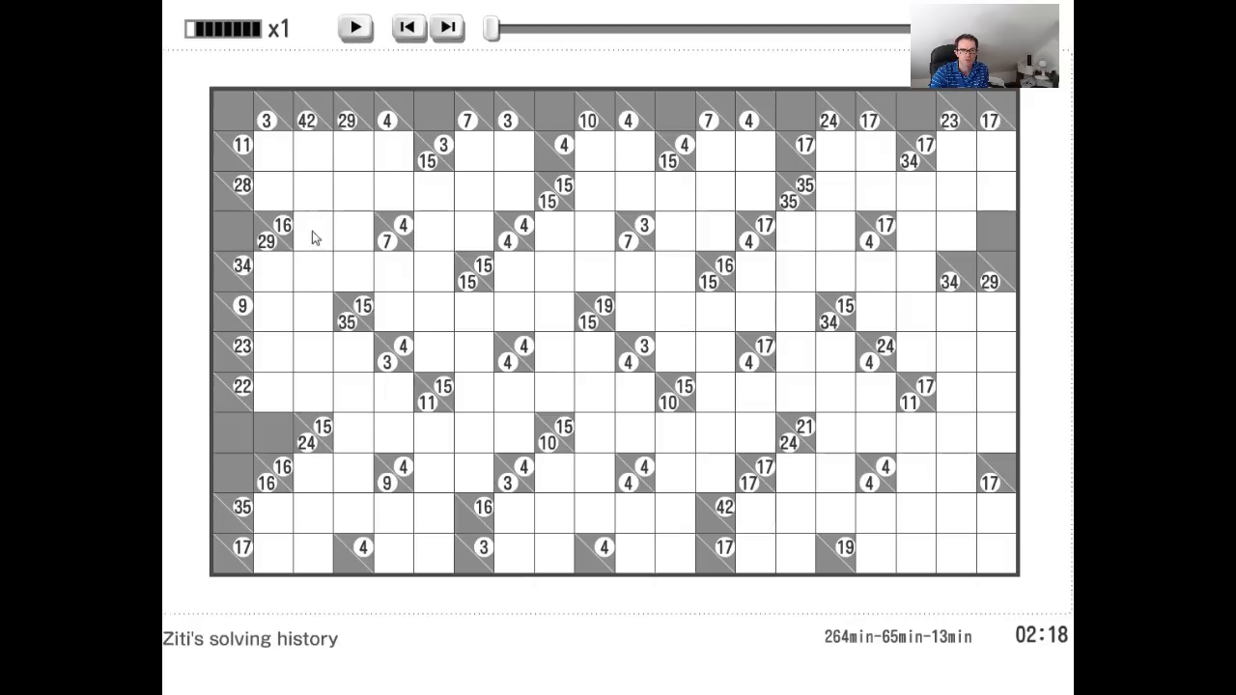
mouse_move(332, 352)
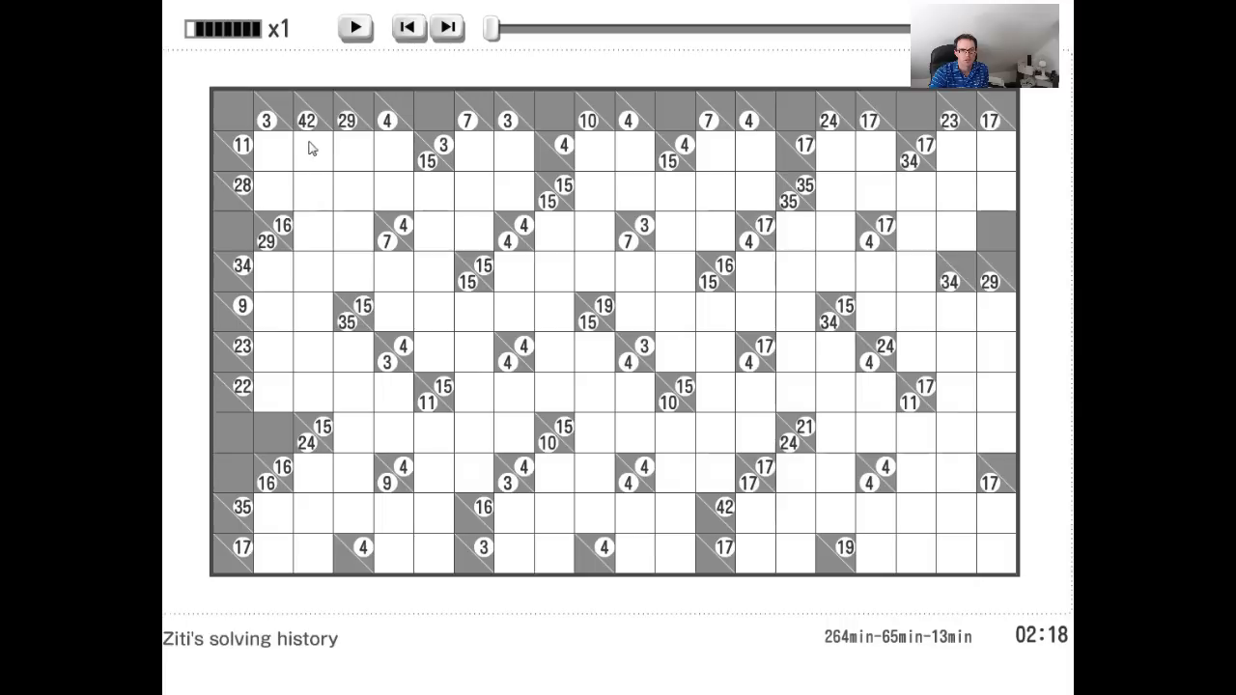
mouse_move(322, 111)
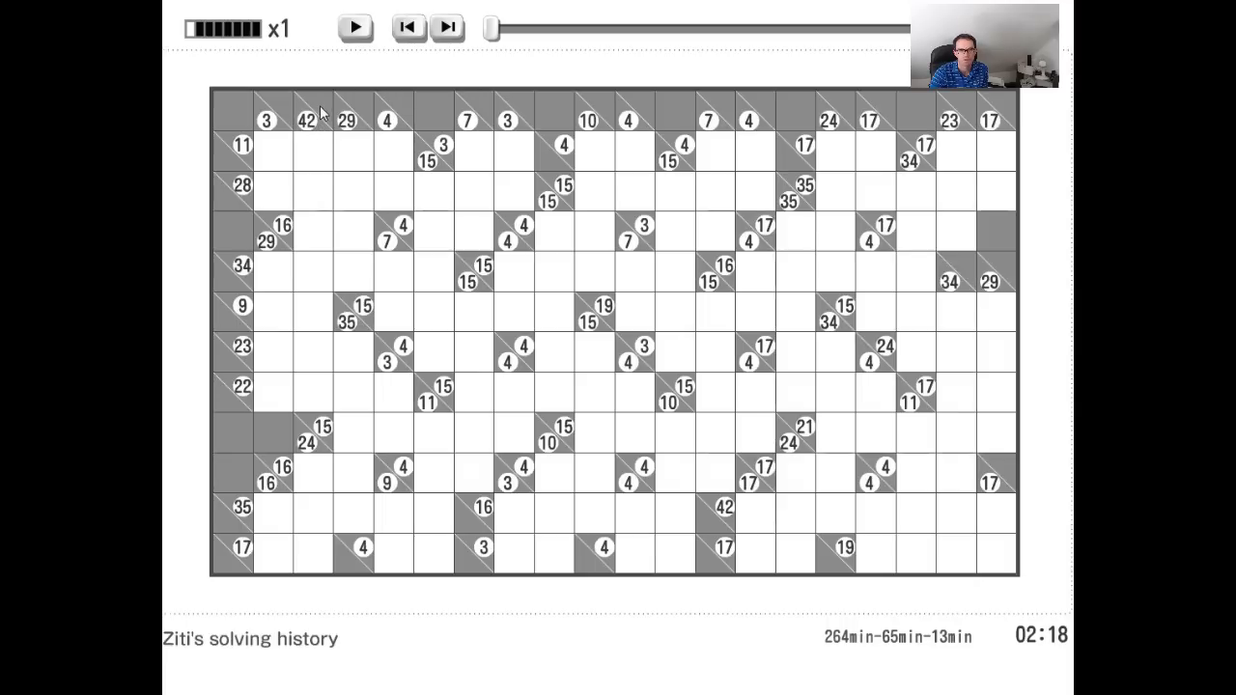
mouse_move(351, 106)
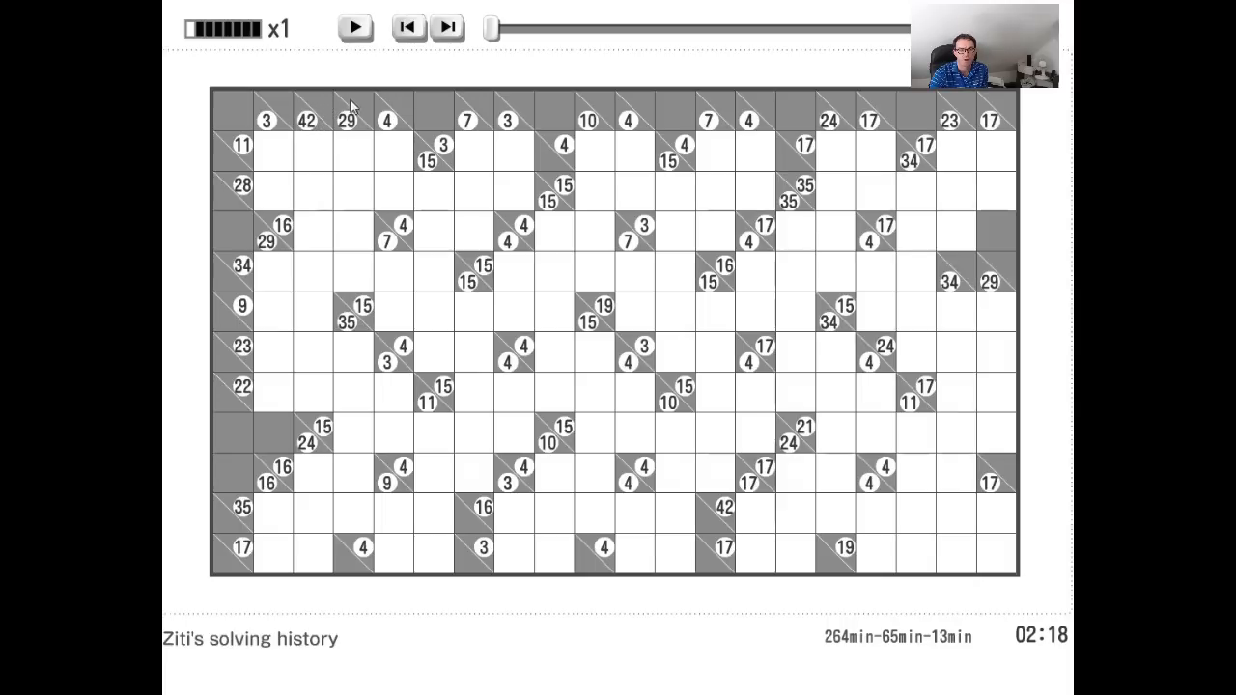
mouse_move(314, 414)
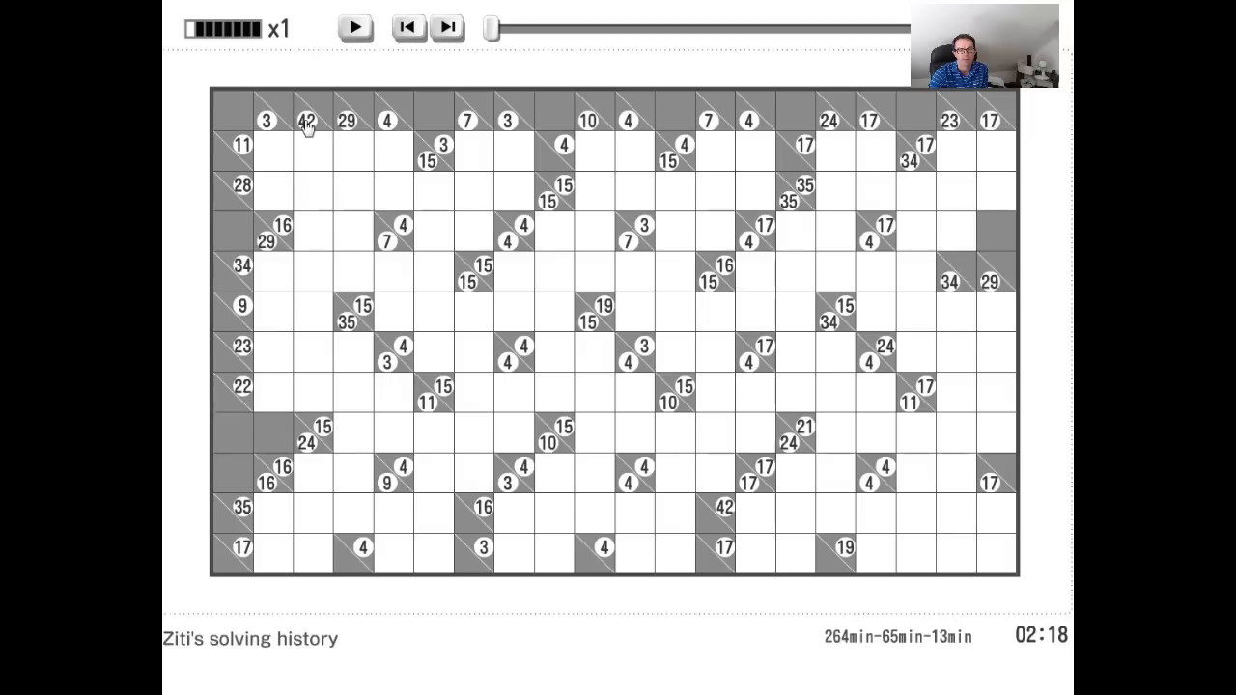
mouse_move(325, 104)
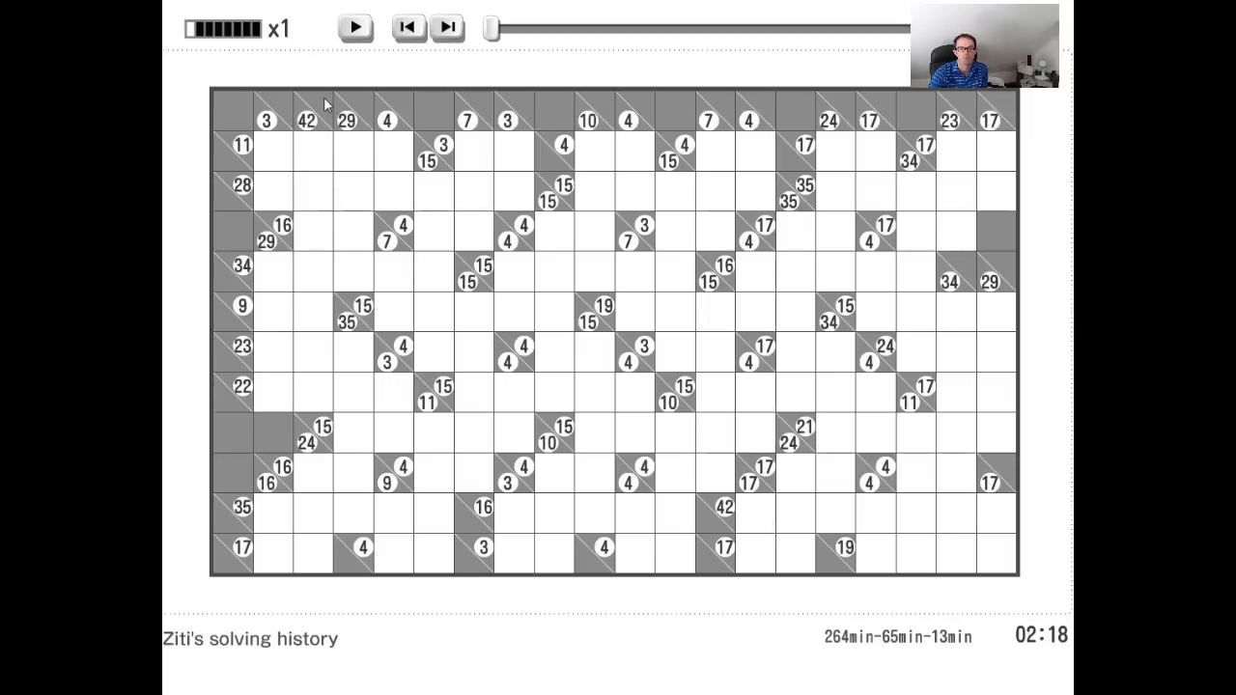
mouse_move(318, 243)
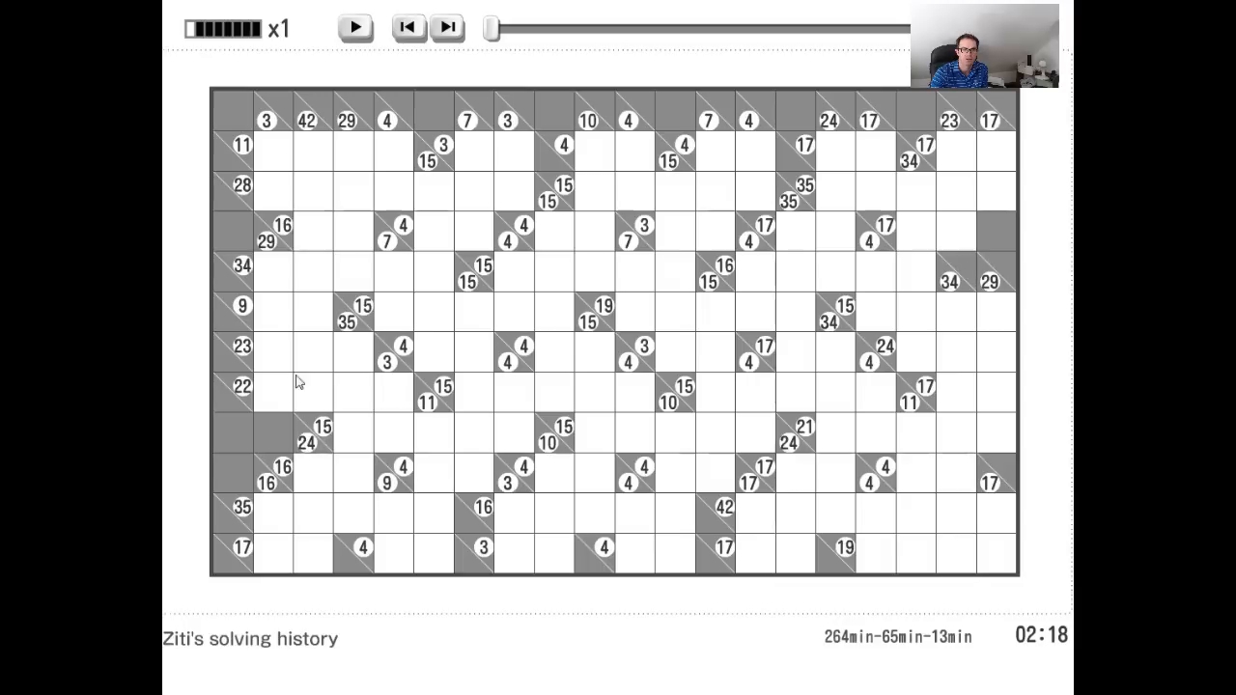
mouse_move(292, 123)
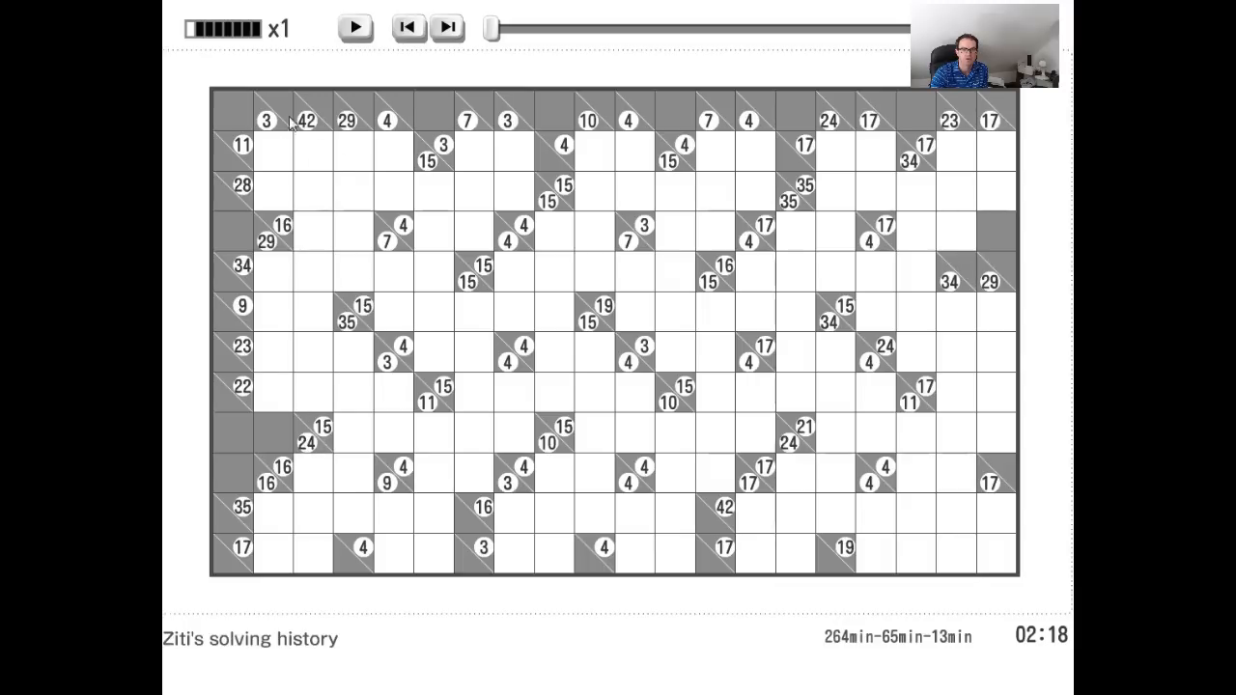
mouse_move(331, 151)
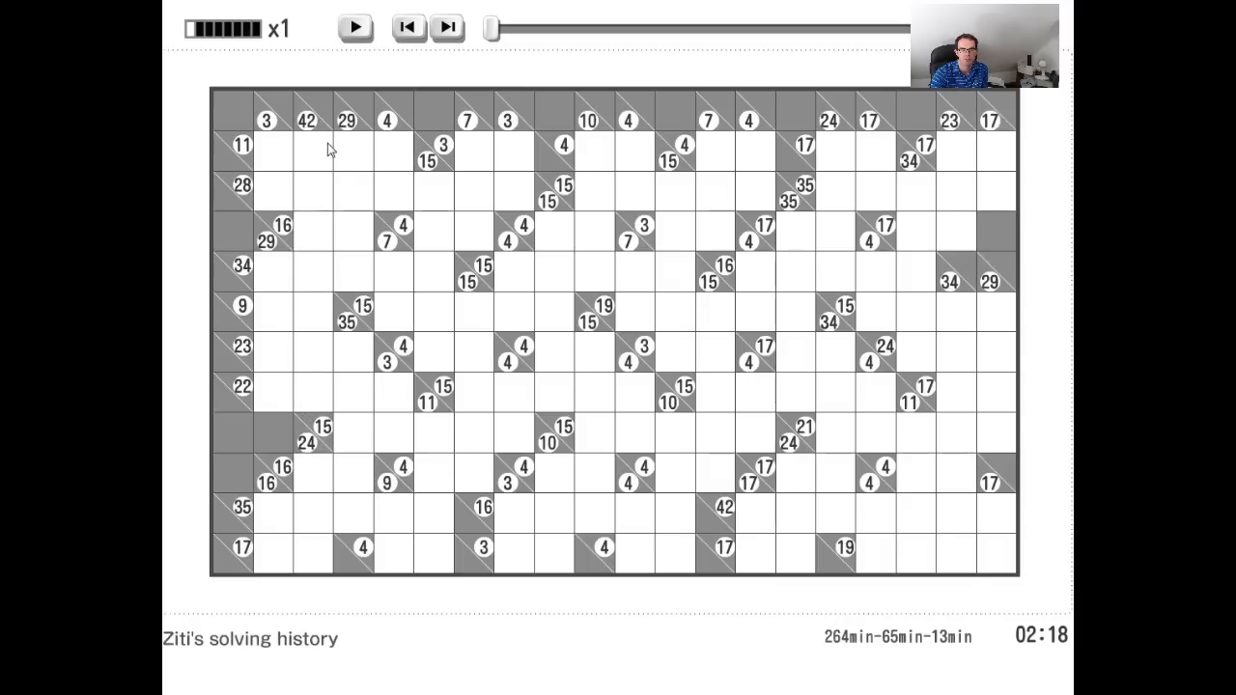
mouse_move(309, 121)
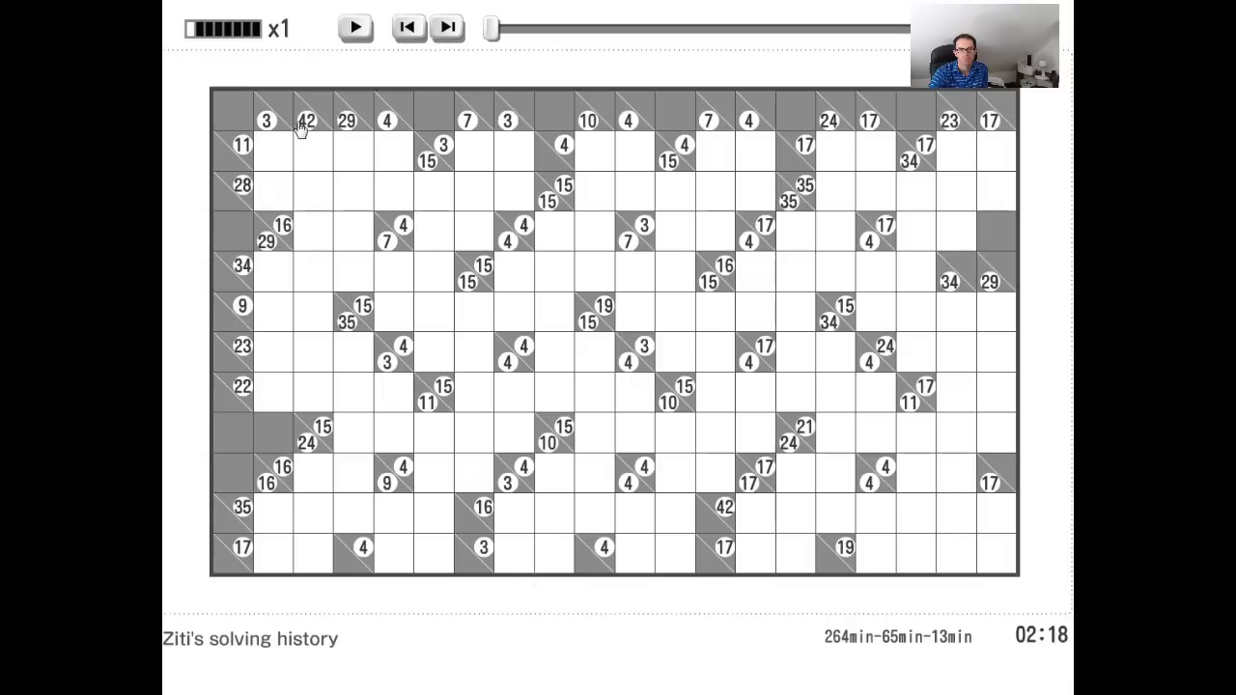
mouse_move(302, 218)
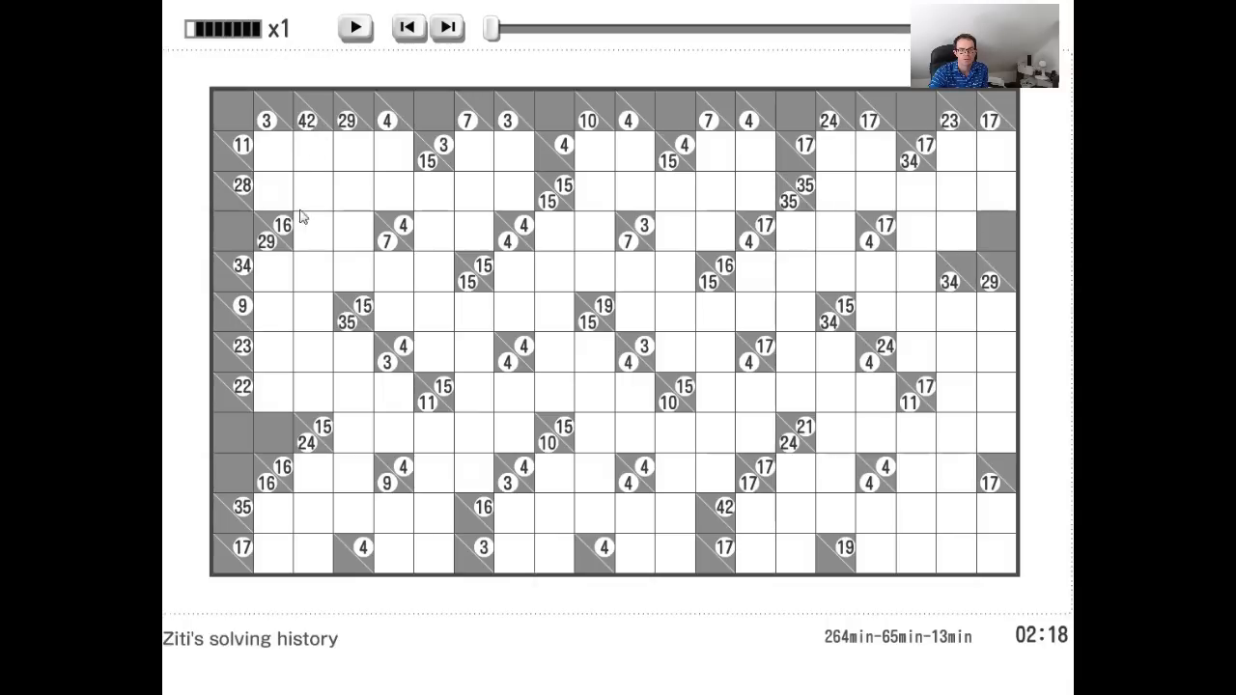
mouse_move(300, 135)
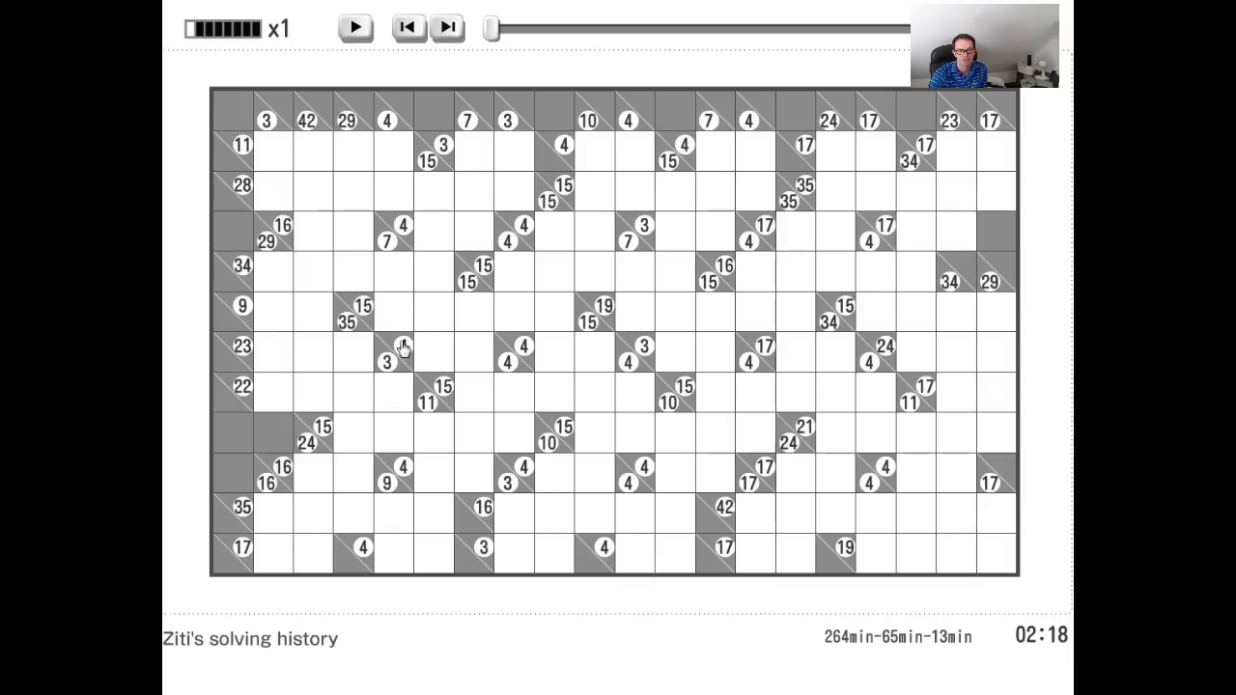
mouse_move(386, 375)
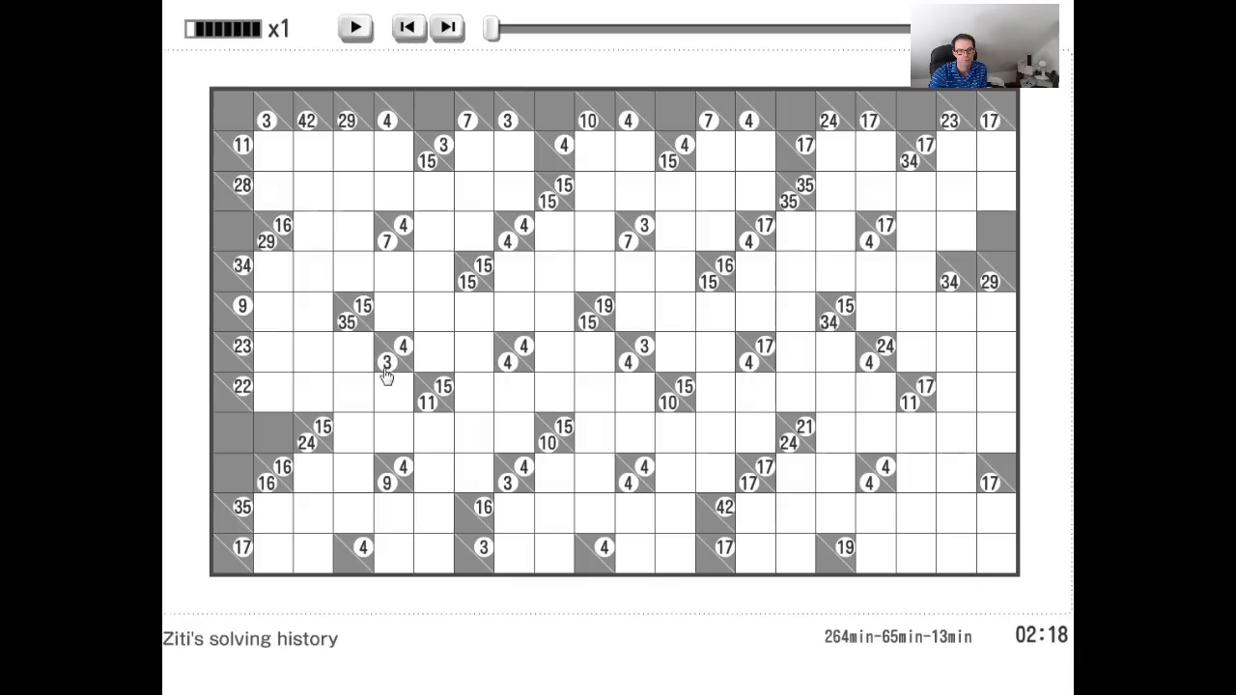
mouse_move(417, 370)
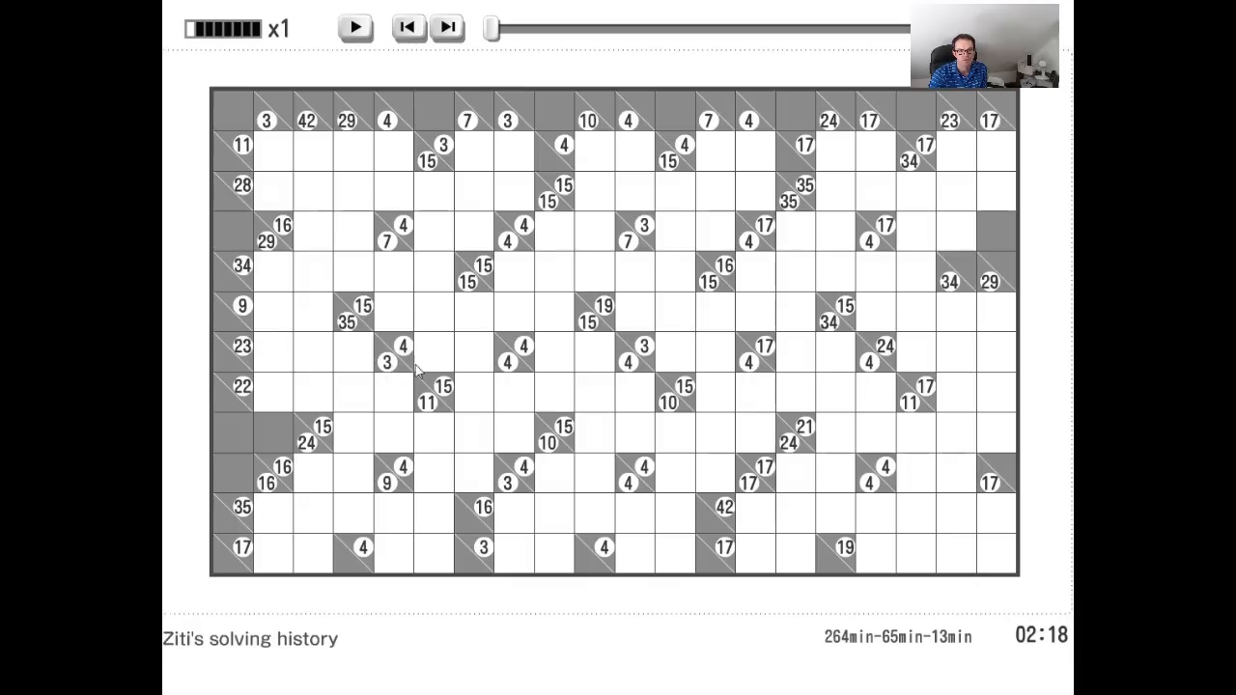
mouse_move(265, 247)
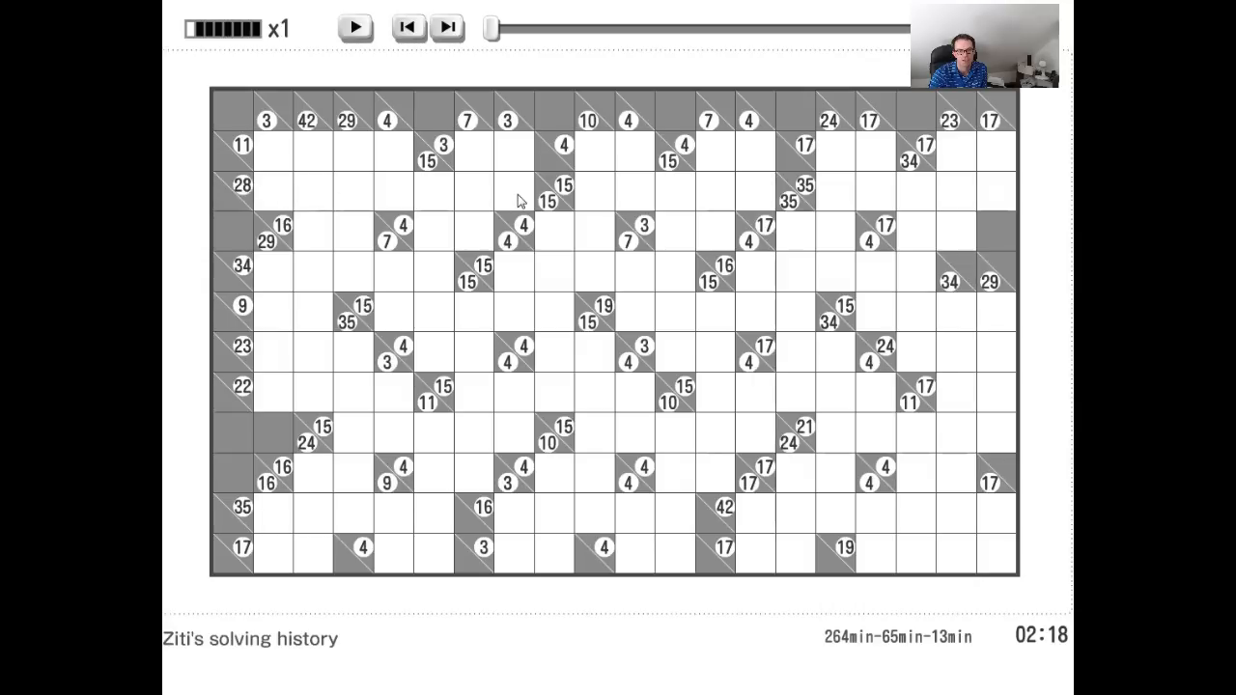
mouse_move(243, 191)
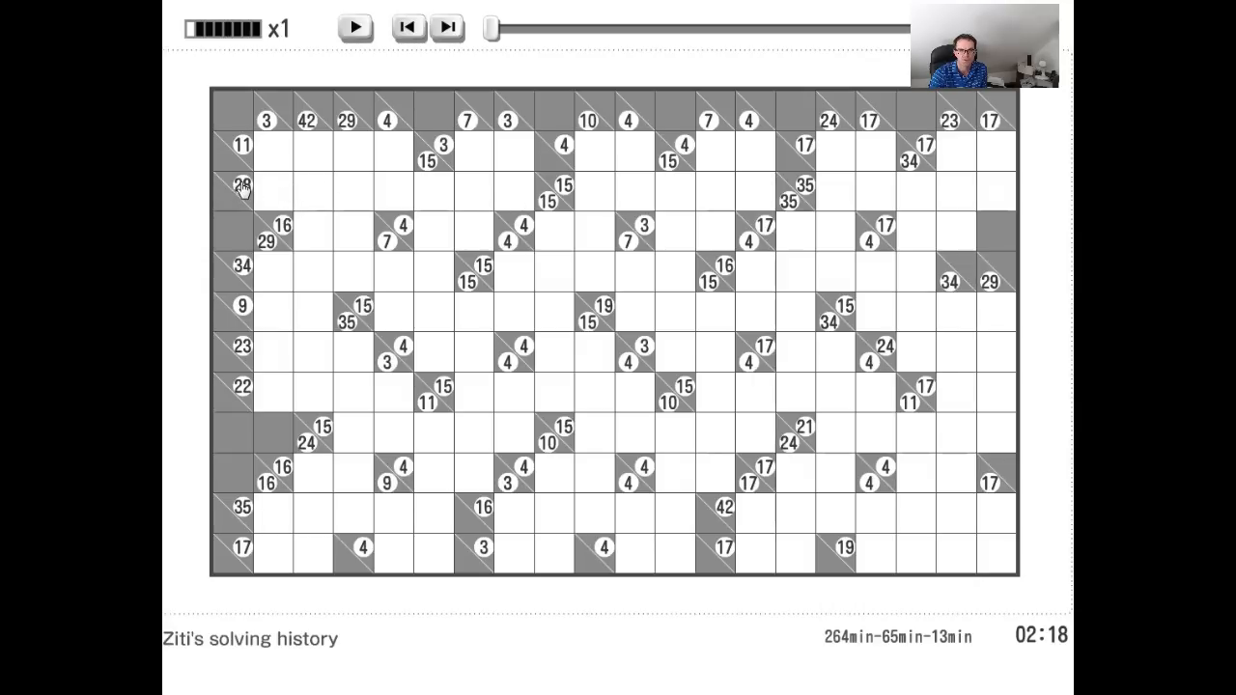
mouse_move(259, 211)
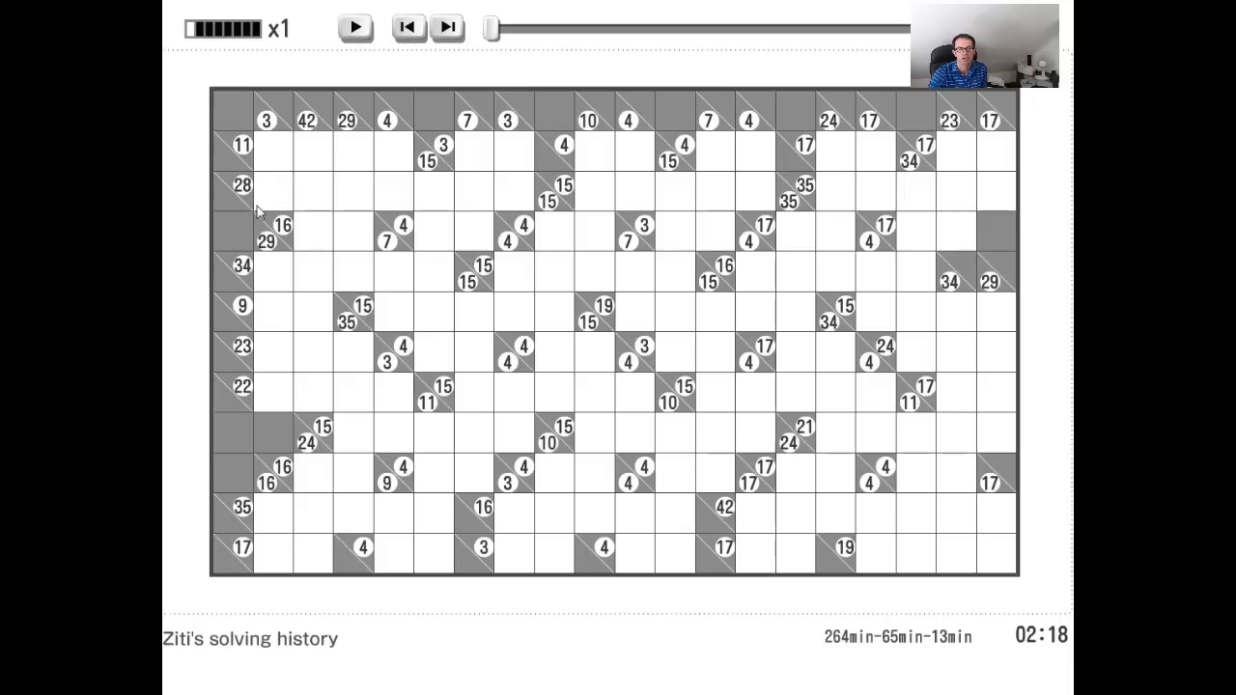
mouse_move(492, 217)
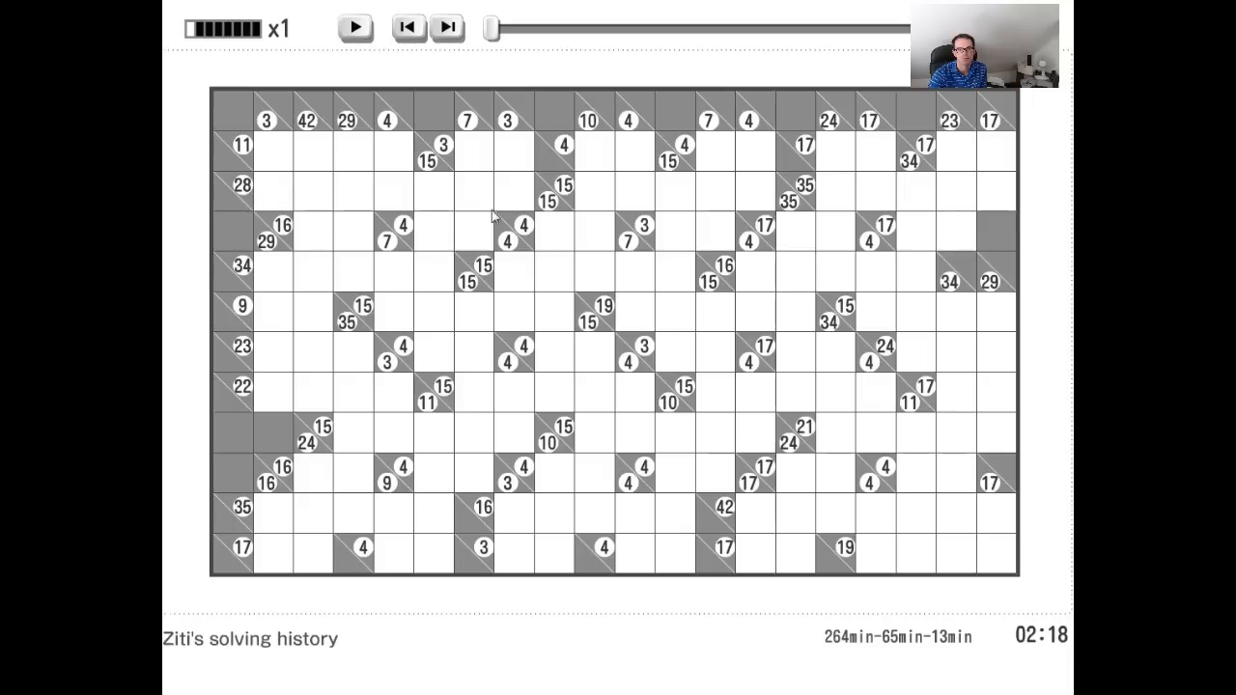
mouse_move(256, 183)
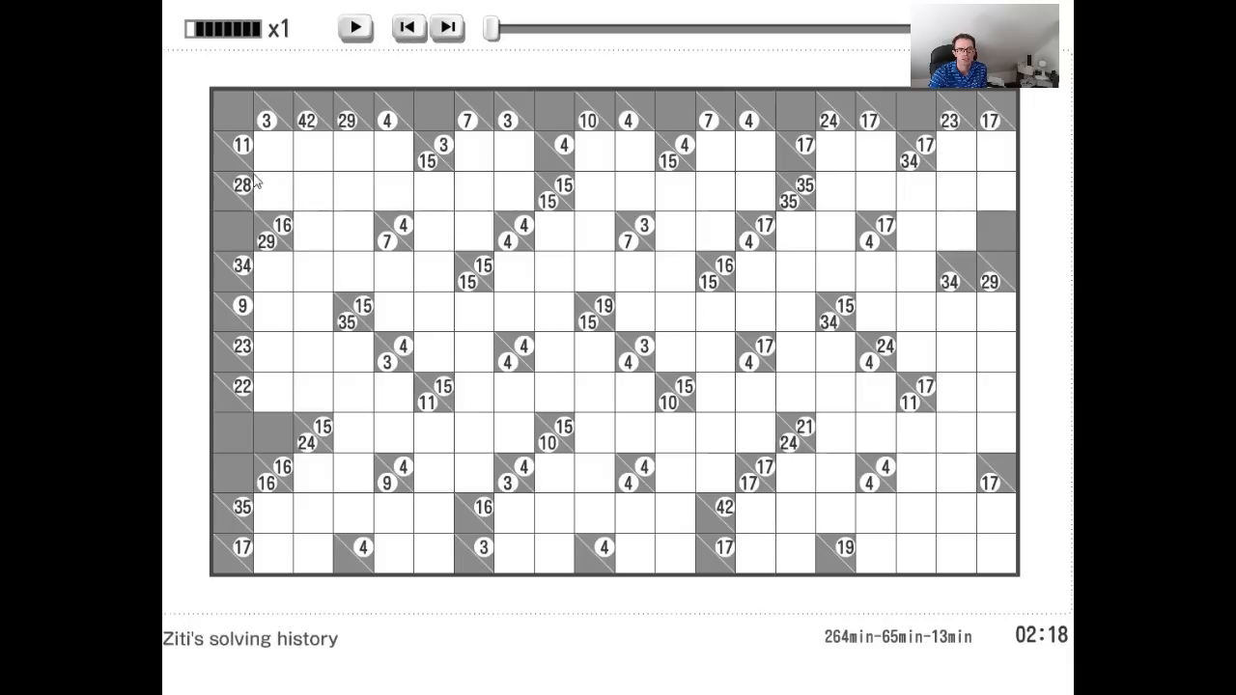
mouse_move(246, 184)
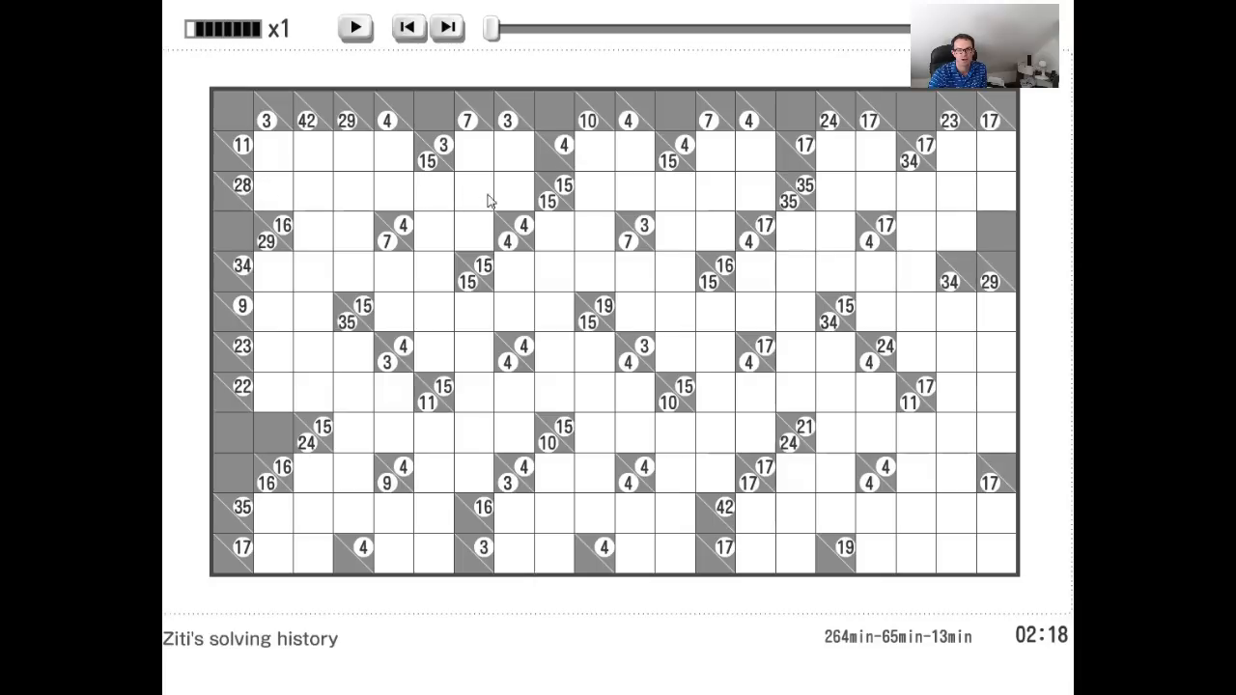
mouse_move(512, 193)
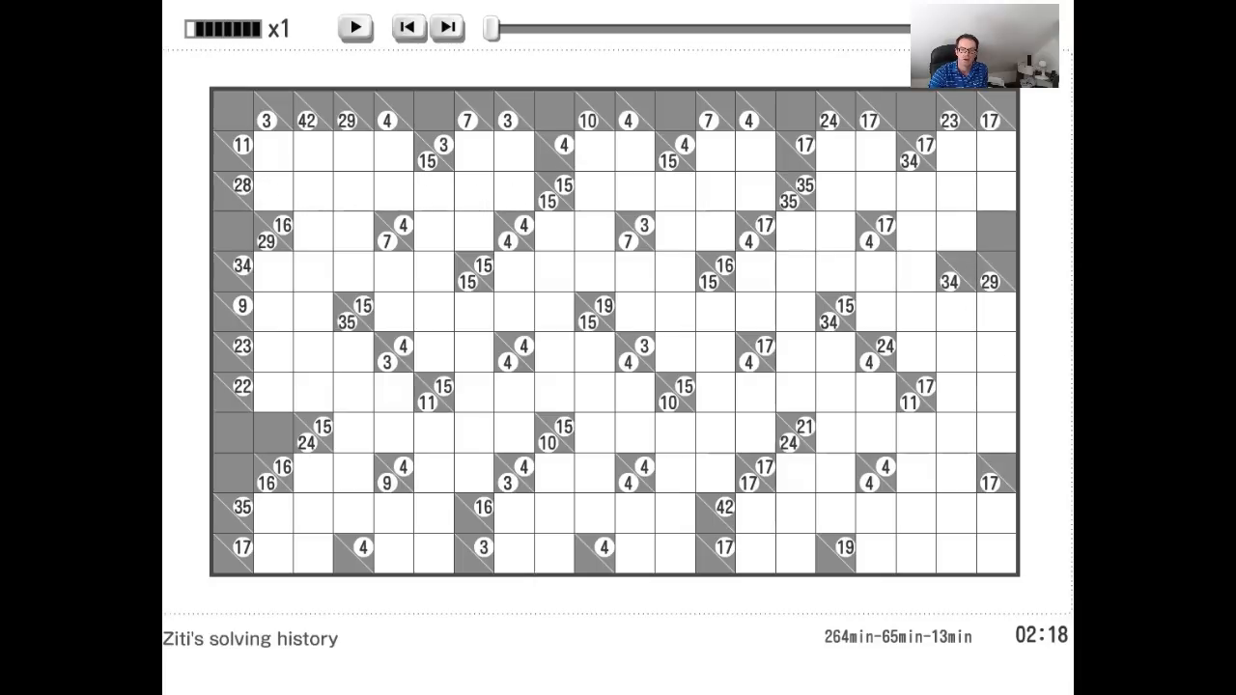
mouse_move(1056, 281)
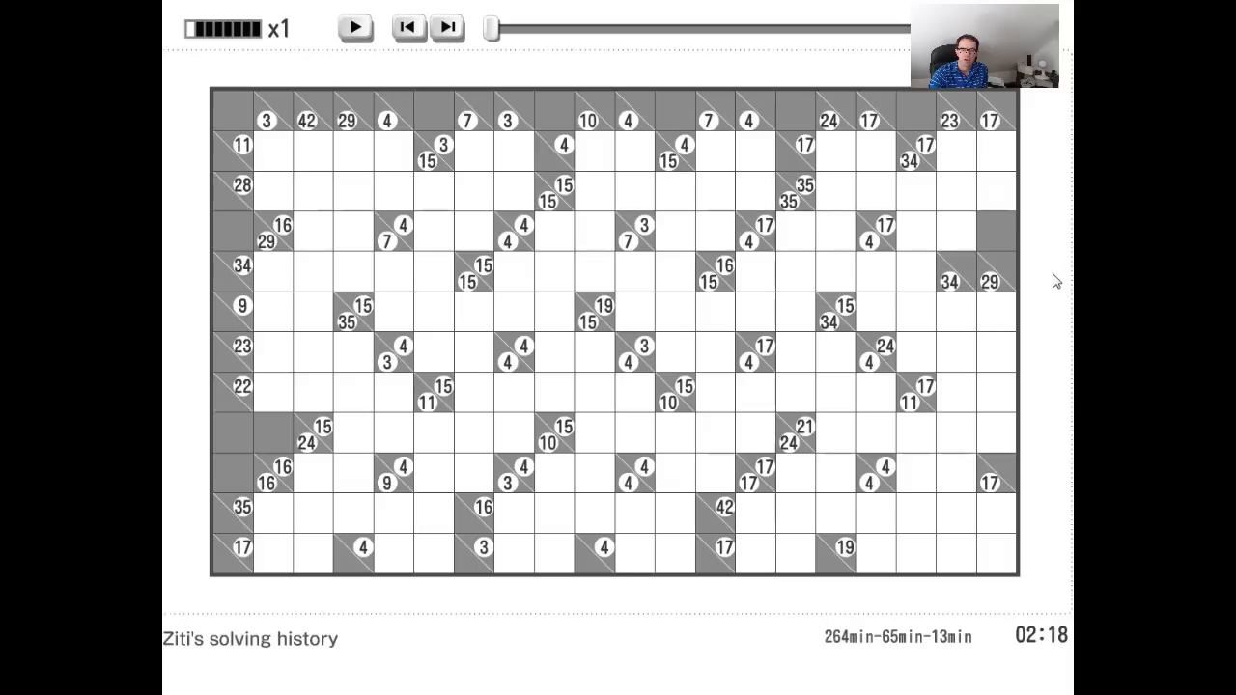
mouse_move(1050, 273)
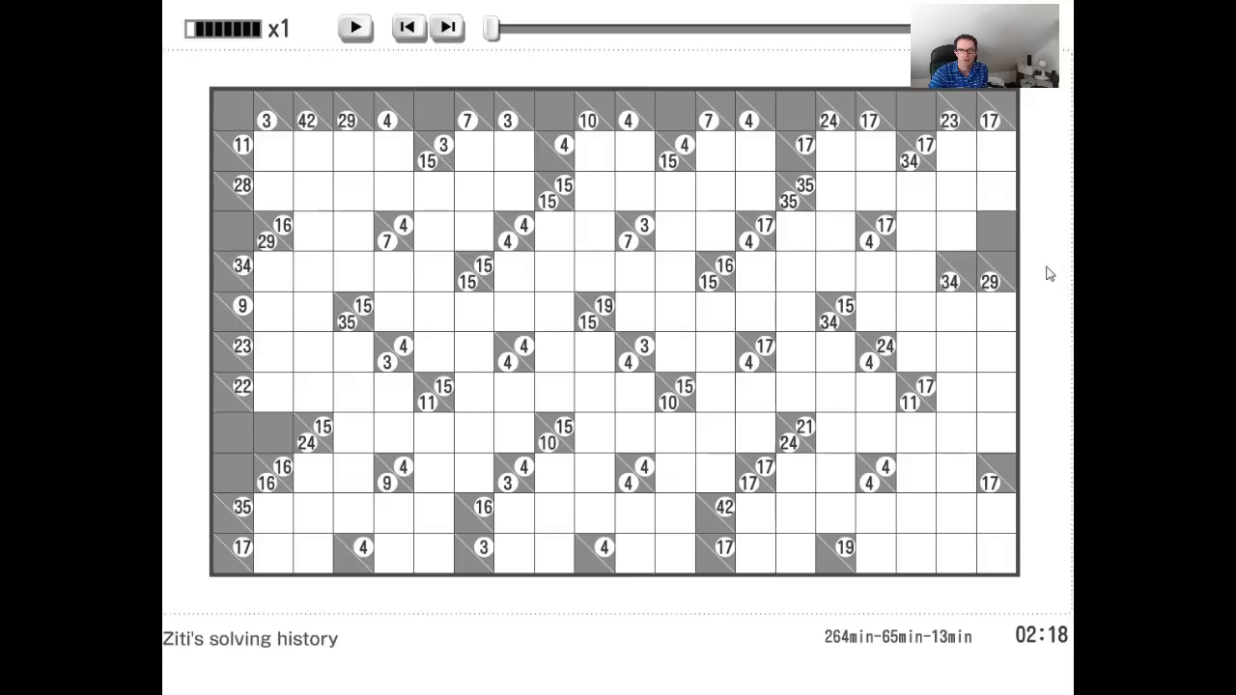
mouse_move(731, 146)
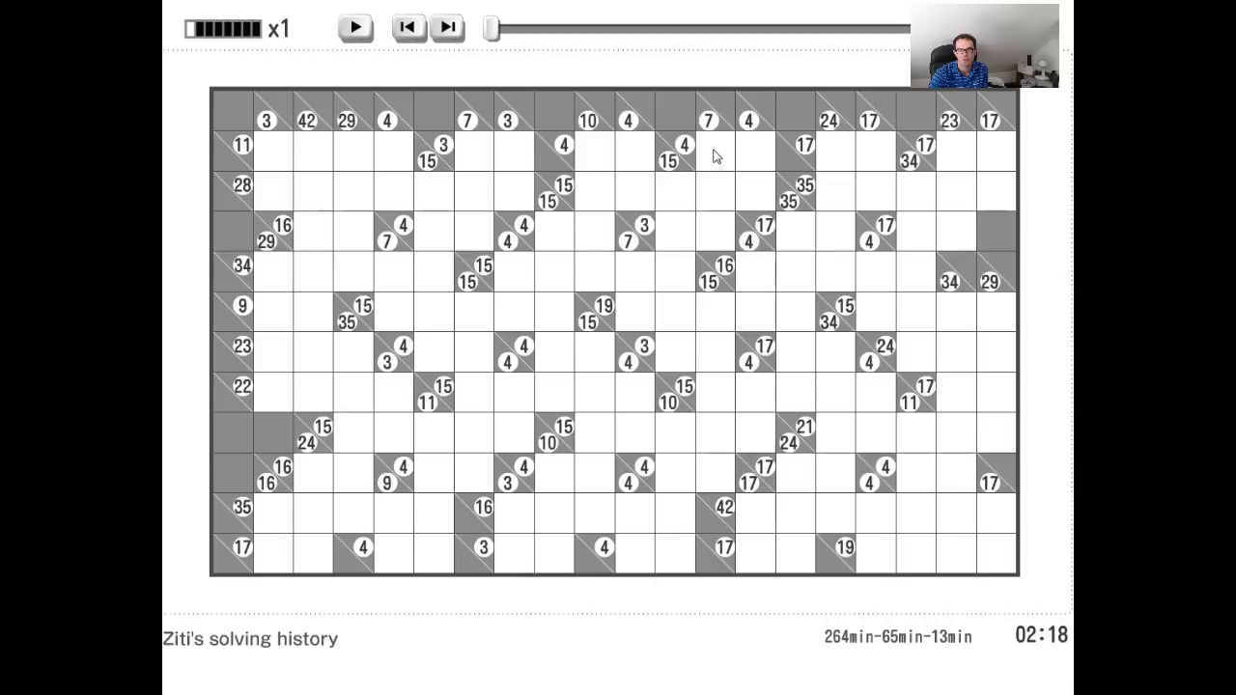
mouse_move(712, 124)
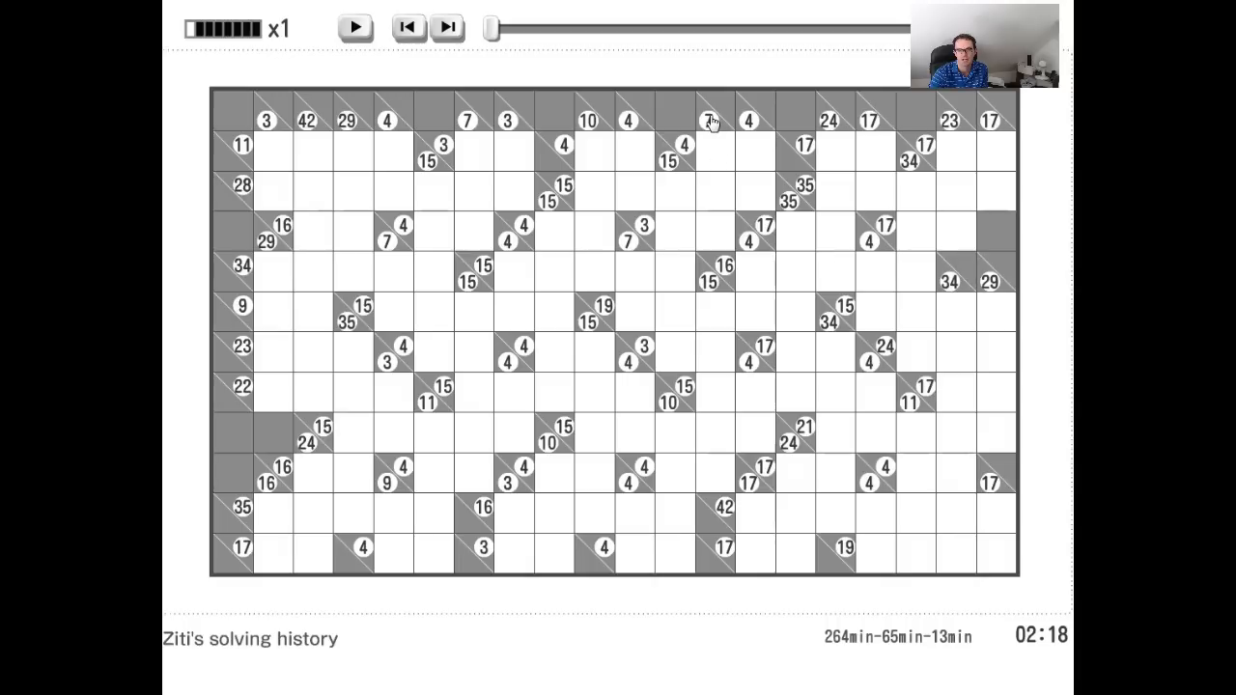
mouse_move(744, 145)
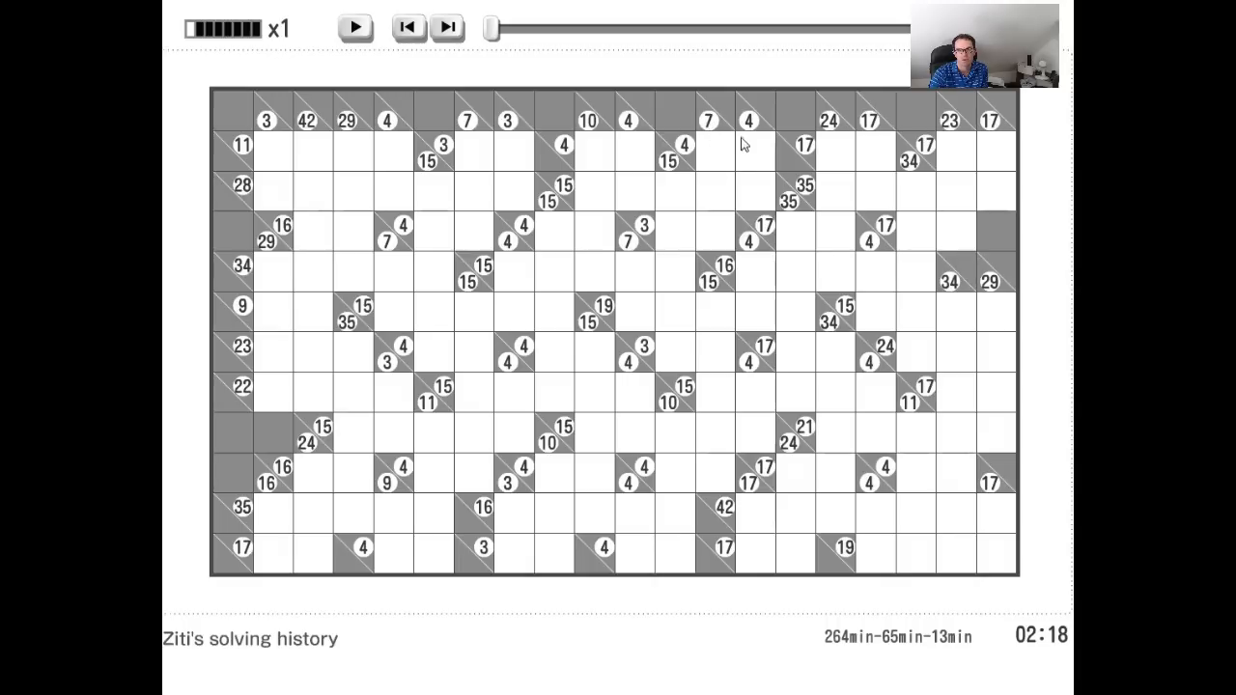
mouse_move(766, 217)
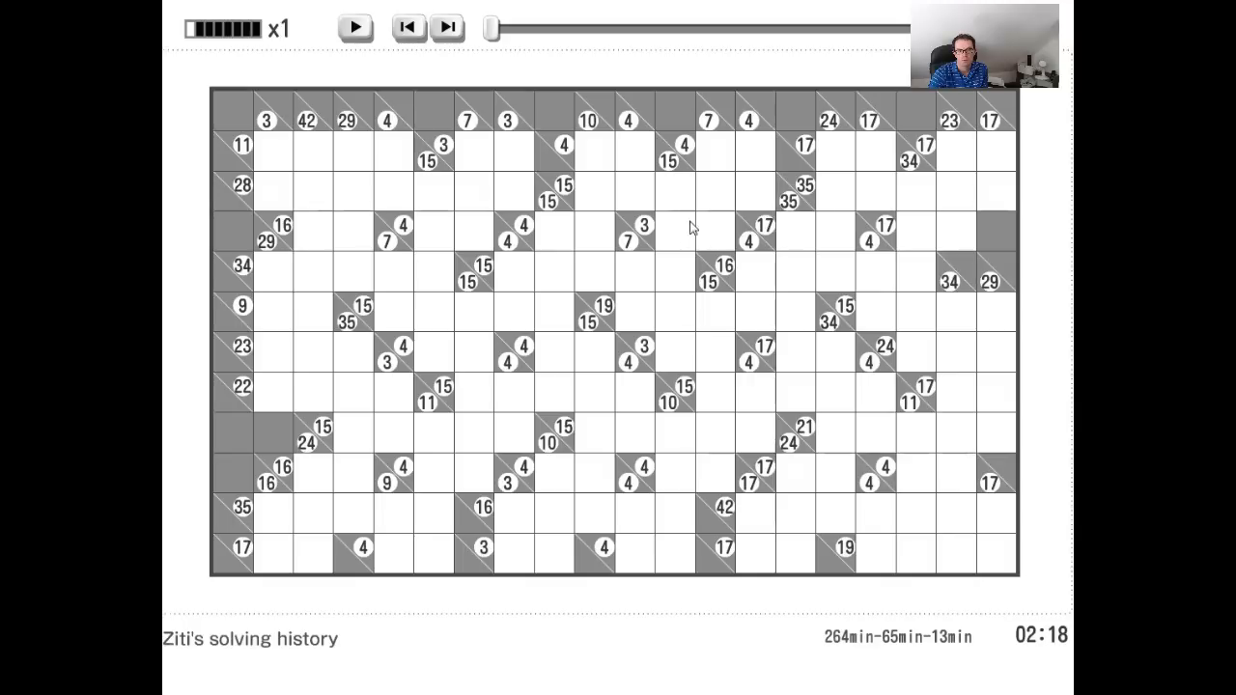
mouse_move(705, 203)
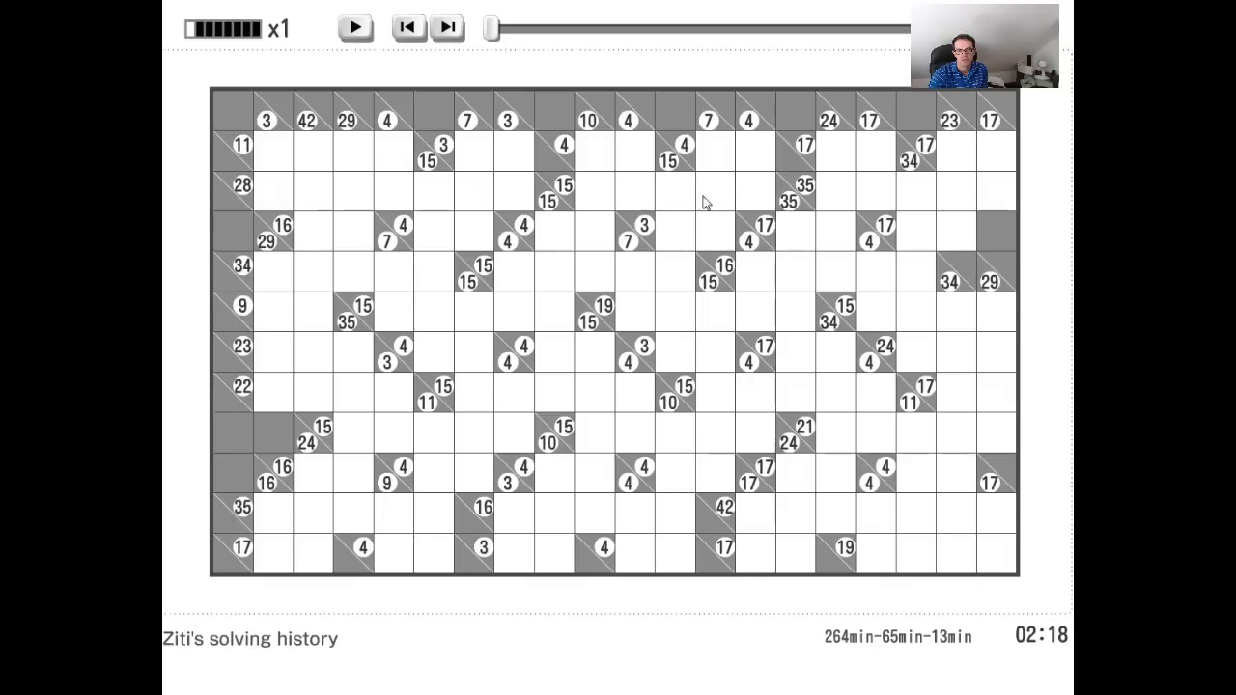
mouse_move(676, 187)
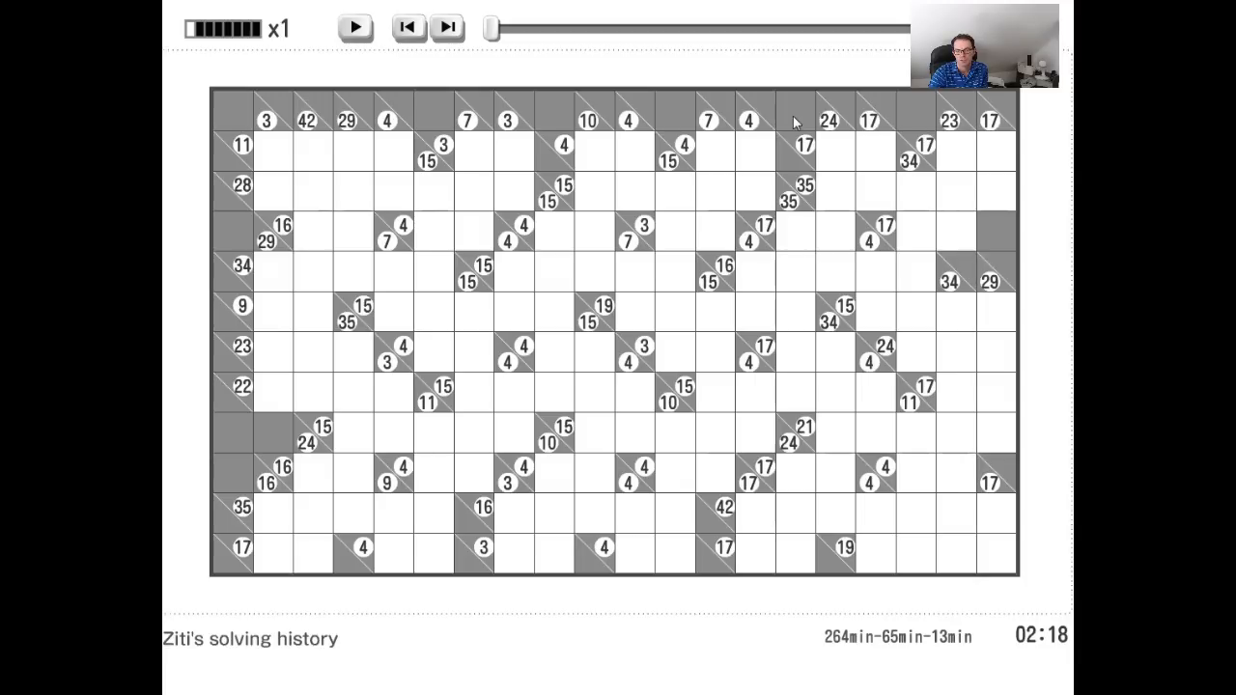
mouse_move(679, 110)
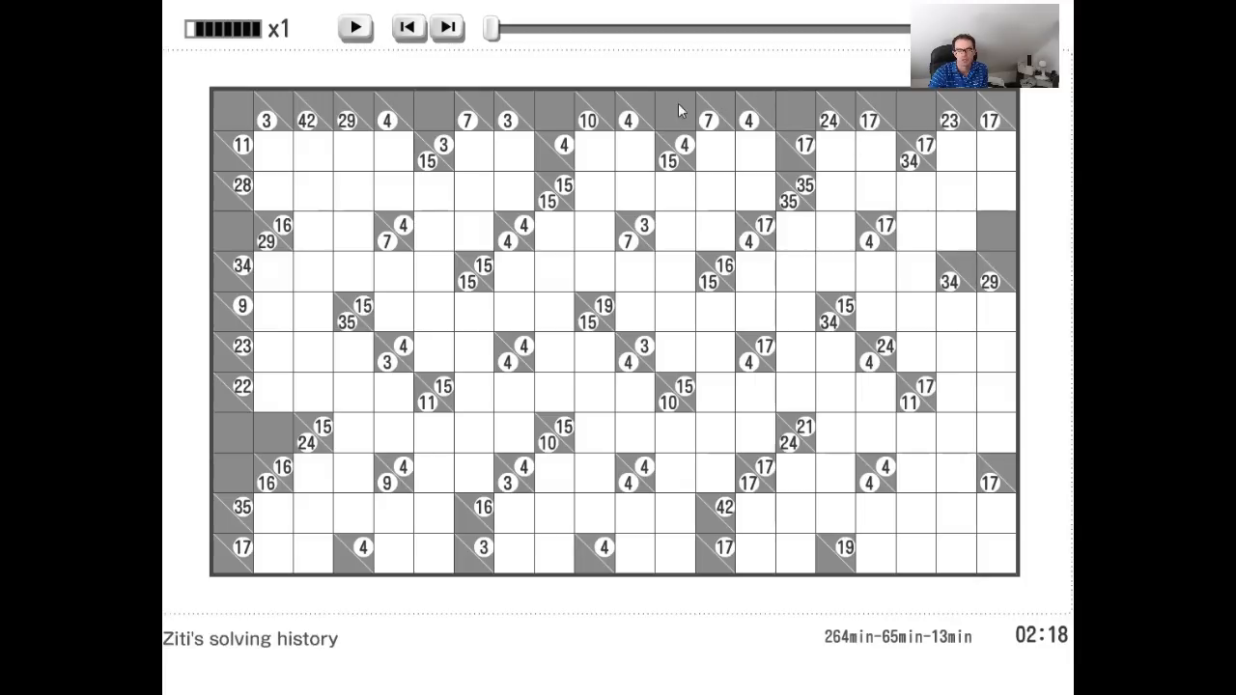
mouse_move(602, 191)
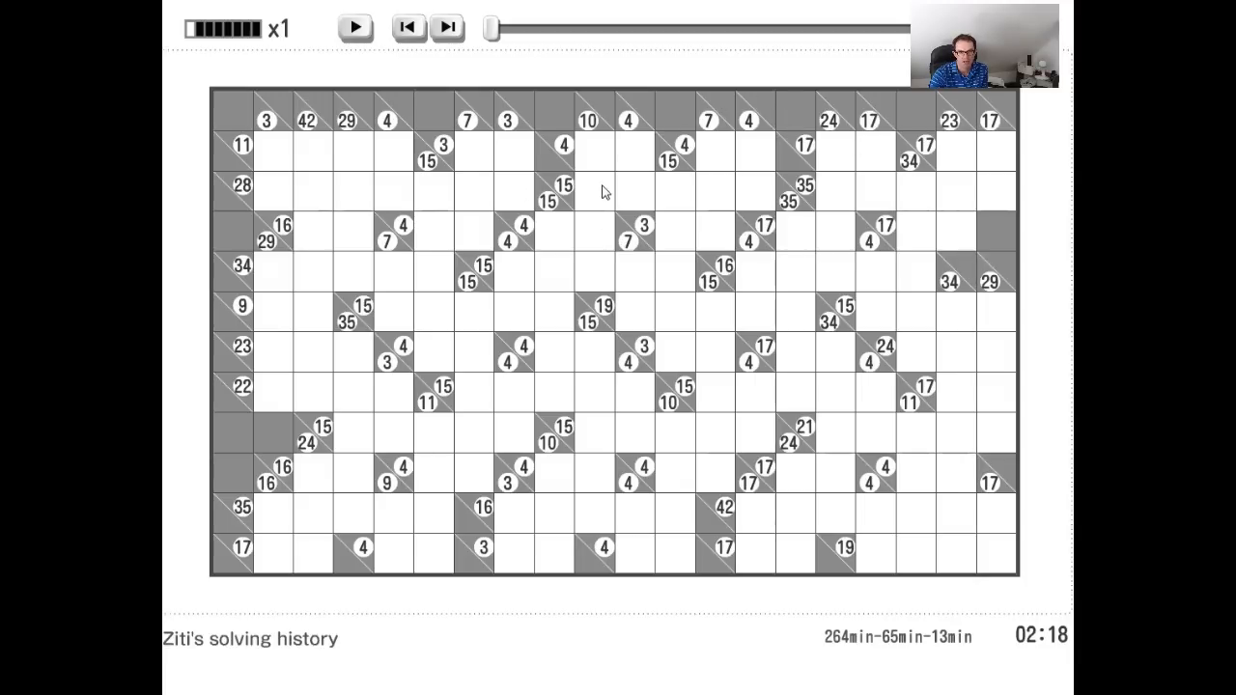
mouse_move(432, 304)
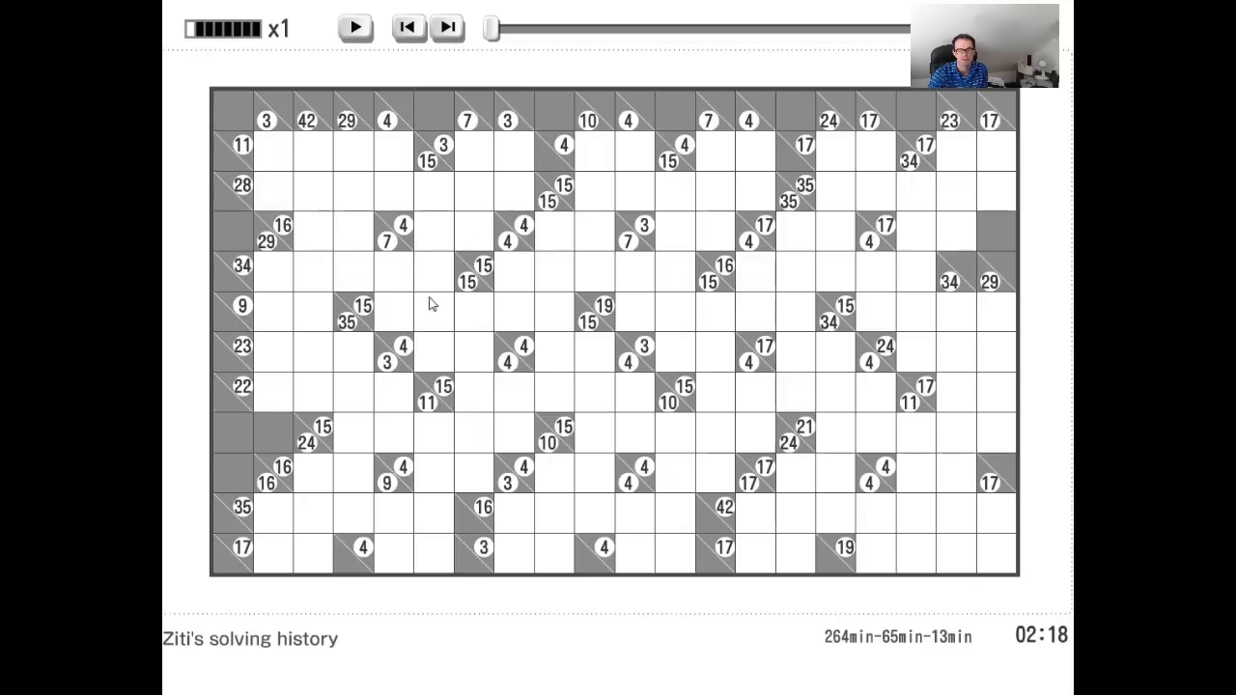
mouse_move(492, 409)
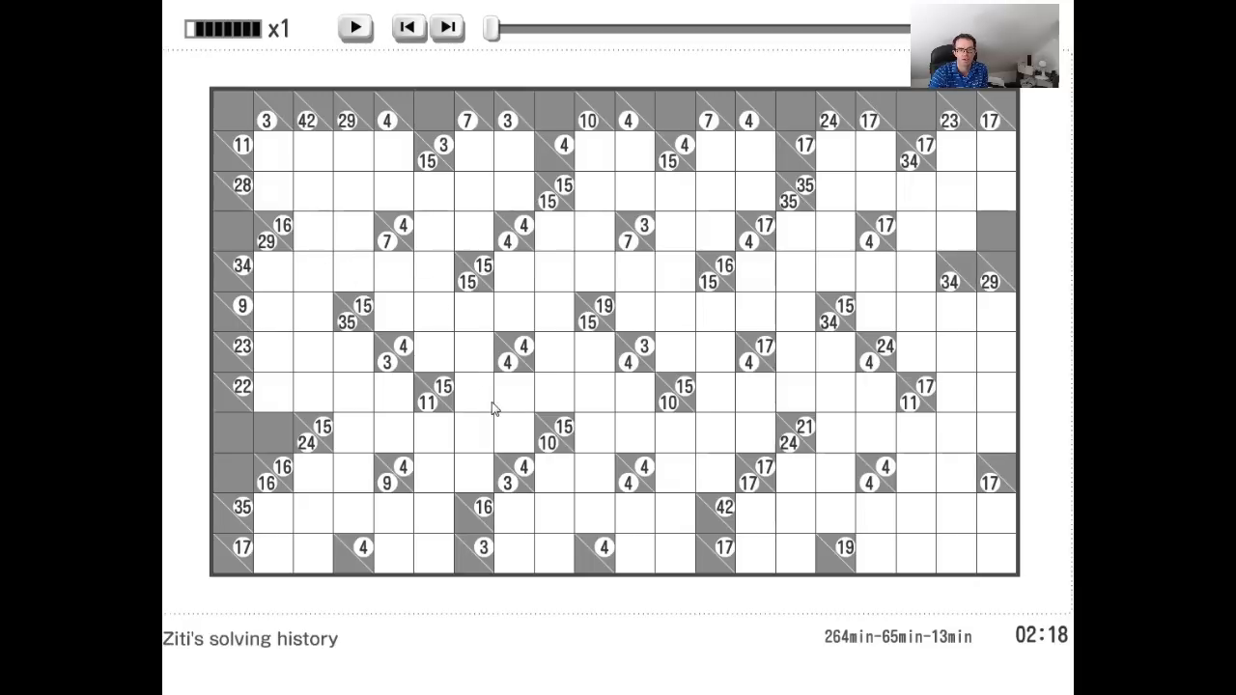
mouse_move(623, 482)
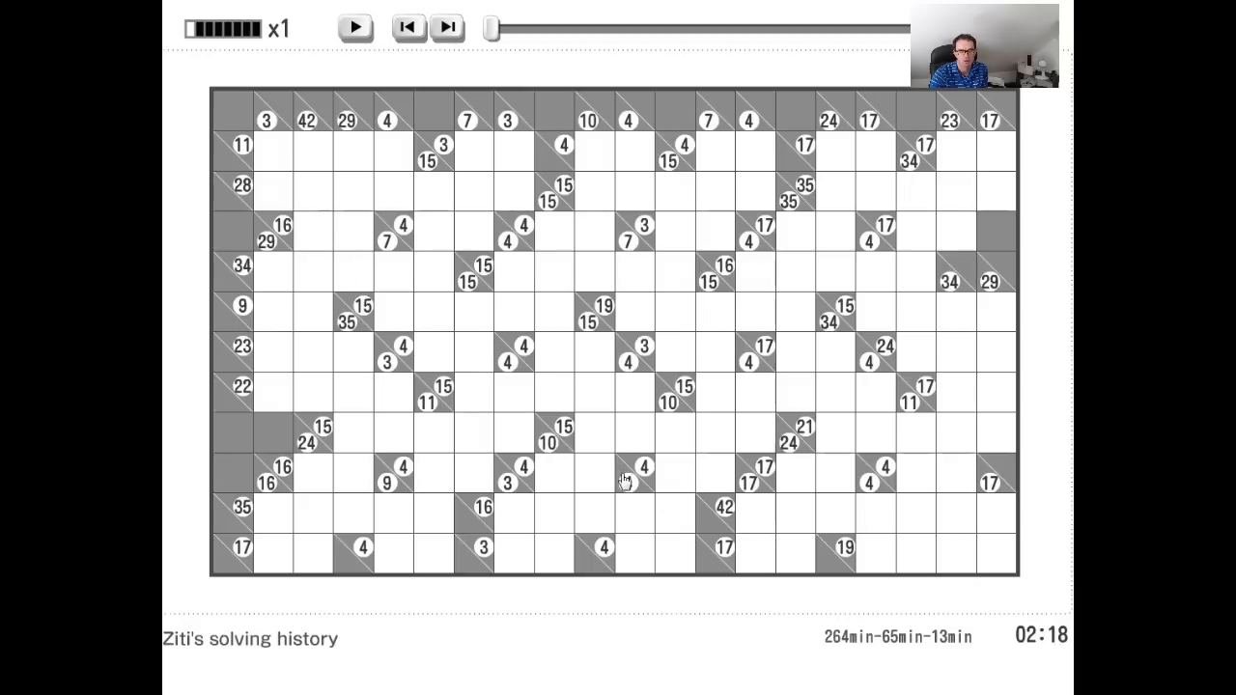
mouse_move(1052, 420)
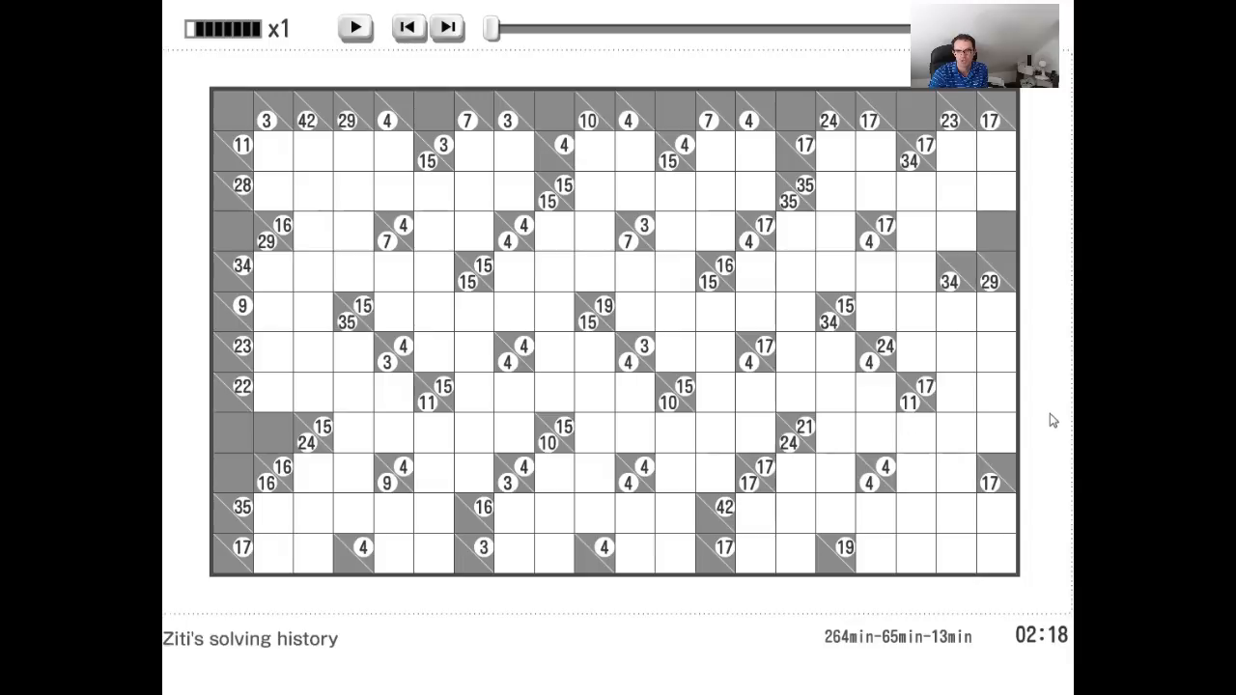
mouse_move(425, 116)
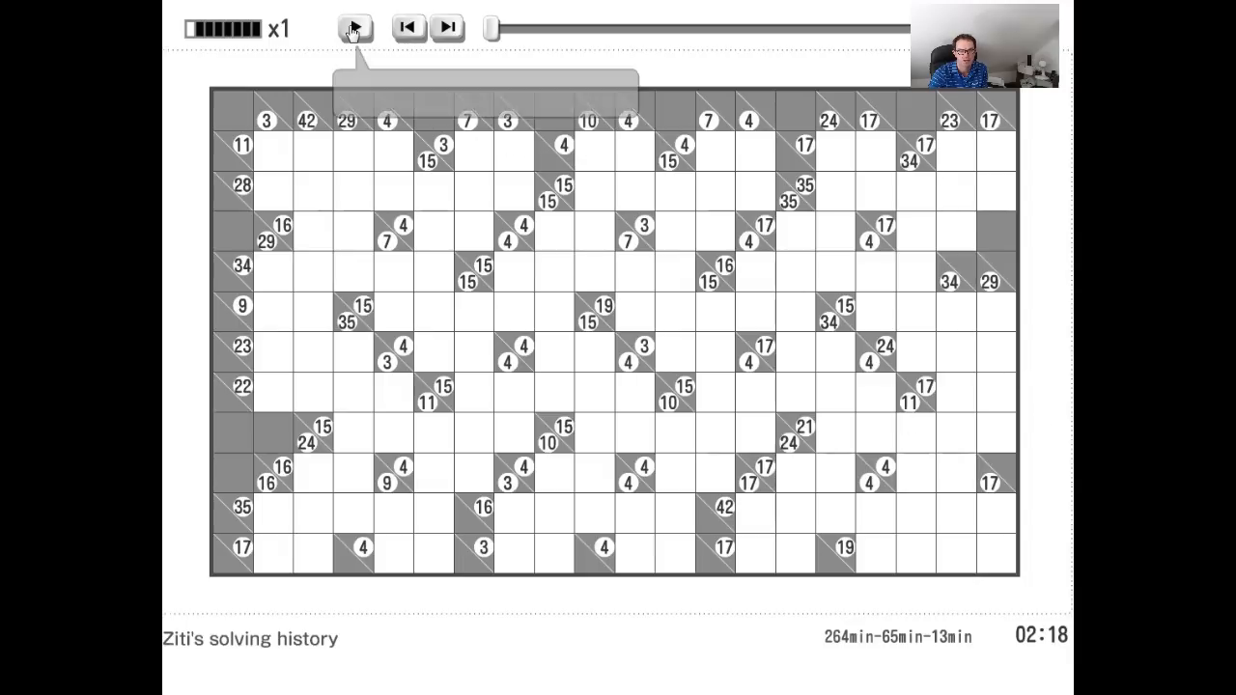
mouse_move(355, 27)
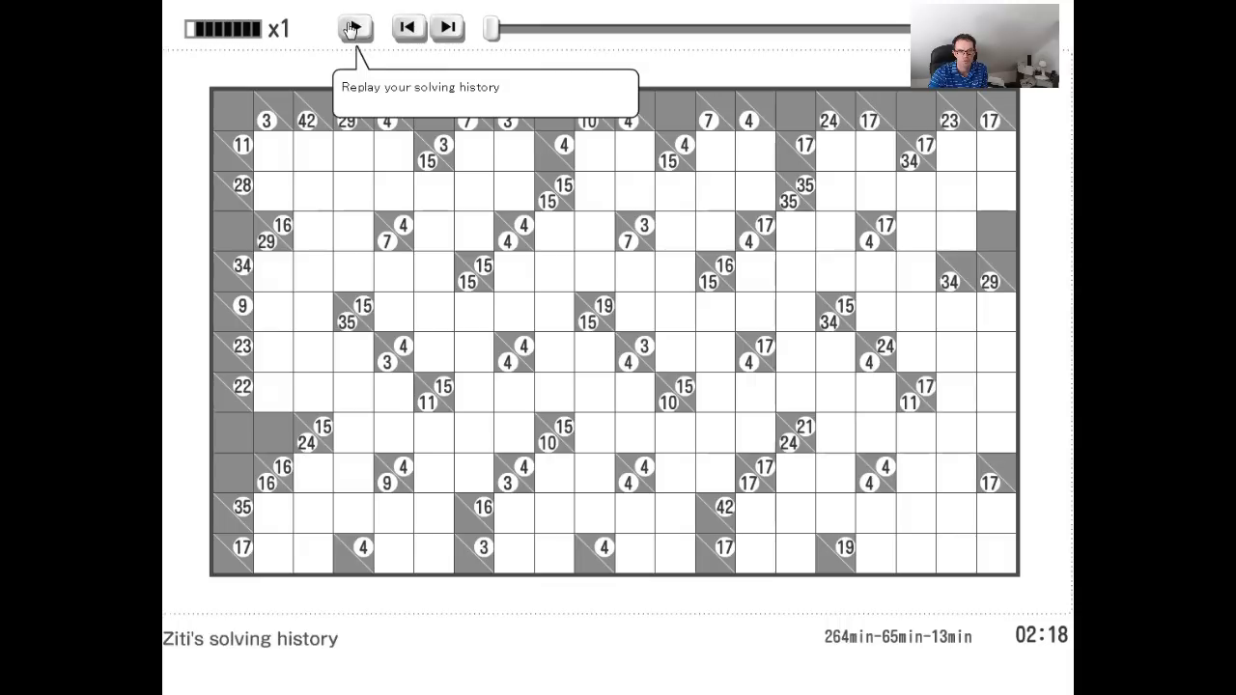
- Replay the solving history until most of the left and middle grid is filled
left_click(354, 27)
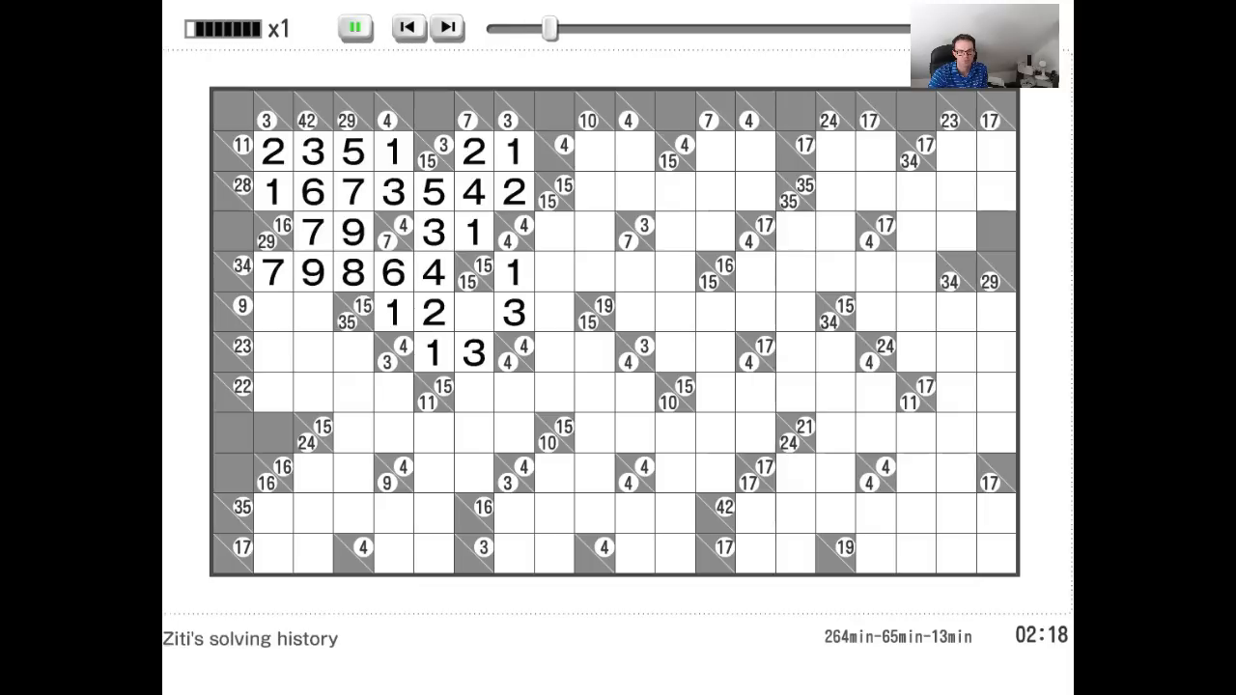
left_click(312, 352)
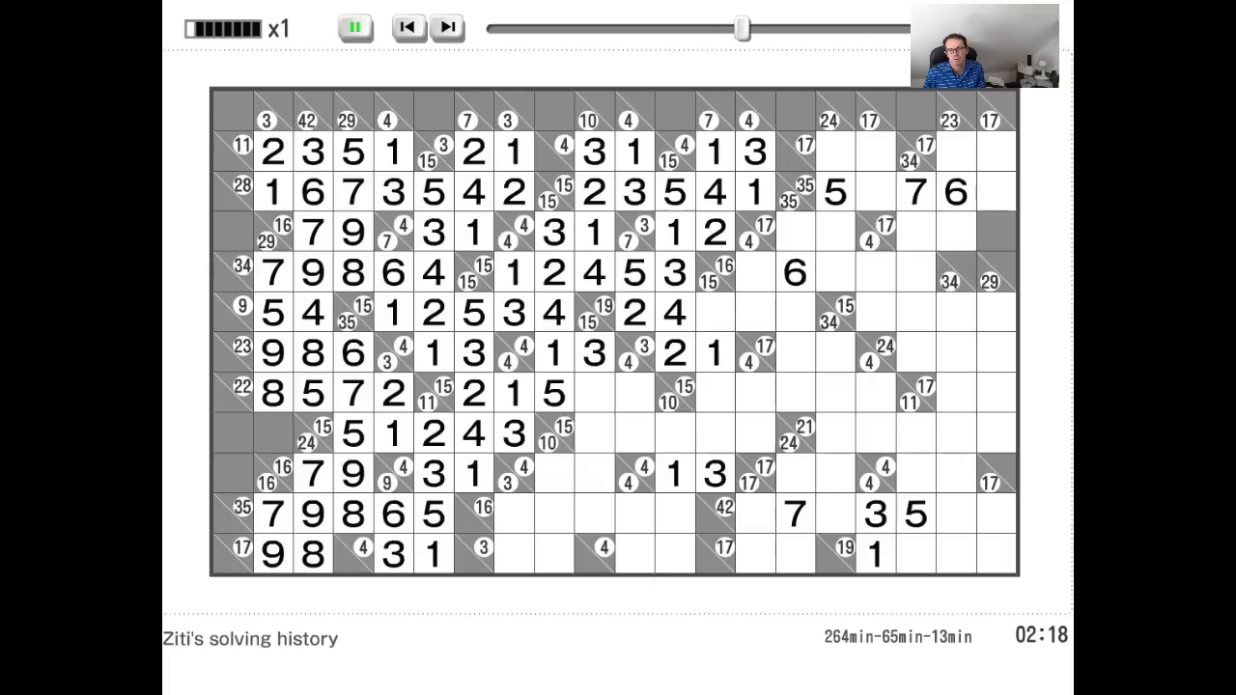
- Continue the replay to the end, filling the right-side cells until 'Finished' appears
left_click(446, 26)
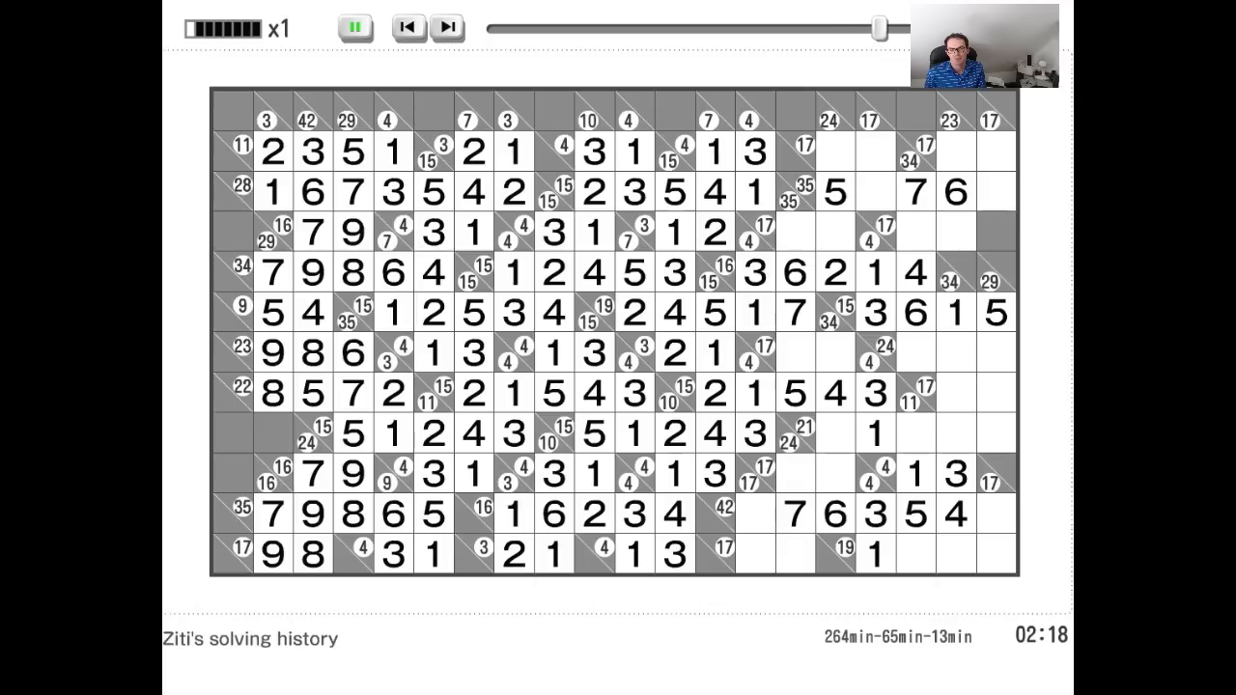
left_click(834, 433)
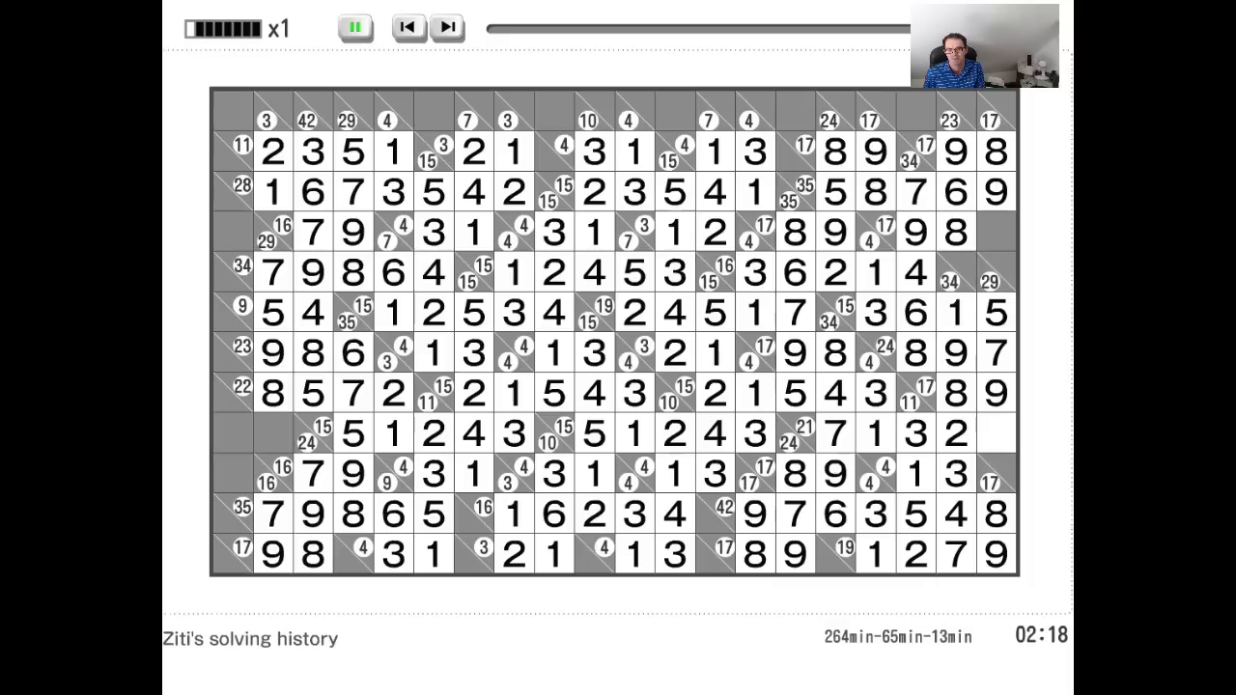
left_click(354, 26)
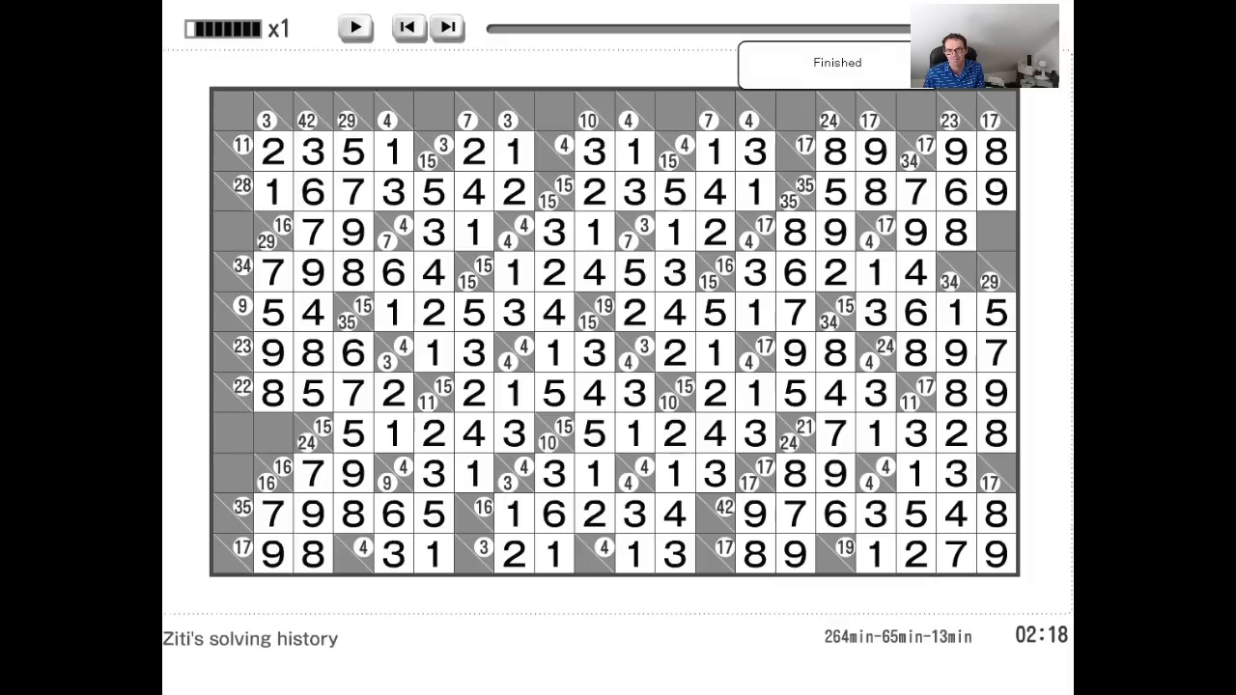